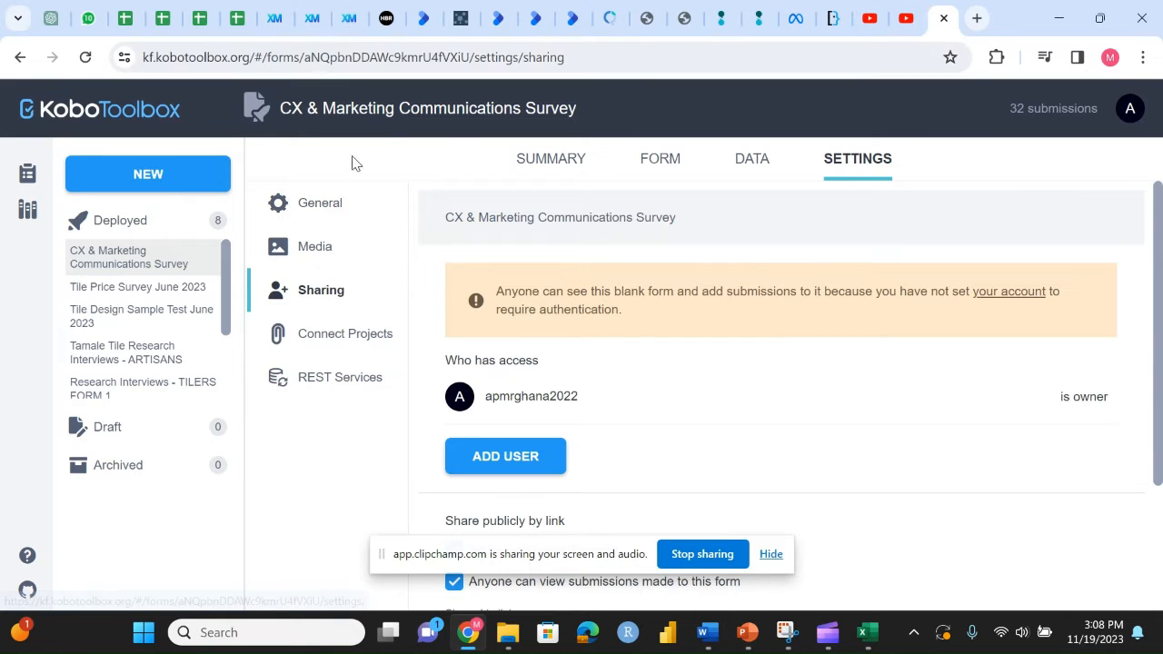
# Show the survey's Data table listing its 32 submitted responses.
pyautogui.click(753, 158)
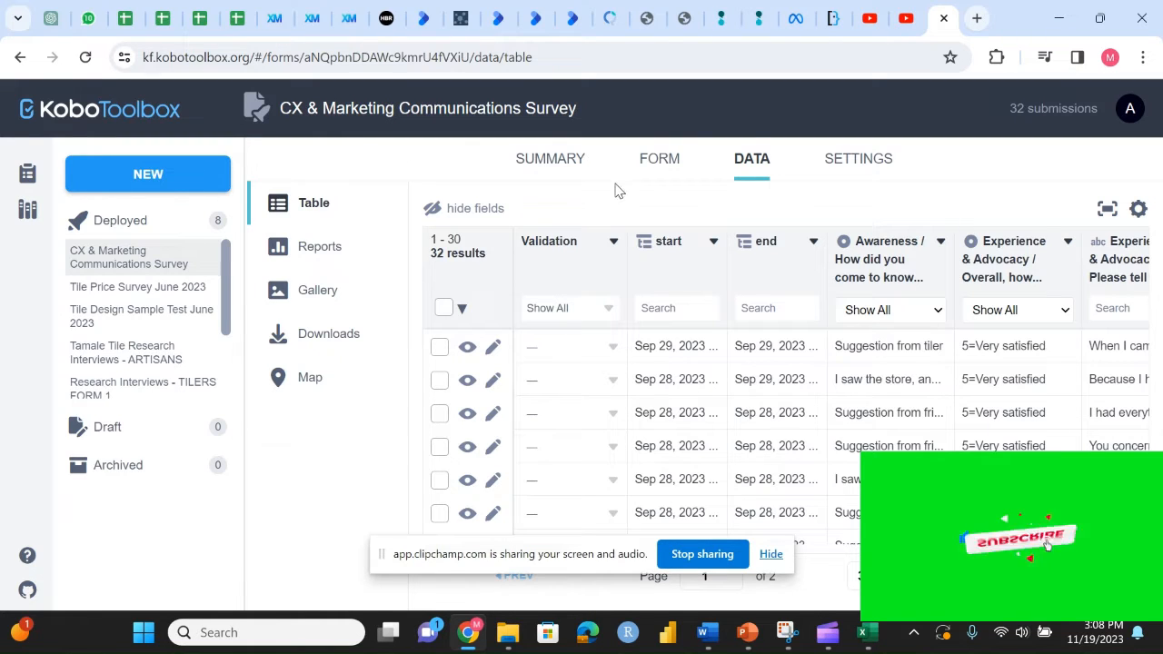
pyautogui.click(752, 158)
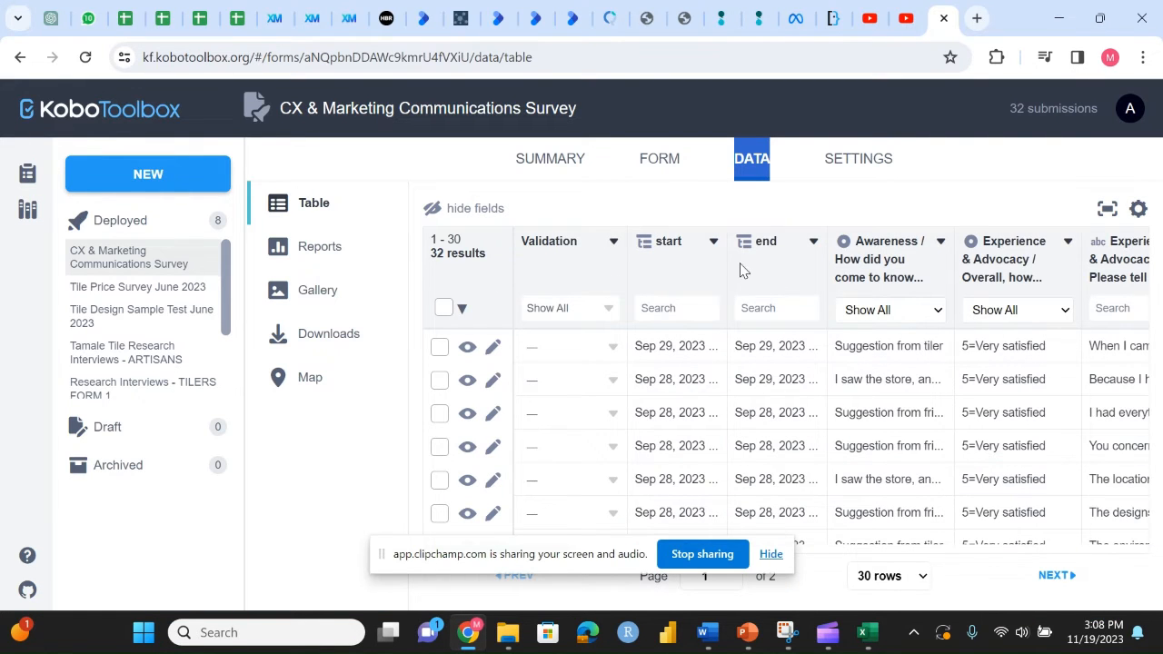
pyautogui.moveTo(490, 227)
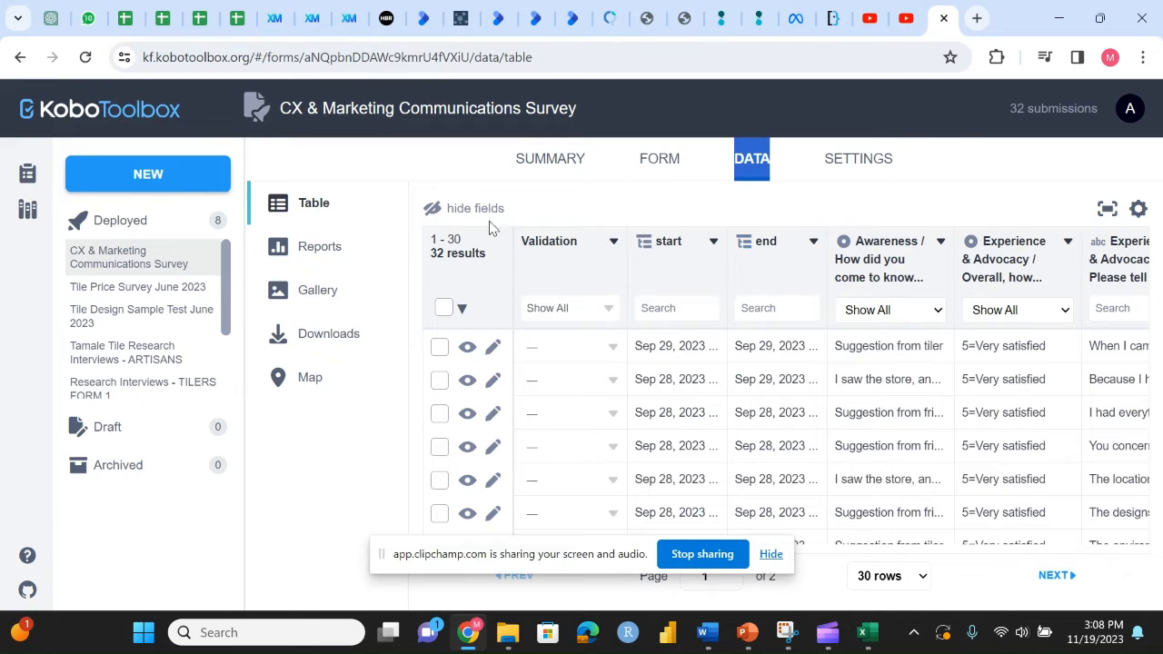
# In Downloads, expand Advanced options and export multi-choice answers as single and separate columns.
pyautogui.click(327, 334)
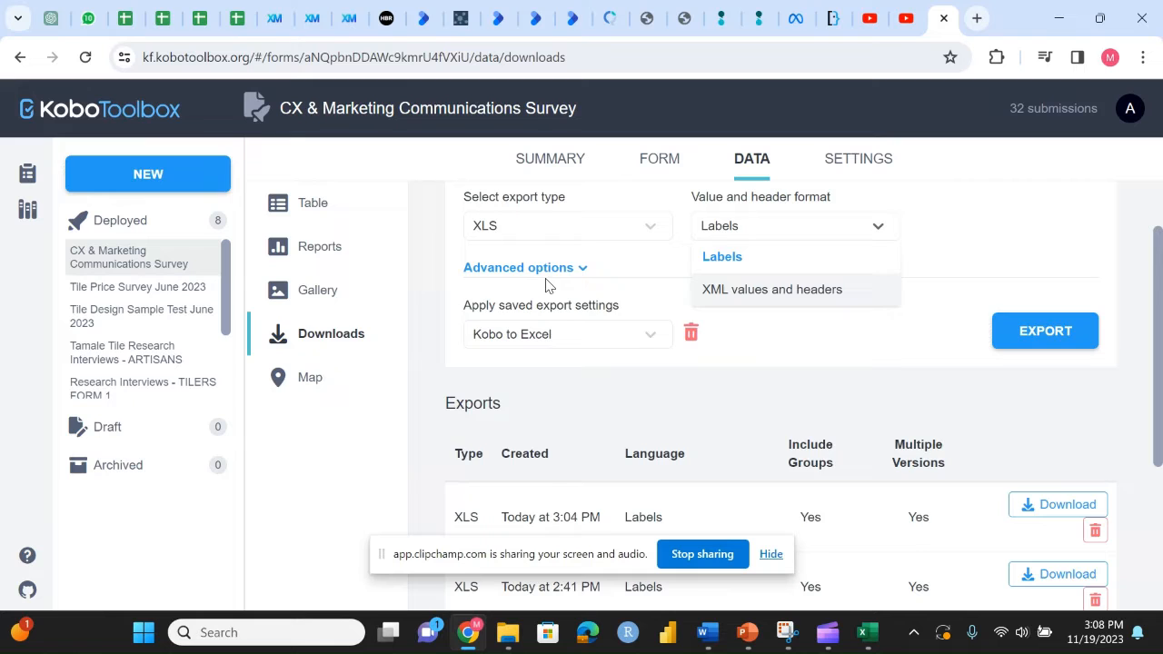
pyautogui.click(518, 267)
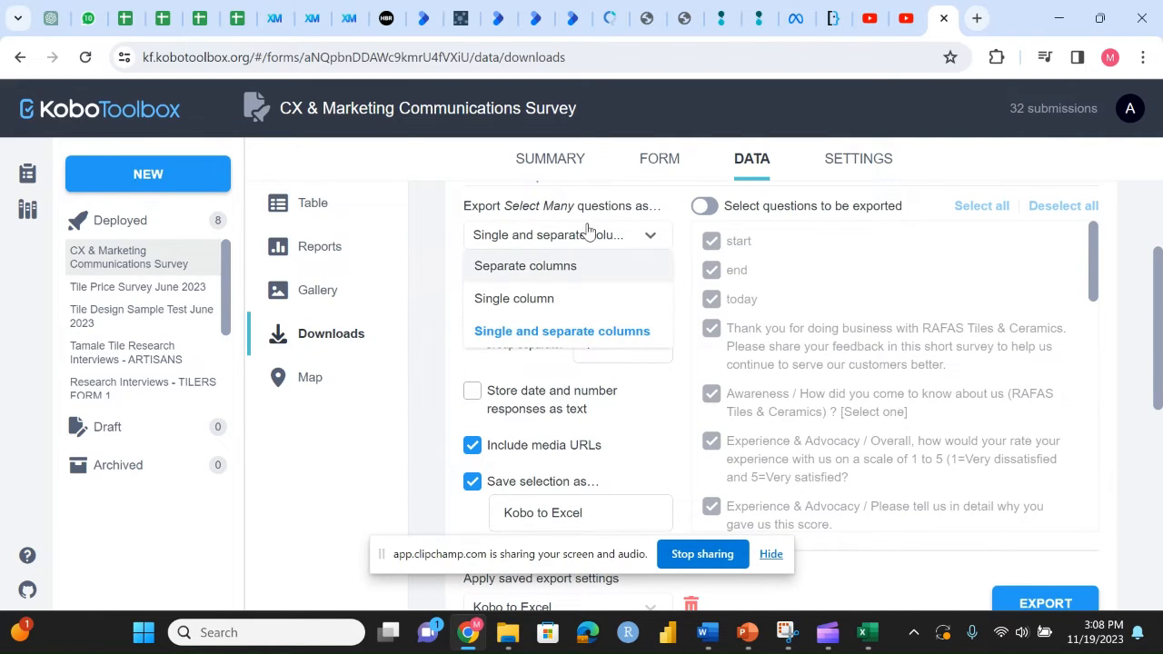
pyautogui.click(561, 331)
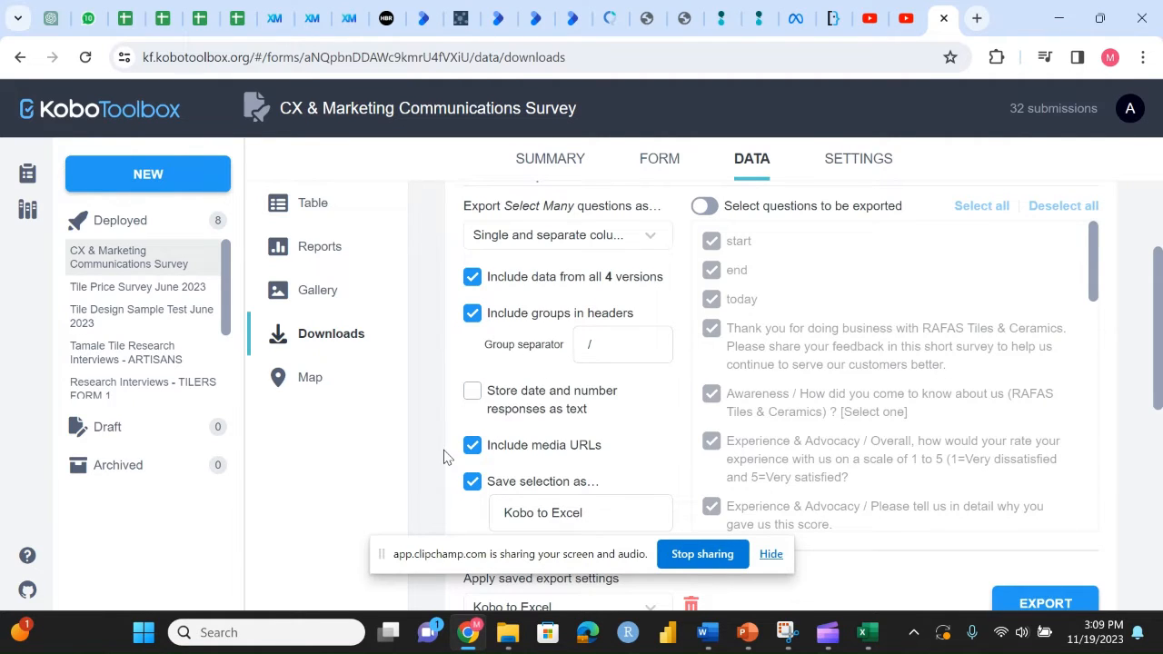
pyautogui.scroll(-3)
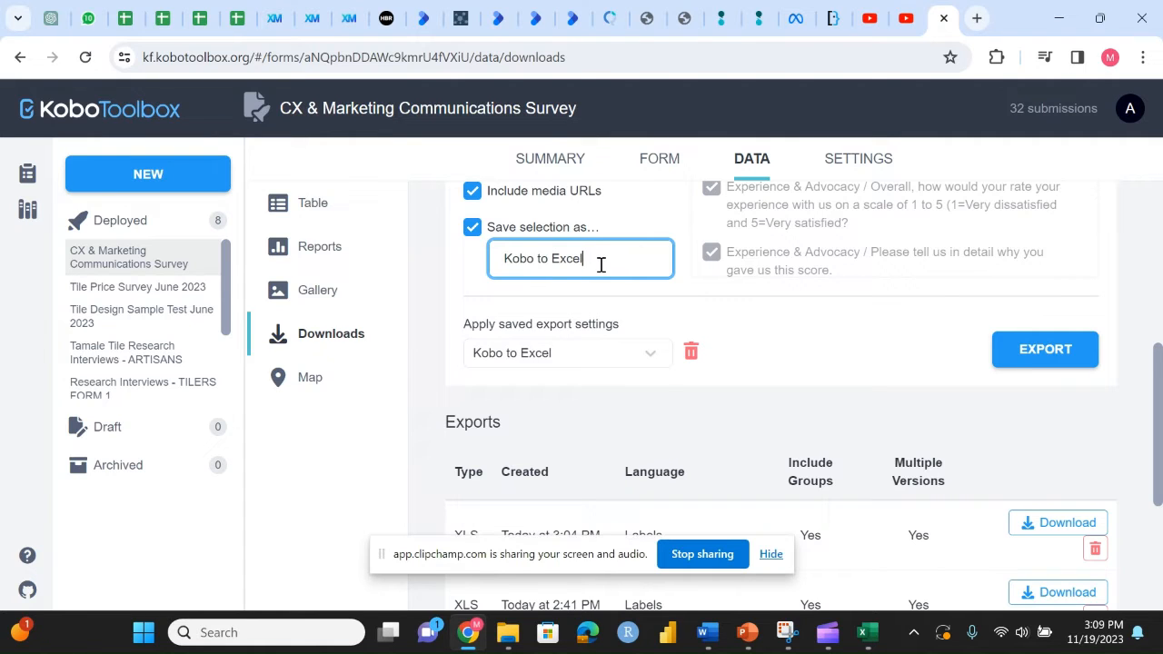
# Keep the saved selection name 'Kobo to Excel' and generate a new XLS export.
pyautogui.tripleClick(564, 258)
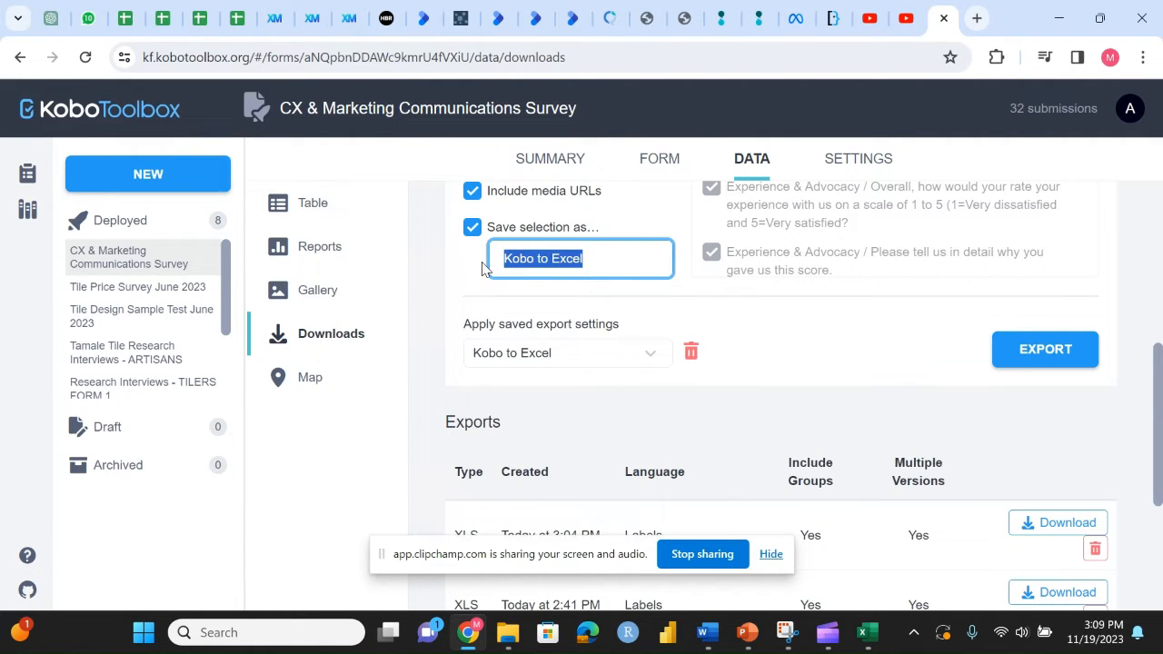
pyautogui.moveTo(1045, 349)
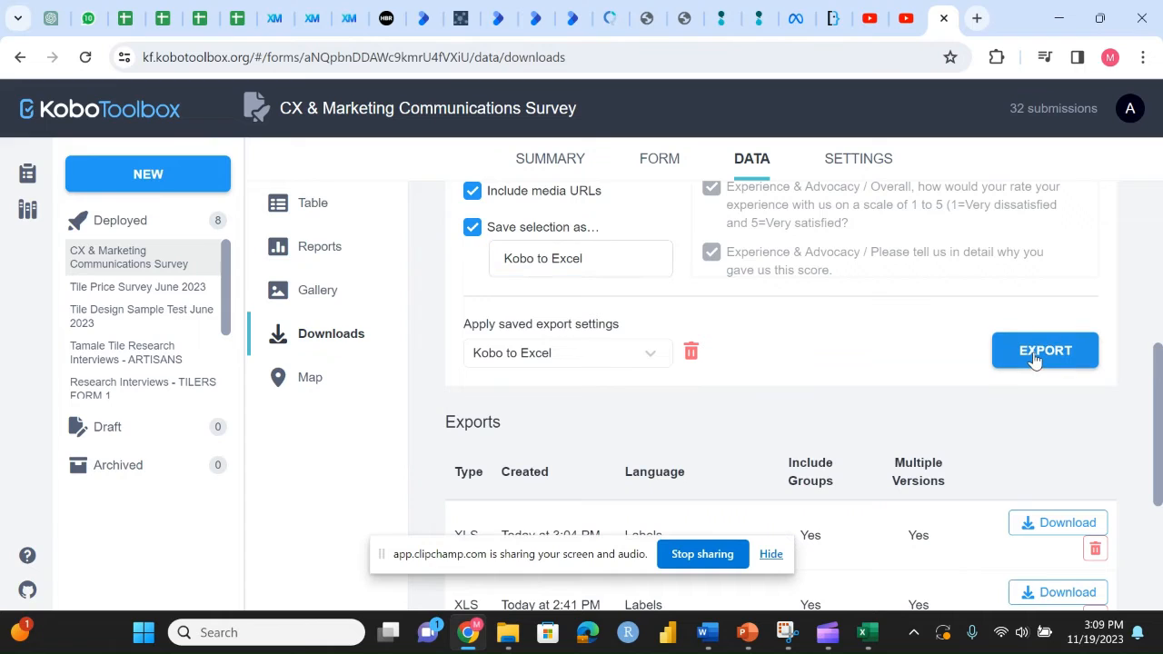
pyautogui.moveTo(887, 262)
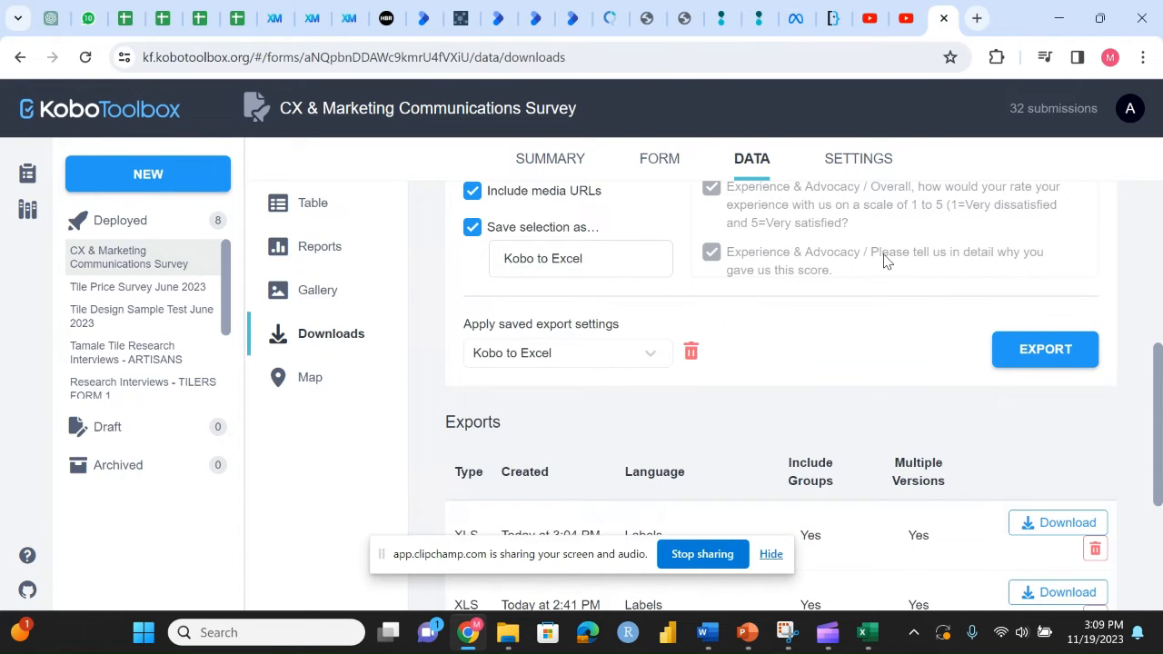
pyautogui.click(1043, 349)
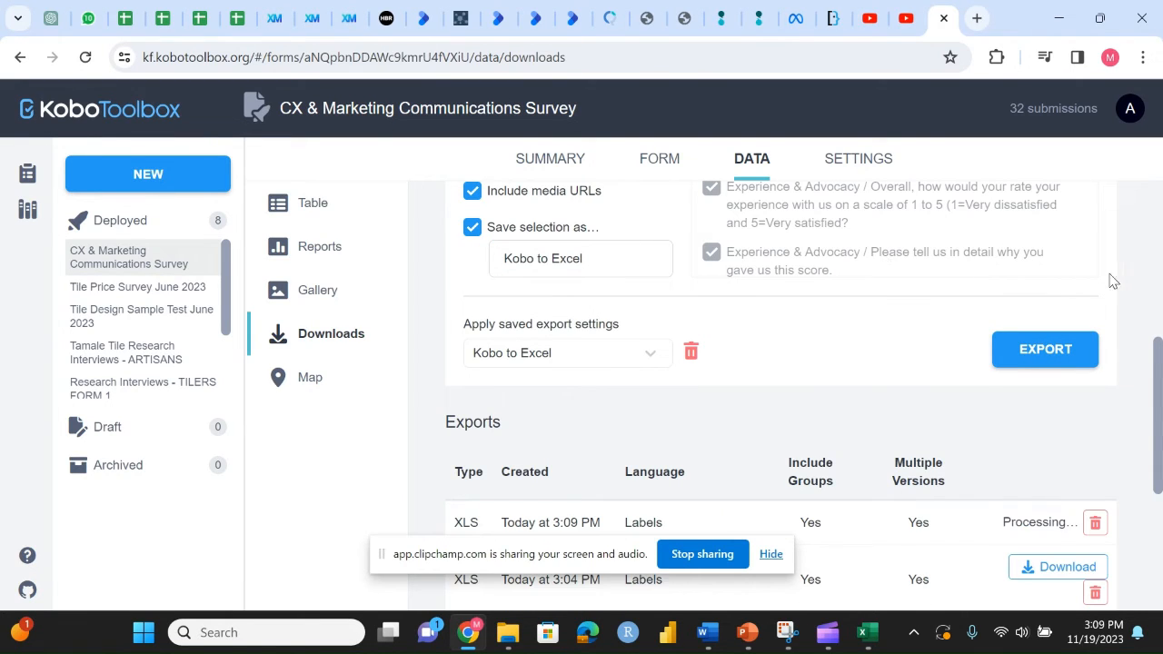
pyautogui.scroll(-3)
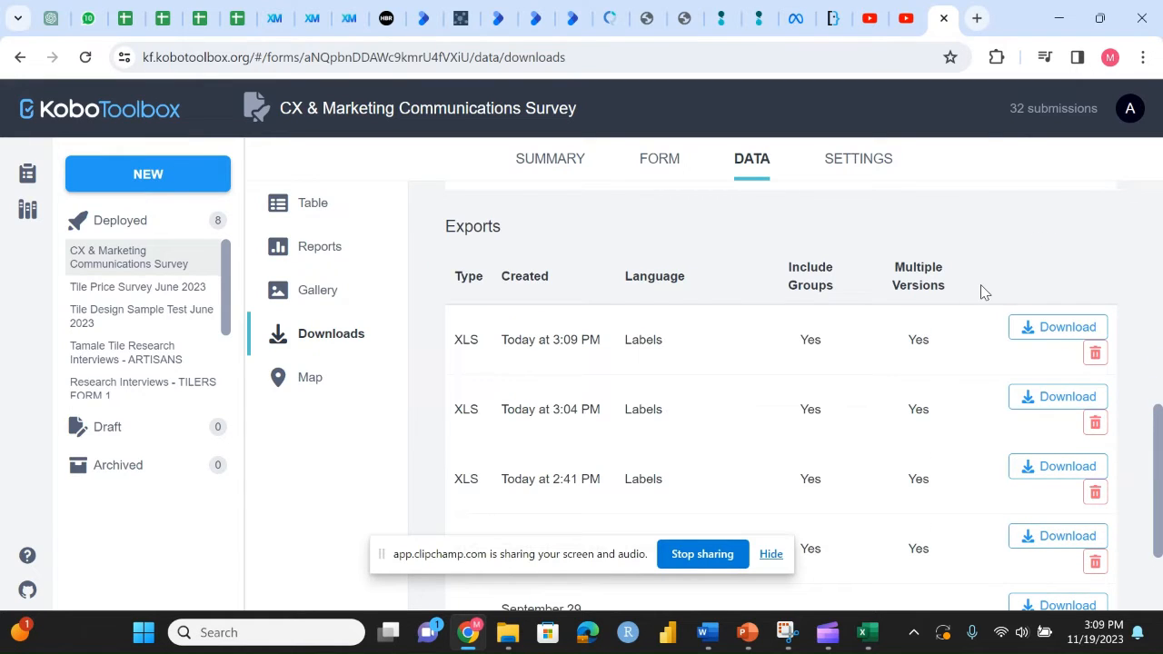
pyautogui.moveTo(981, 227)
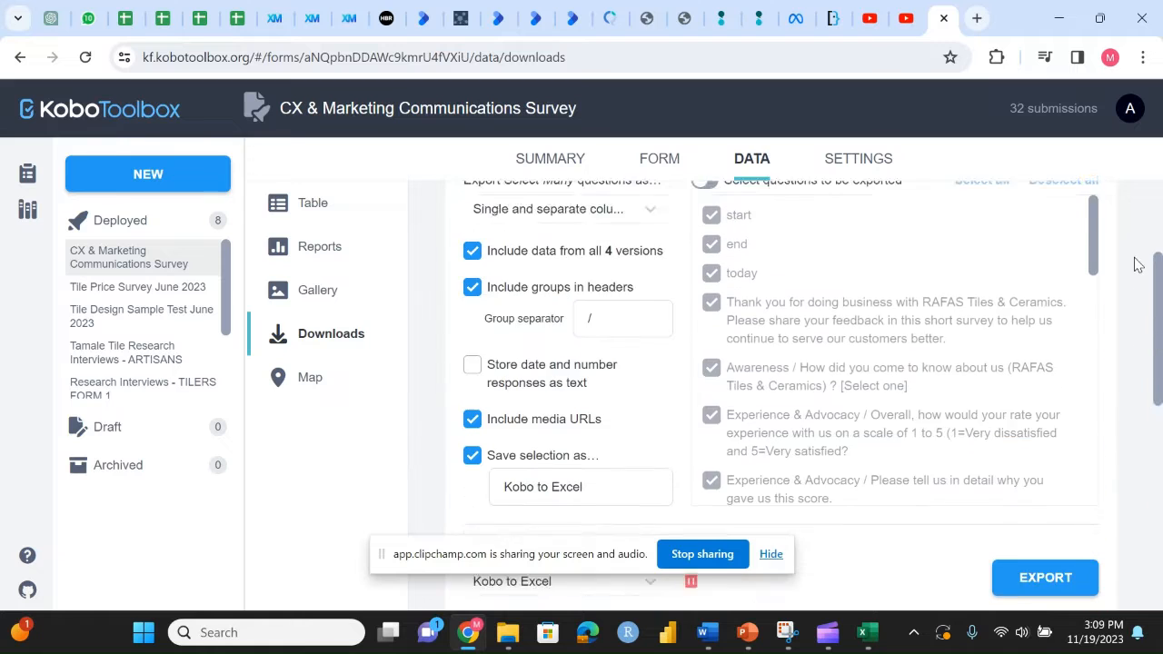
# Bring up the project's Settings > Sharing page with its public link options.
pyautogui.click(858, 158)
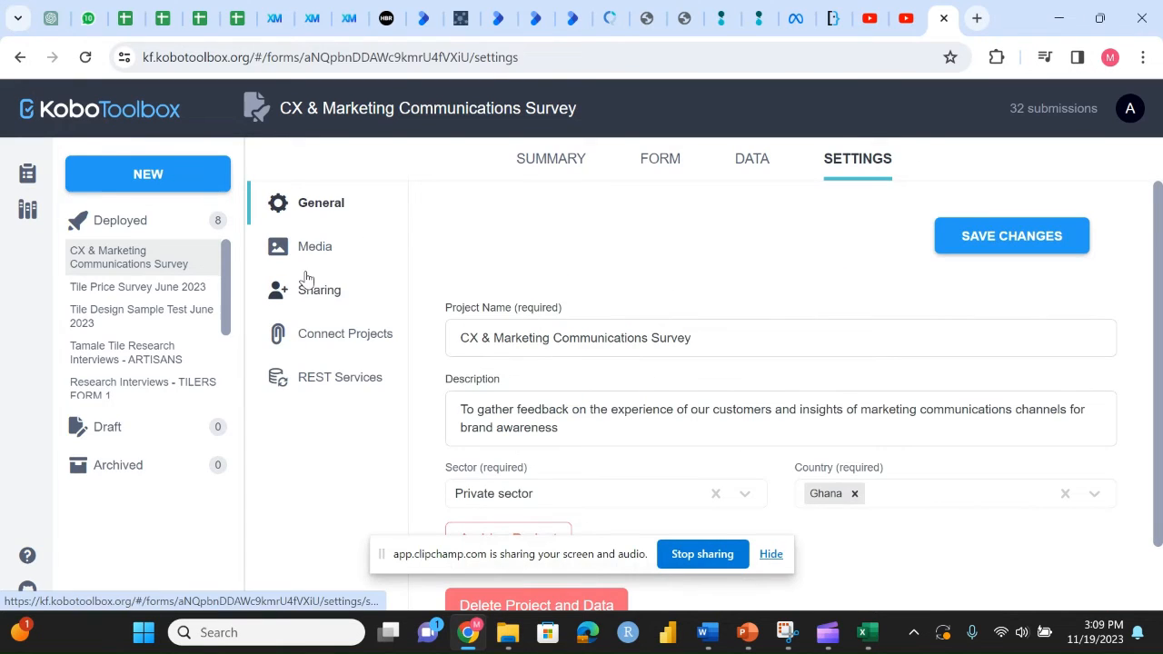
pyautogui.click(320, 289)
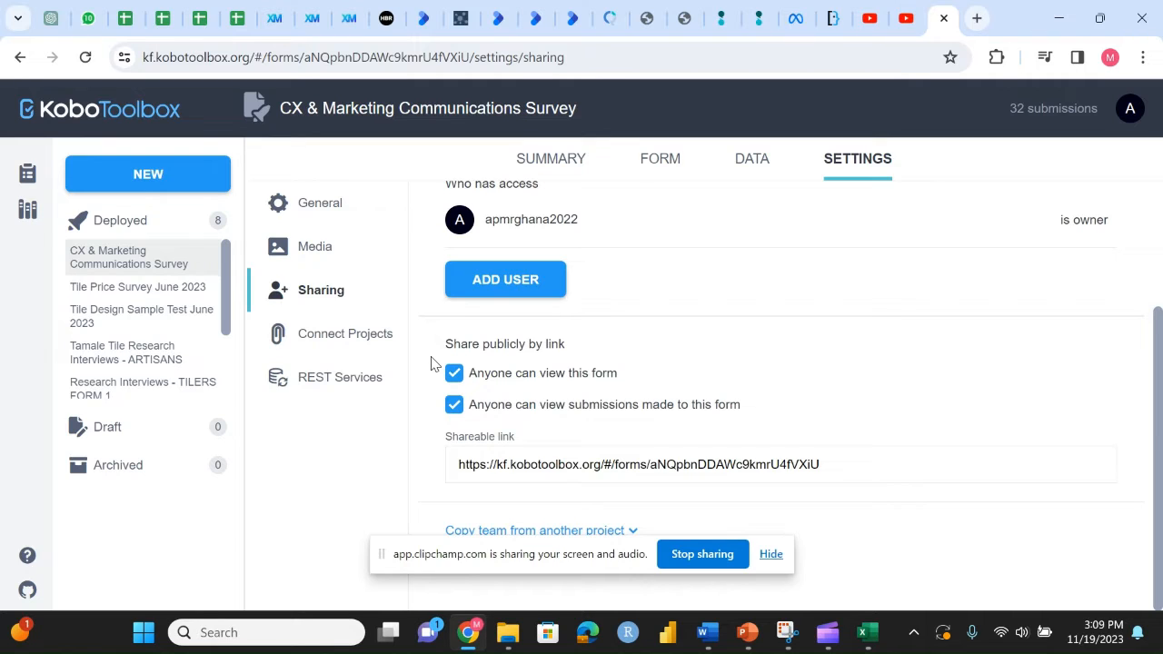
pyautogui.moveTo(527, 334)
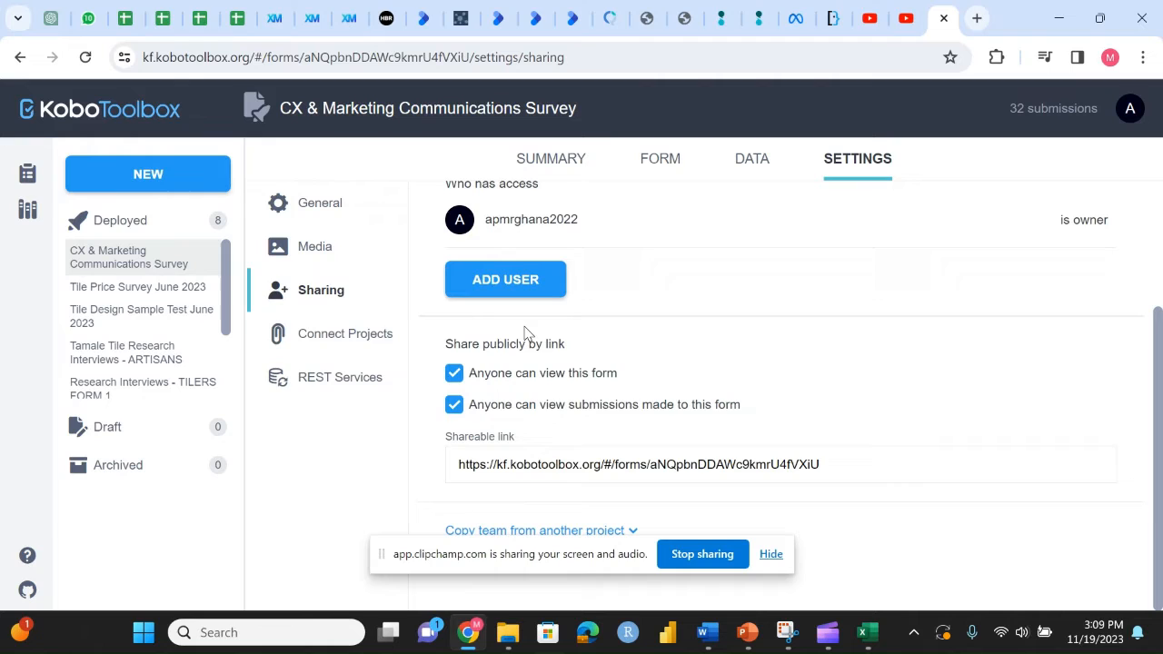
pyautogui.moveTo(429, 354)
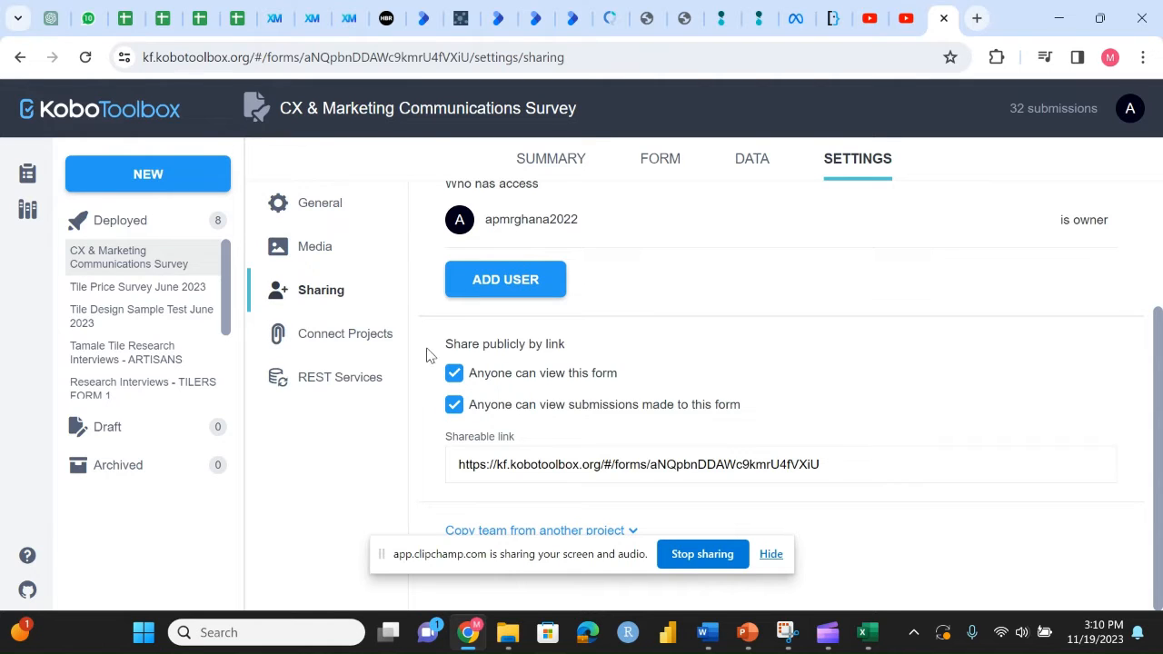
pyautogui.moveTo(445, 352)
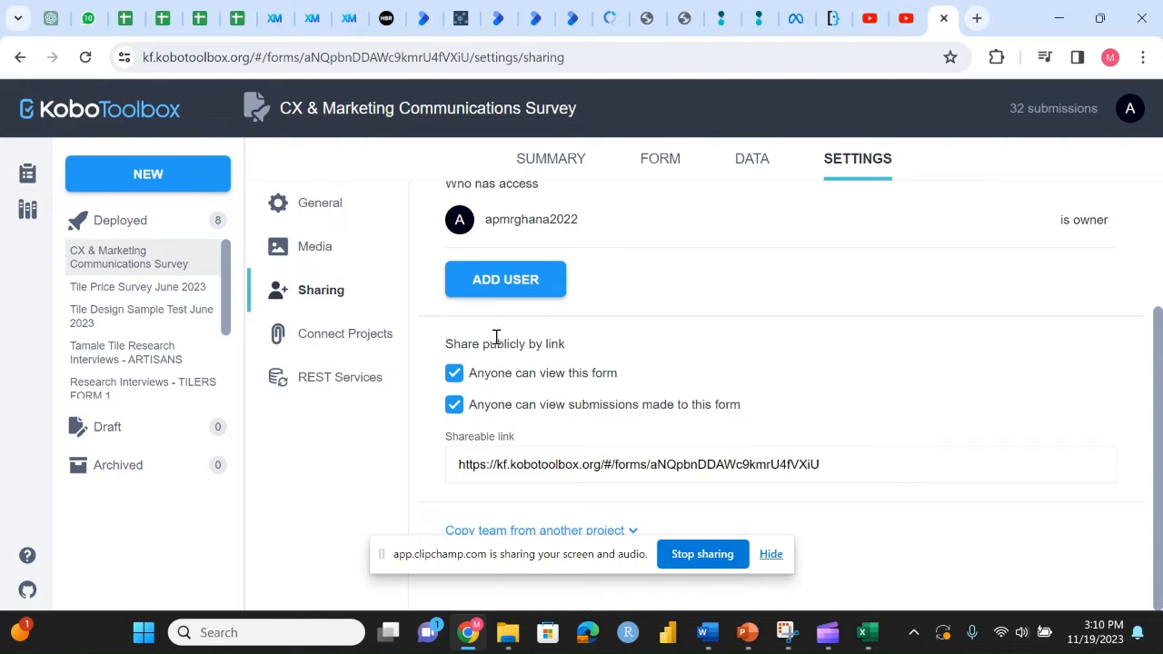
pyautogui.moveTo(554, 147)
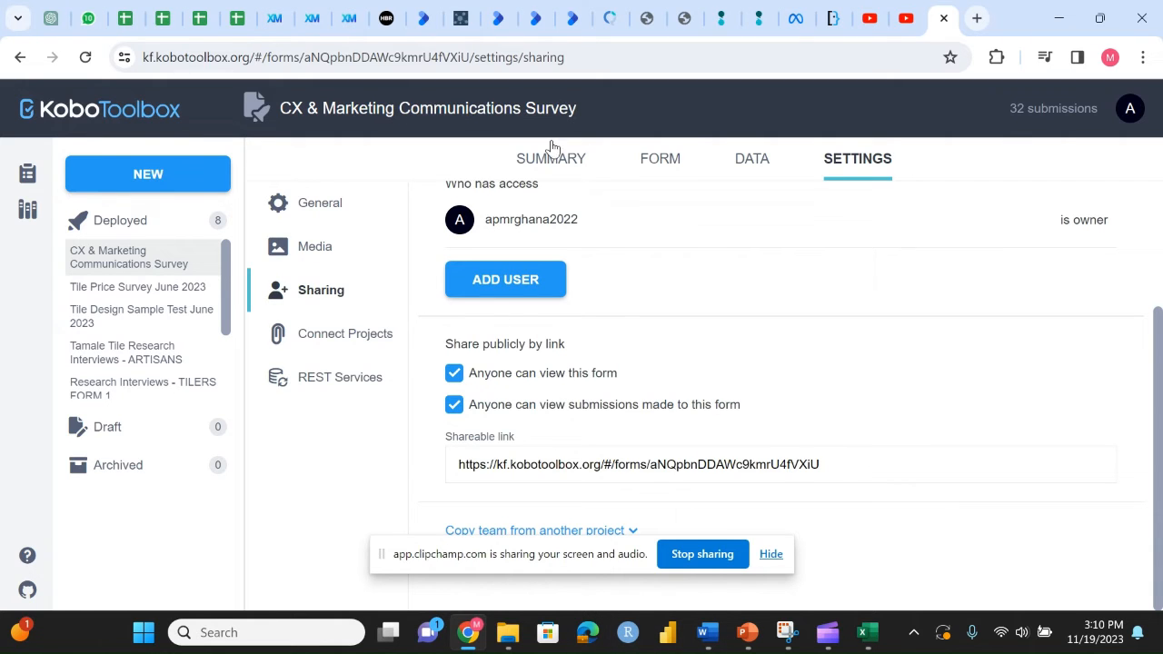
pyautogui.moveTo(869, 598)
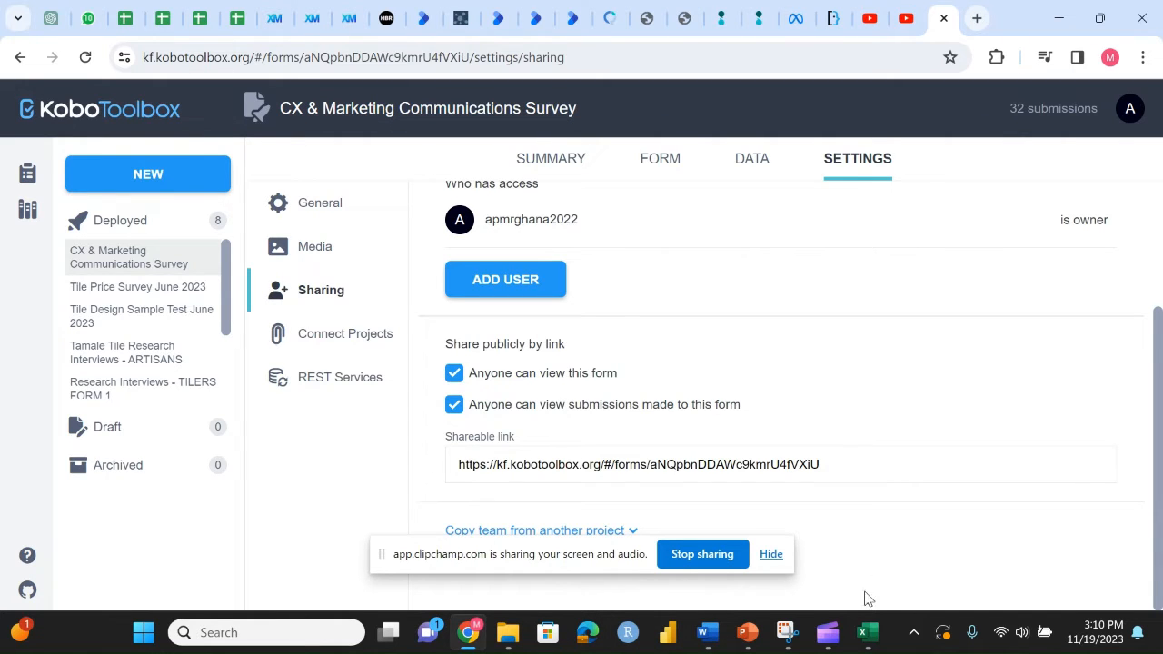
# In Excel, start a Get Data > From Web import and focus the URL box.
pyautogui.click(865, 633)
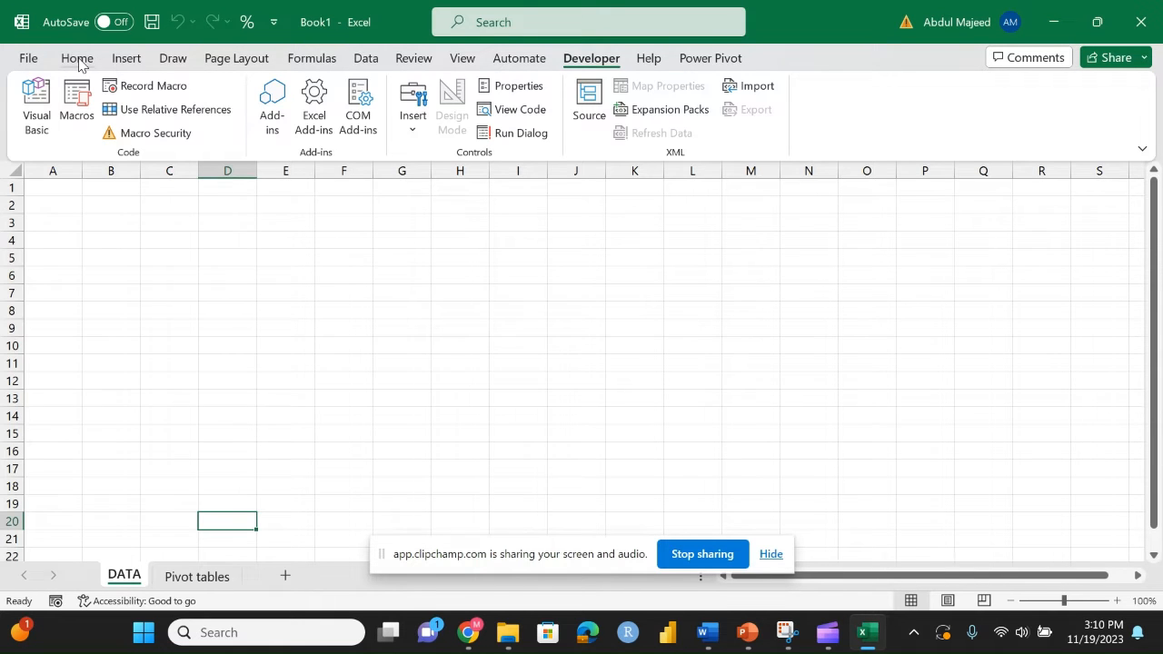
pyautogui.click(415, 57)
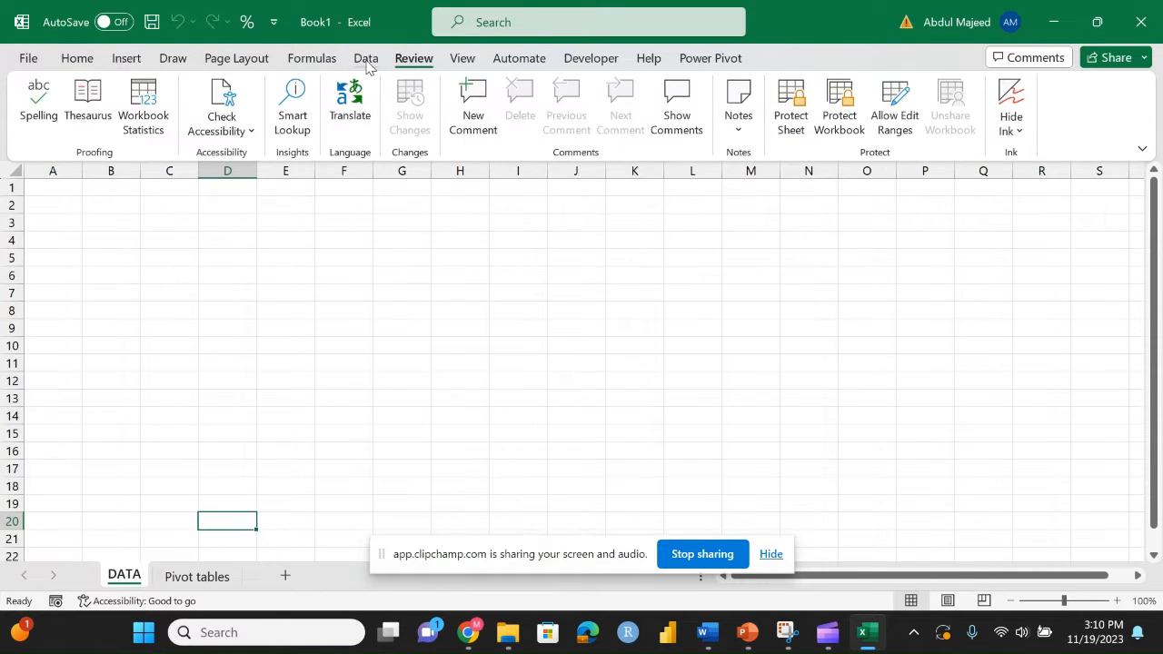
pyautogui.click(365, 56)
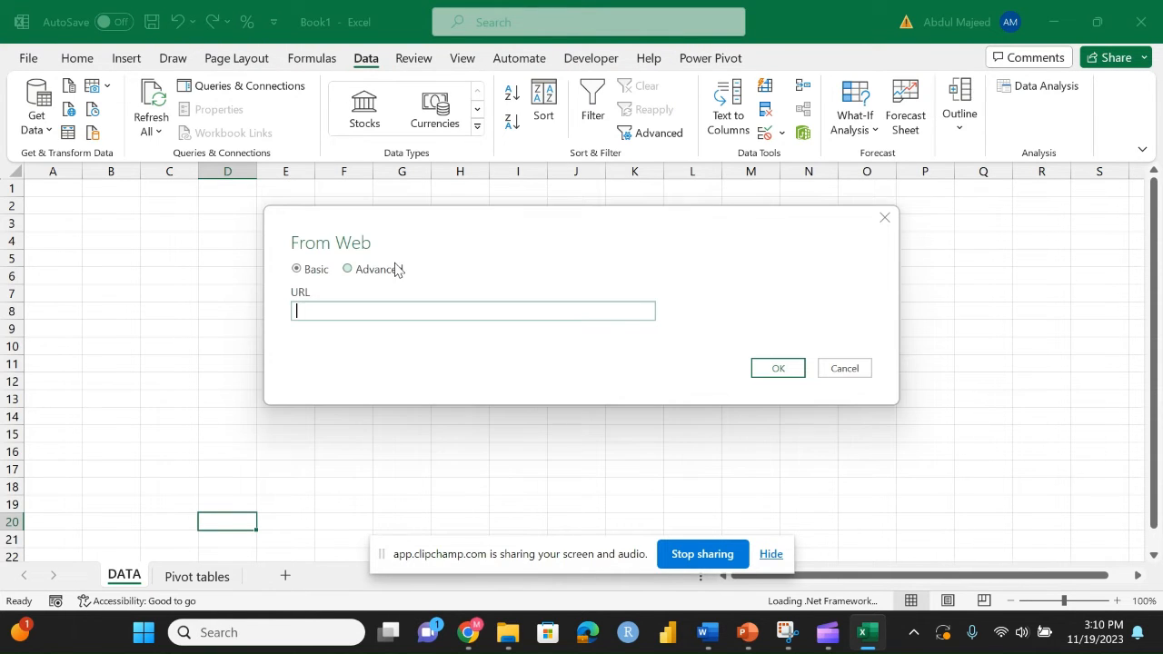
pyautogui.moveTo(509, 311)
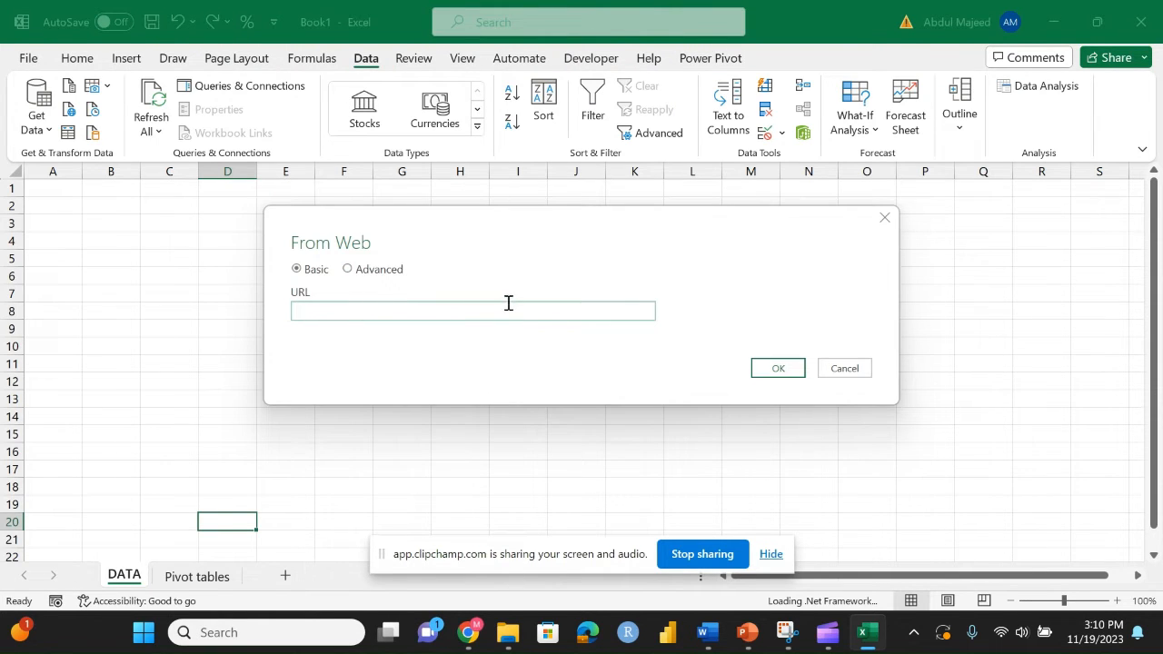
pyautogui.click(469, 632)
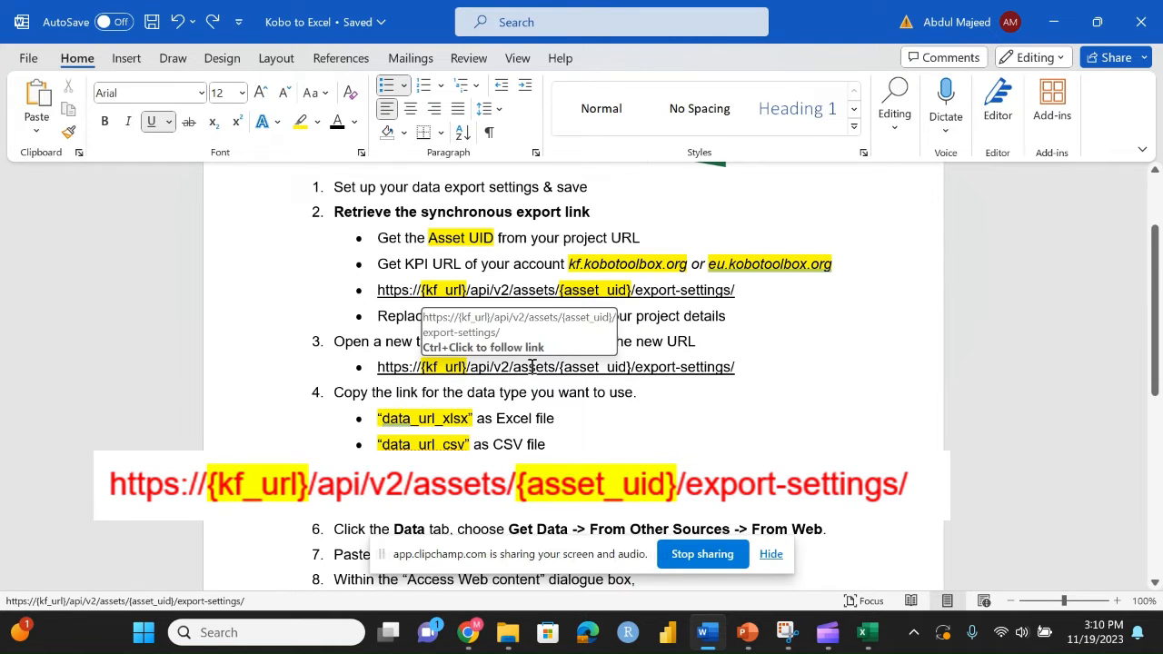
pyautogui.moveTo(427, 341)
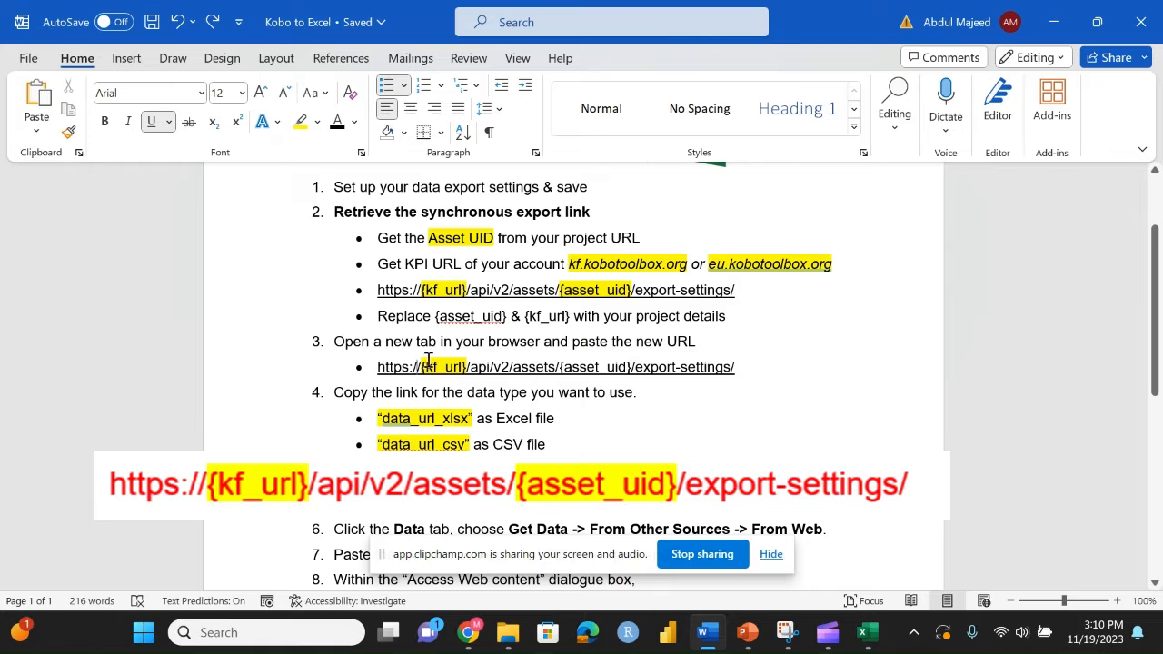
pyautogui.moveTo(418, 290)
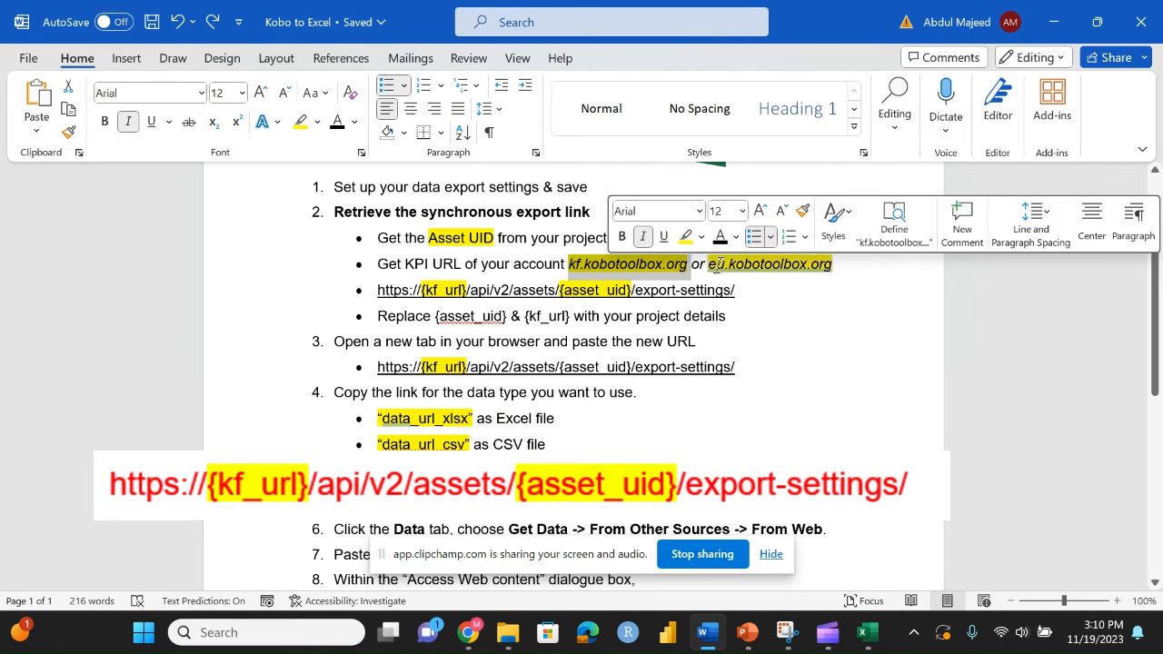
# Return to the KoboToolbox project's Sharing settings page in Chrome.
pyautogui.click(473, 289)
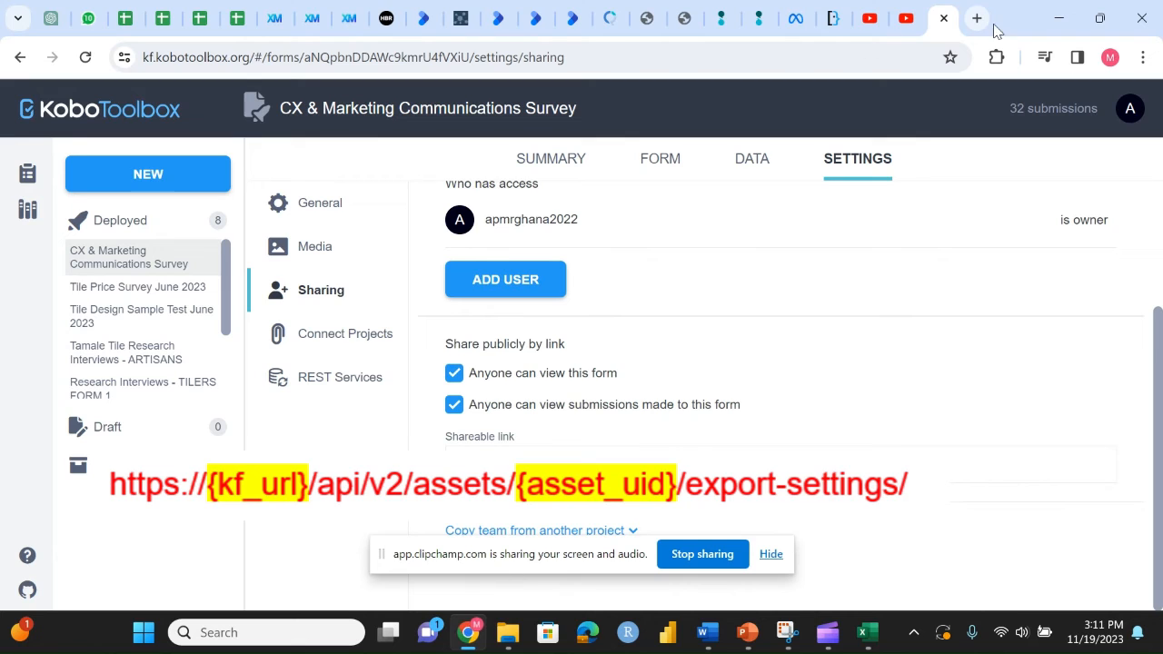
# Build the API export-settings URL, filling in the server and asset ID aNQpbnDDAWc9kmrU4fVXiU.
pyautogui.click(974, 18)
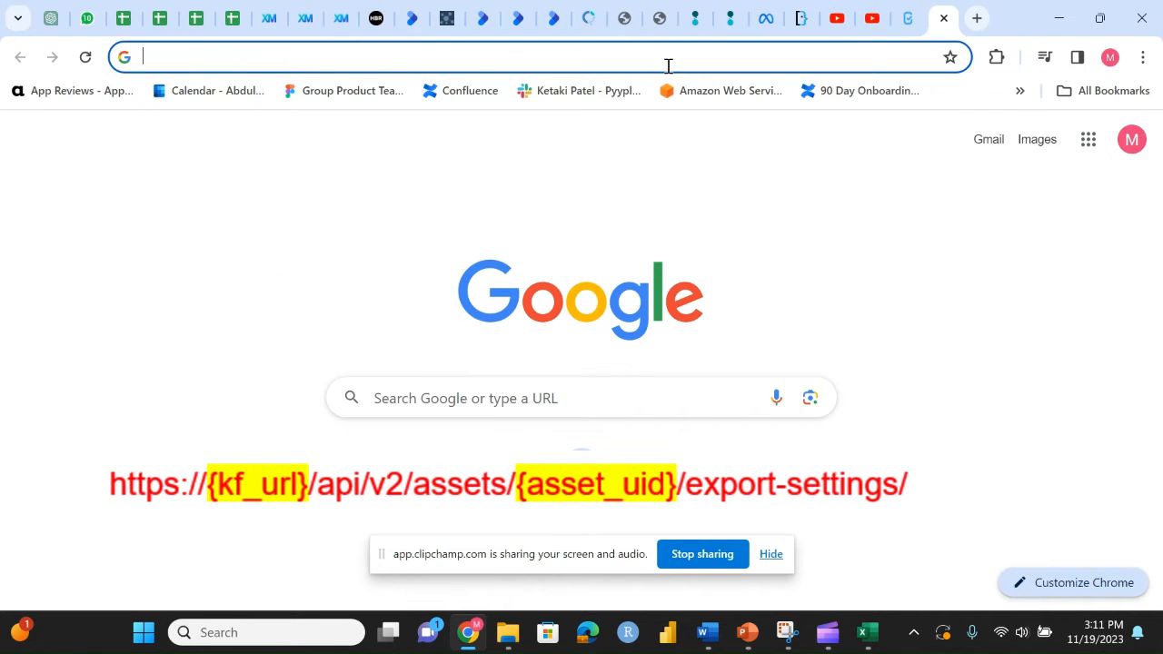
pyautogui.write('https://{kf_url}/api/v2/assets/{asset_uid}/export-settings/')
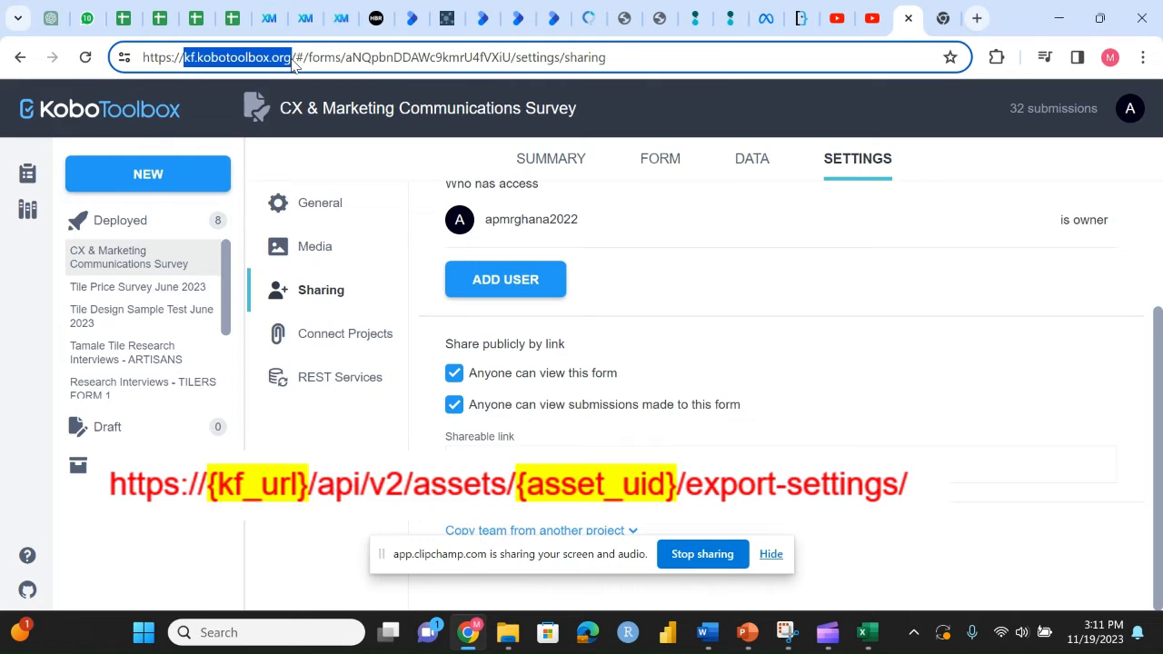
pyautogui.moveTo(941, 16)
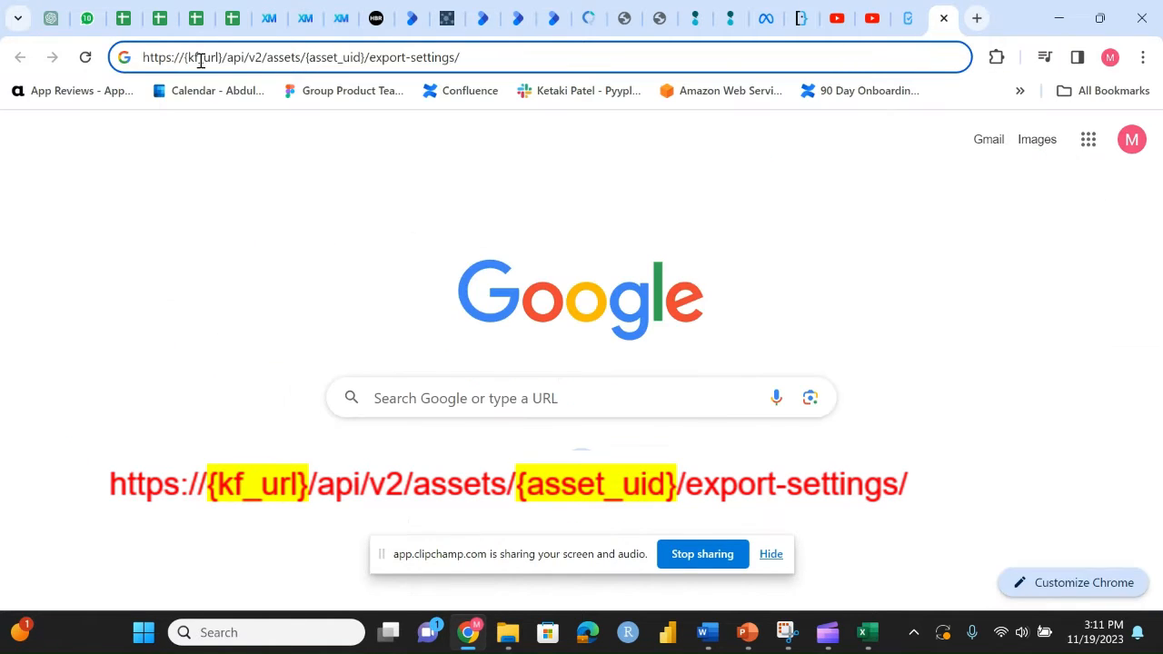
pyautogui.doubleClick(202, 56)
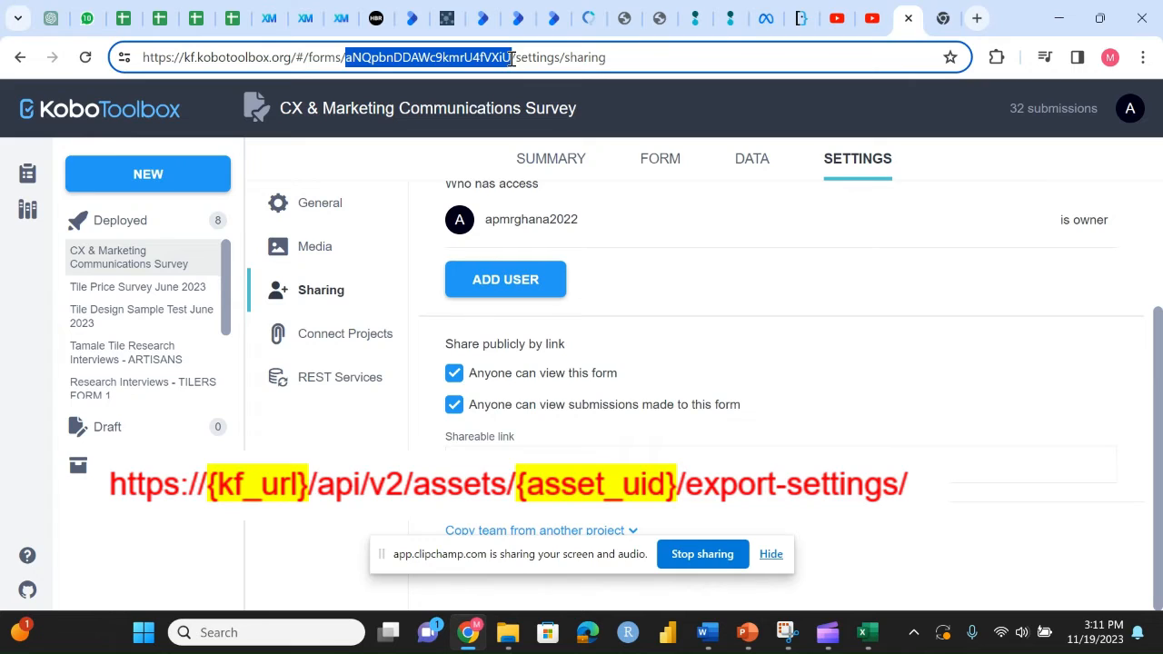
pyautogui.moveTo(455, 94)
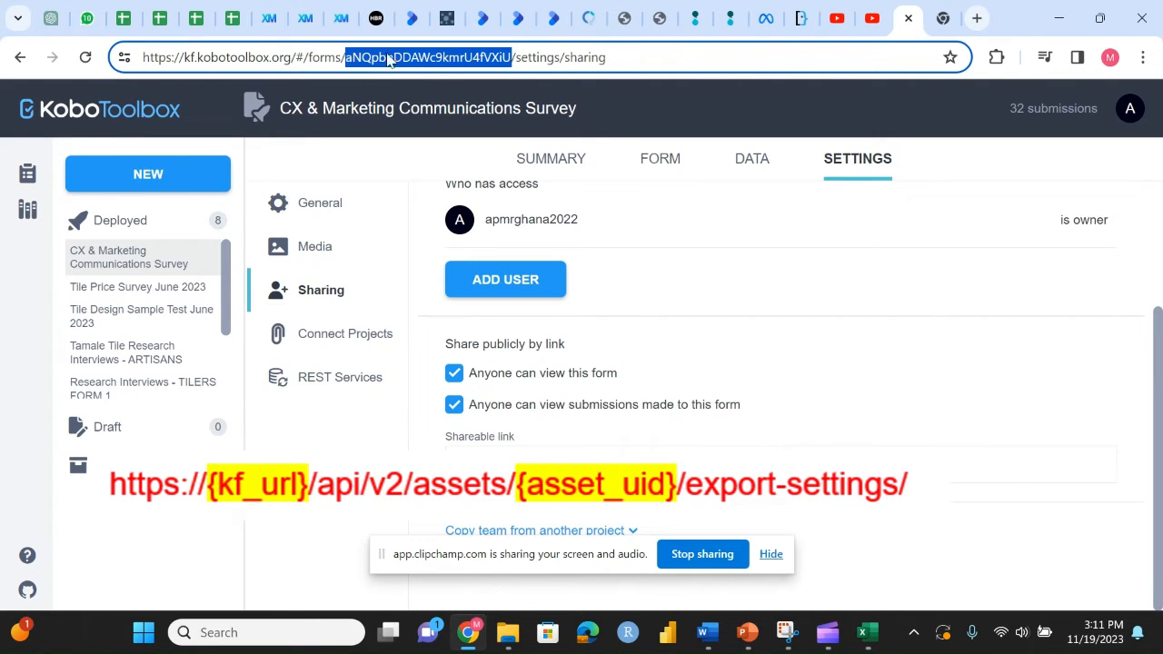
pyautogui.moveTo(407, 51)
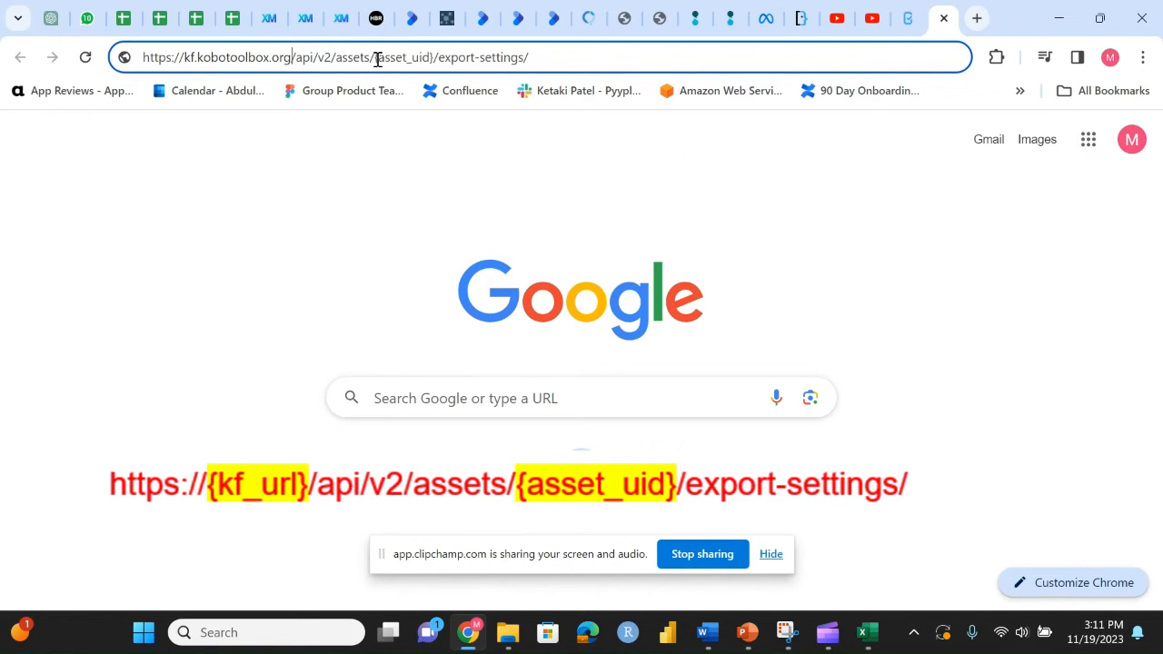
pyautogui.doubleClick(404, 56)
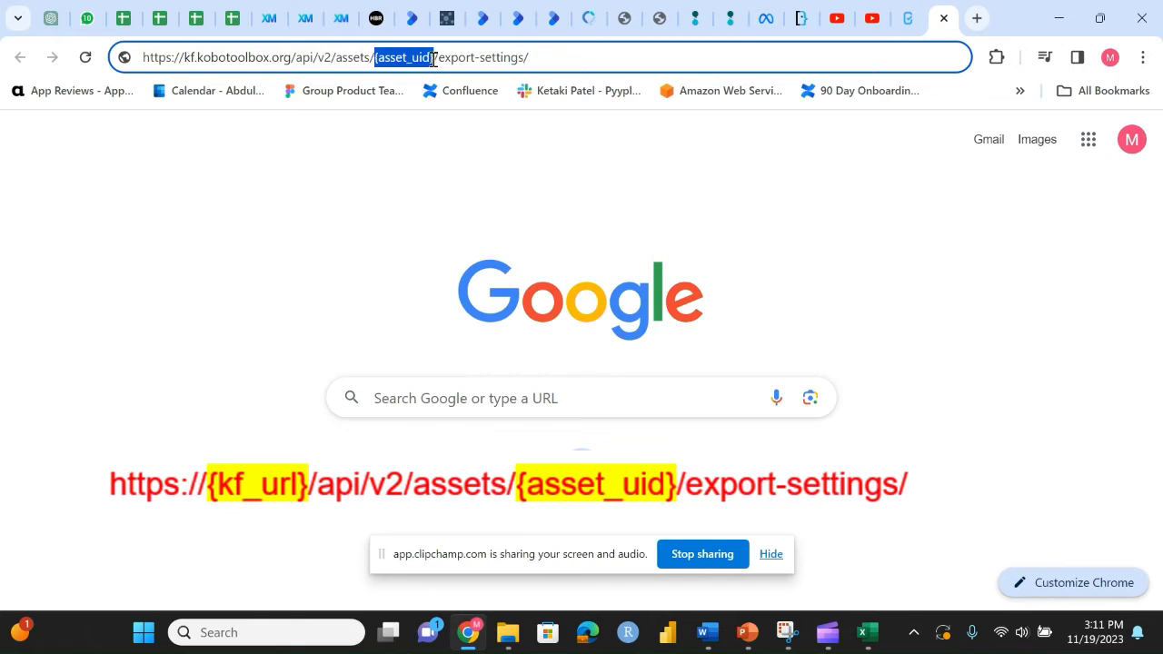
pyautogui.write('aNQpbnDDAWc9kmrU4fVXiU')
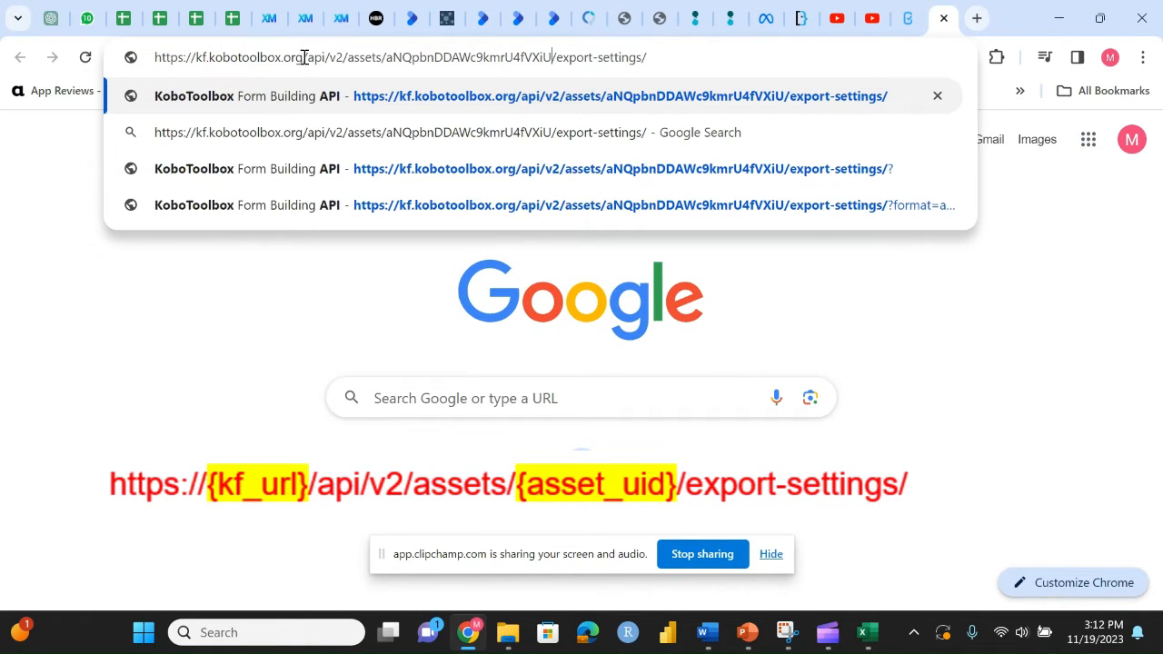
# Finish correcting the address and reach the export-settings API results listing two saved settings.
pyautogui.doubleClick(251, 56)
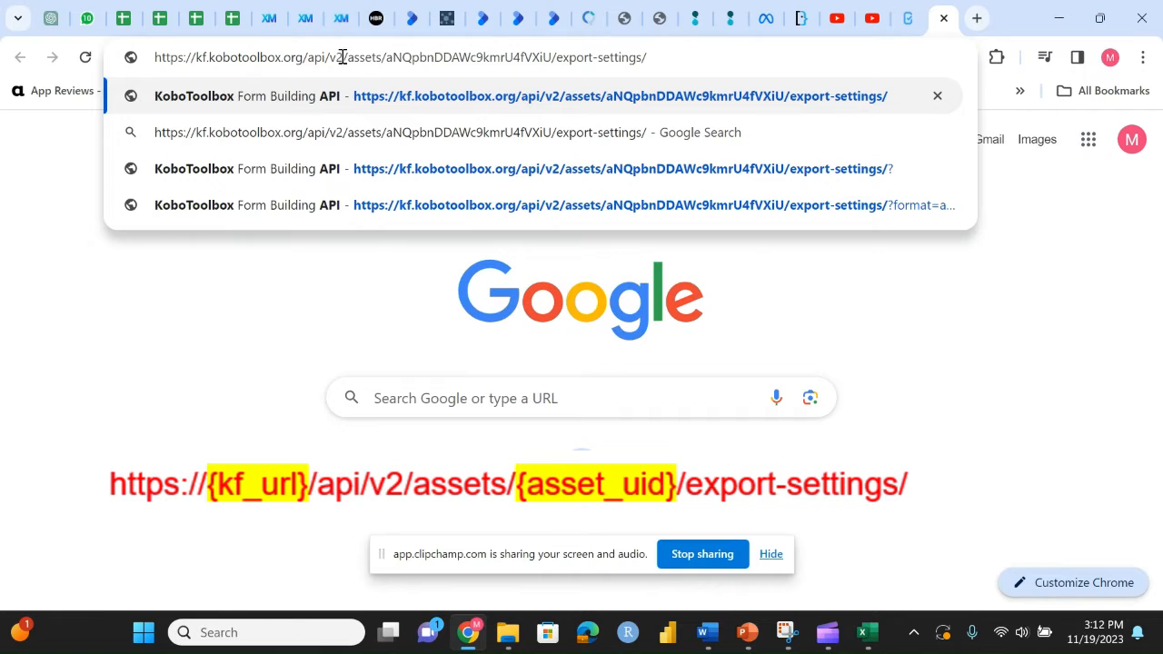
pyautogui.moveTo(378, 57)
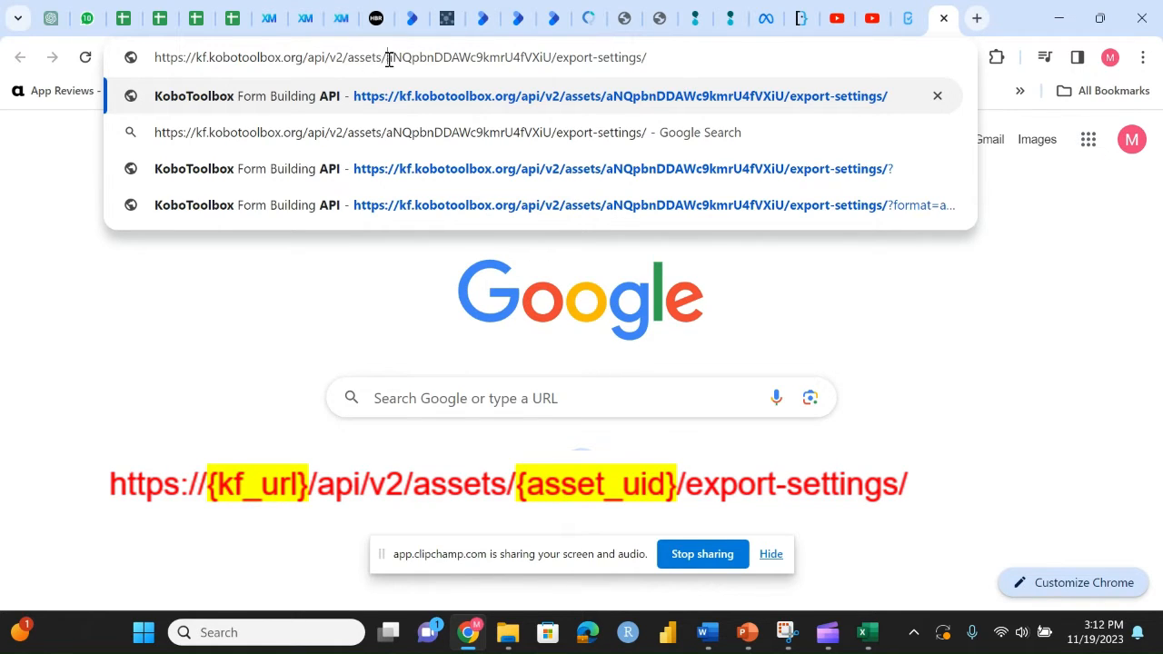
pyautogui.doubleClick(469, 57)
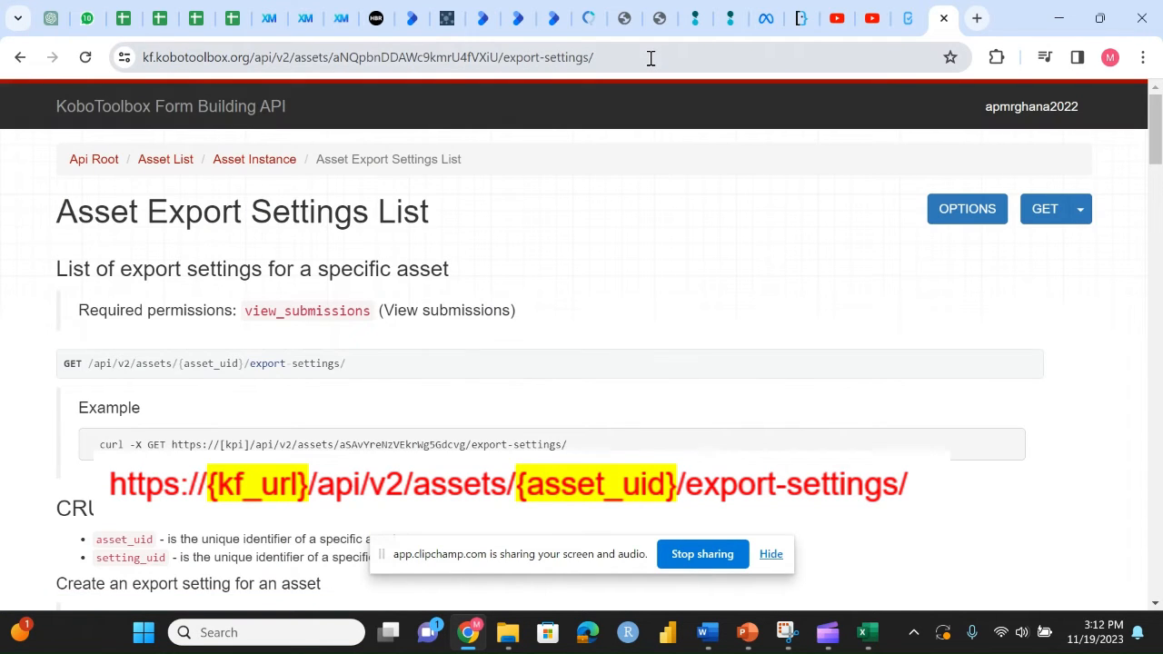
pyautogui.scroll(-3)
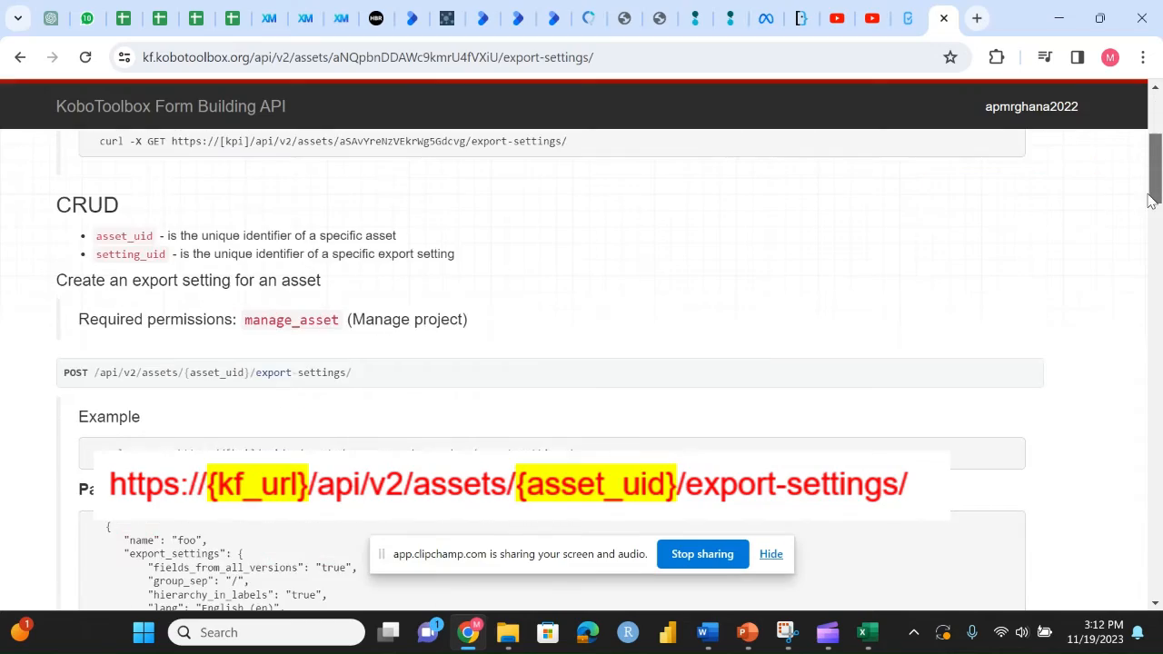
pyautogui.scroll(3)
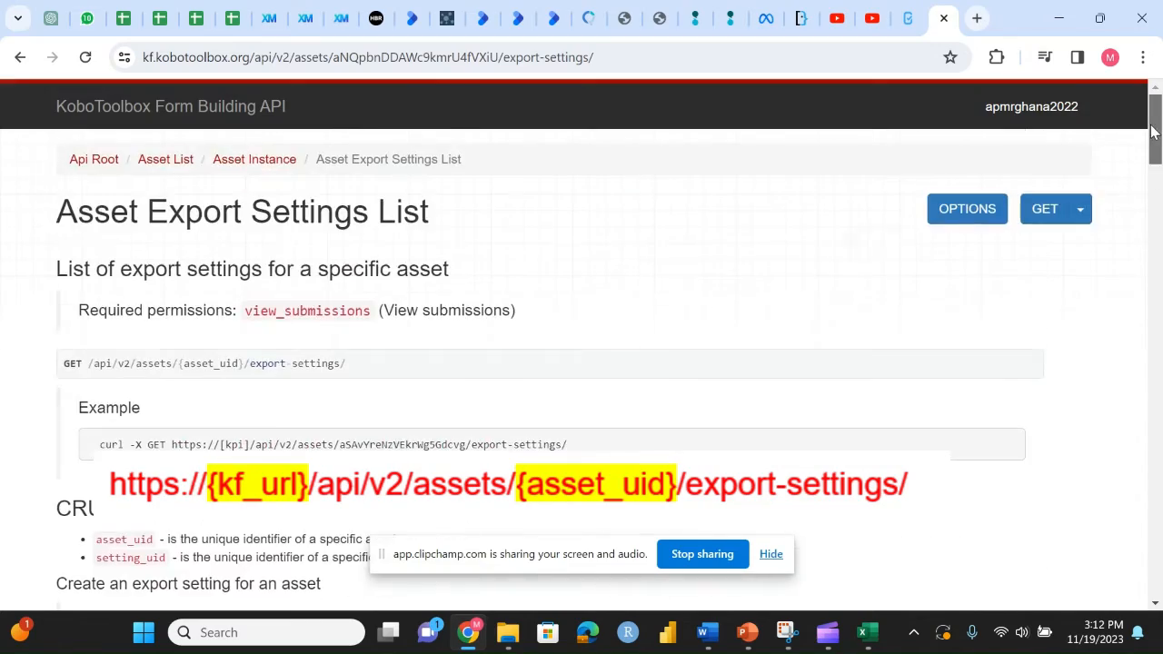
pyautogui.scroll(-3)
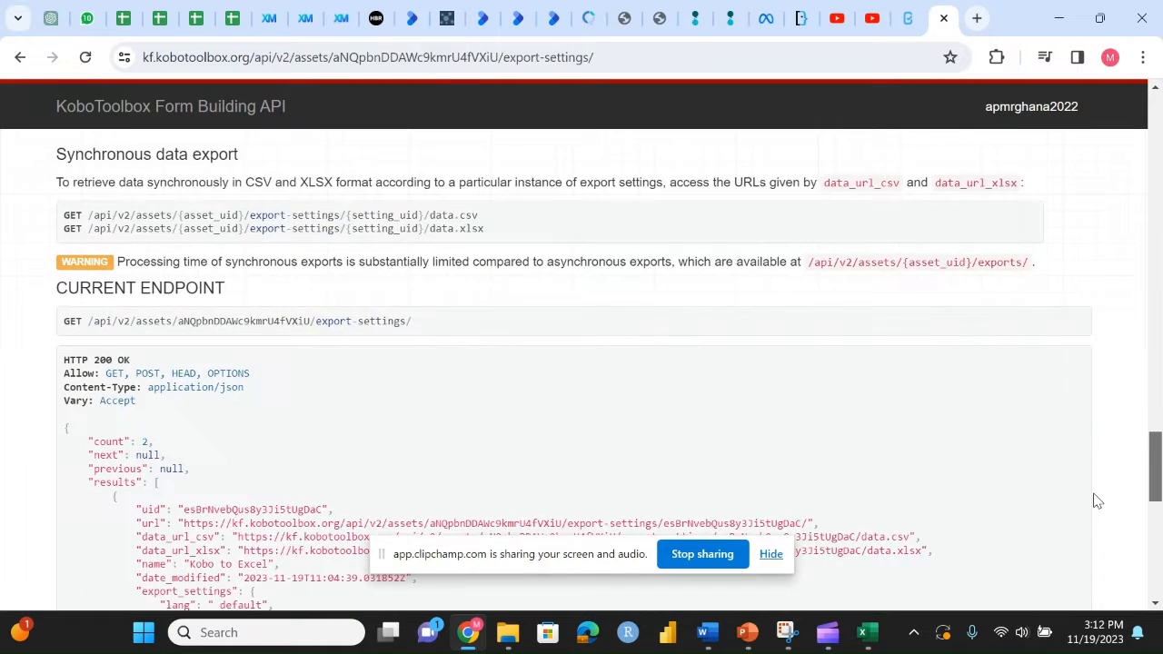
# Scroll the API response to the 'Kobo to Excel' setting's data_url_xlsx link and export options.
pyautogui.scroll(-3)
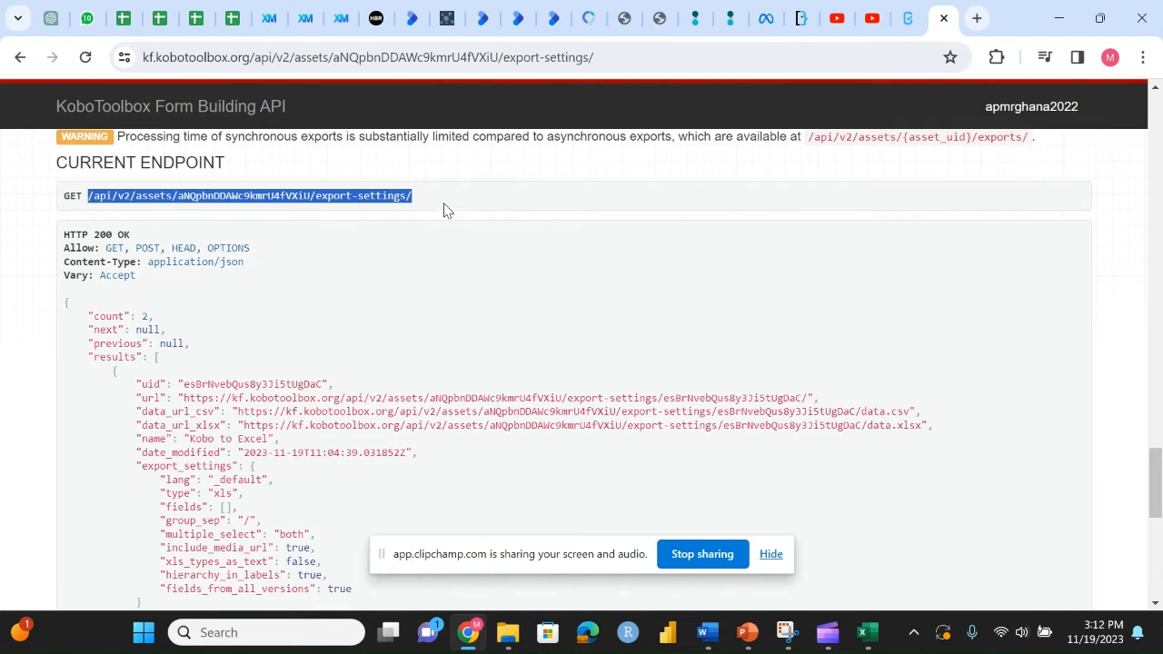
pyautogui.moveTo(420, 200)
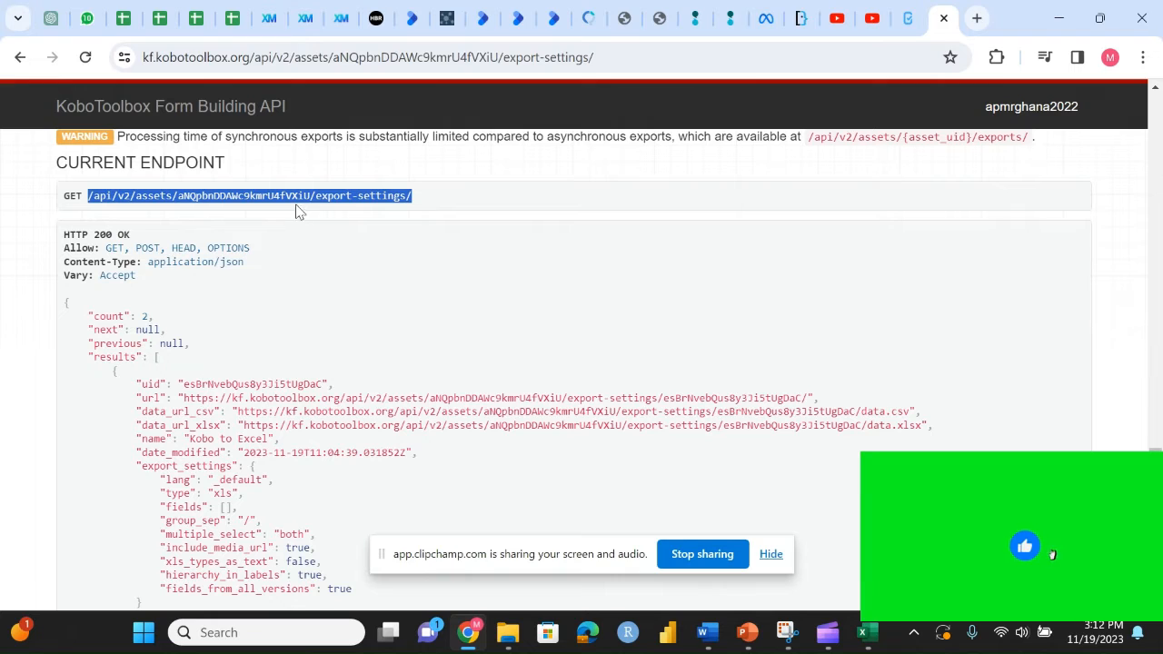
pyautogui.moveTo(131, 243)
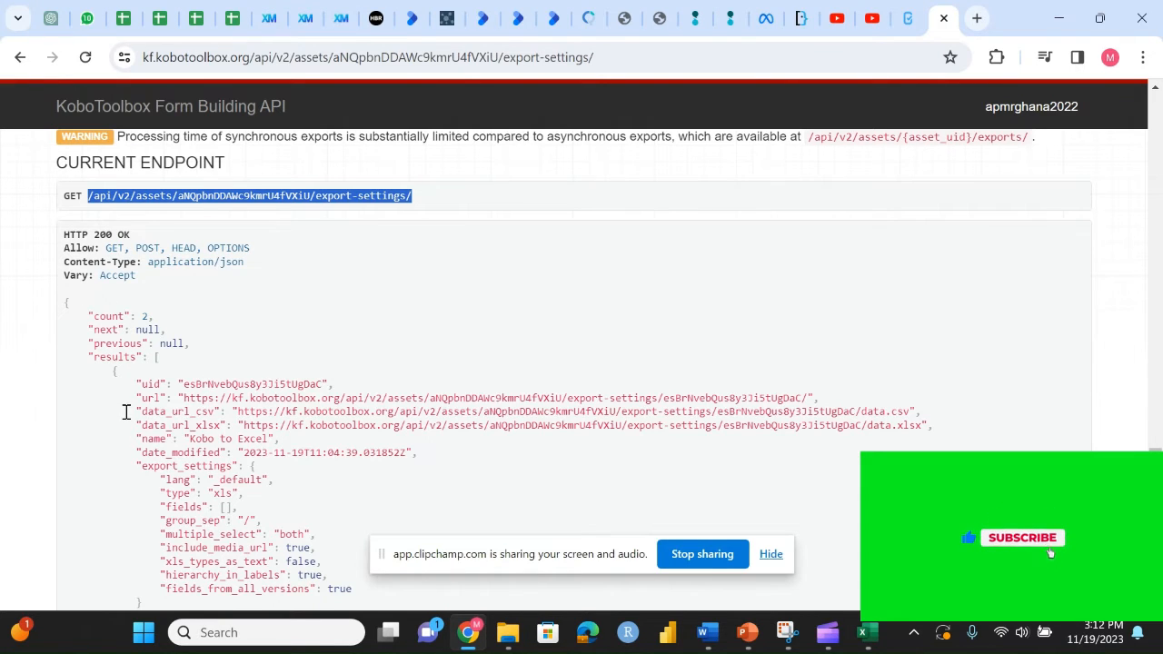
pyautogui.scroll(-3)
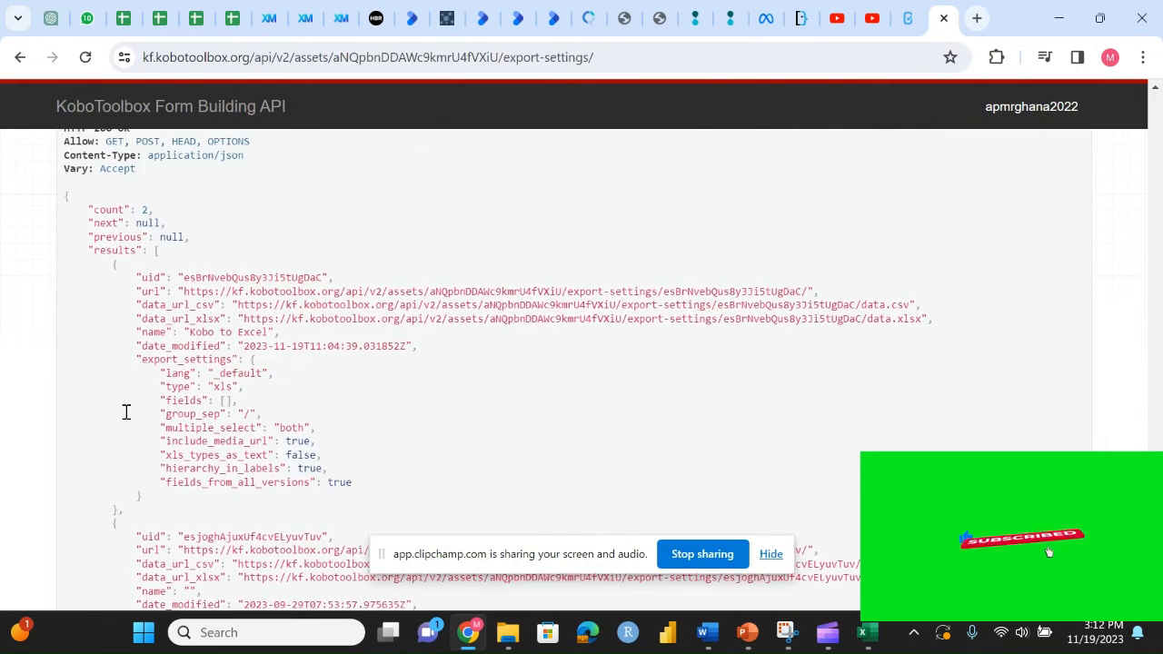
pyautogui.scroll(3)
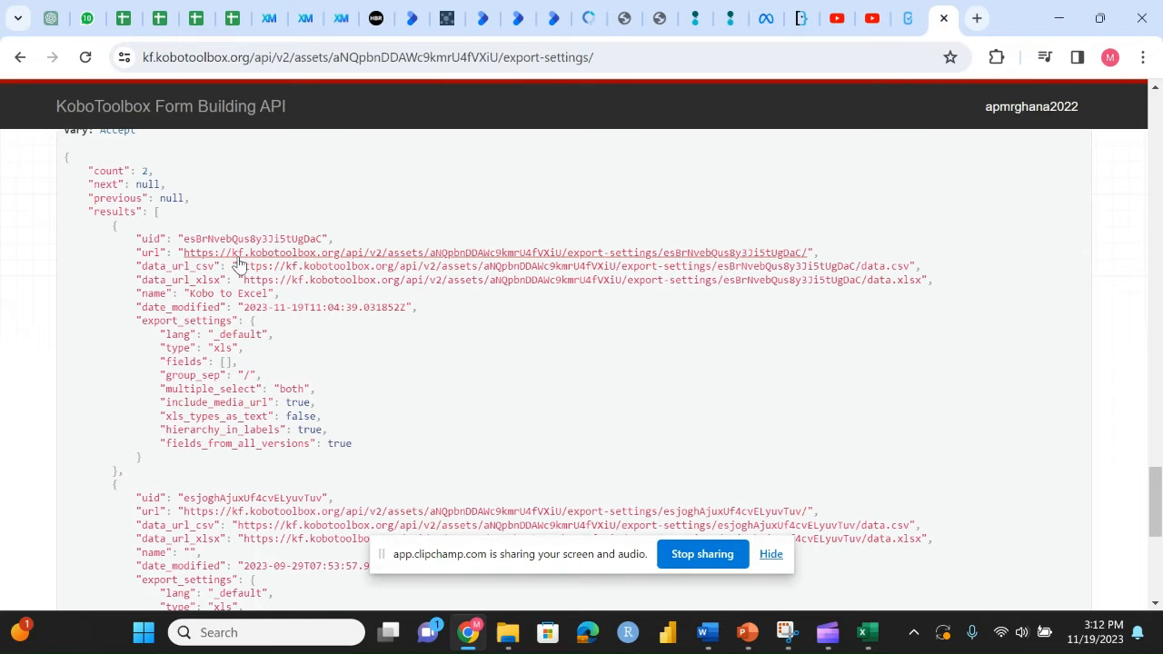
pyautogui.moveTo(263, 265)
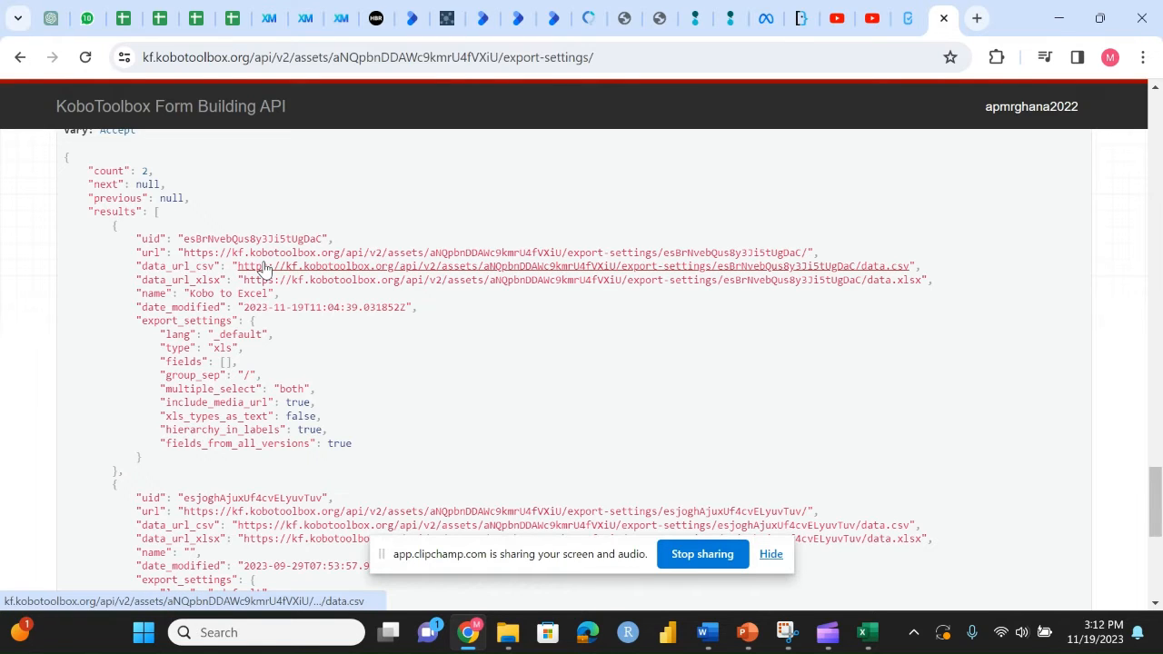
pyautogui.moveTo(234, 273)
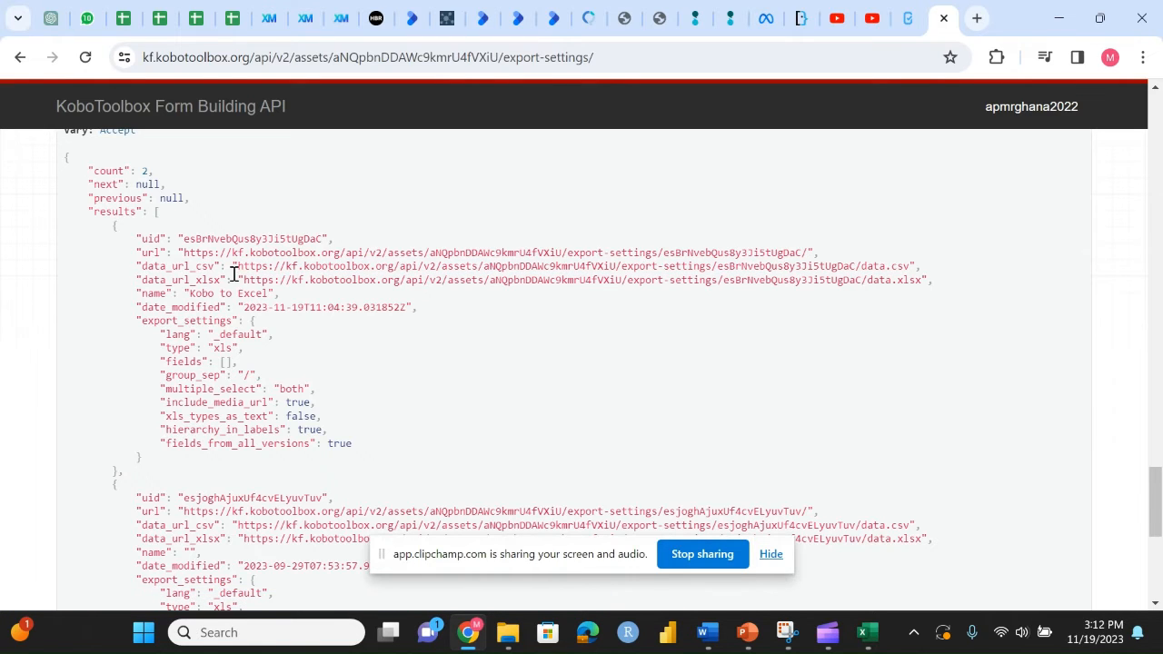
pyautogui.moveTo(246, 280)
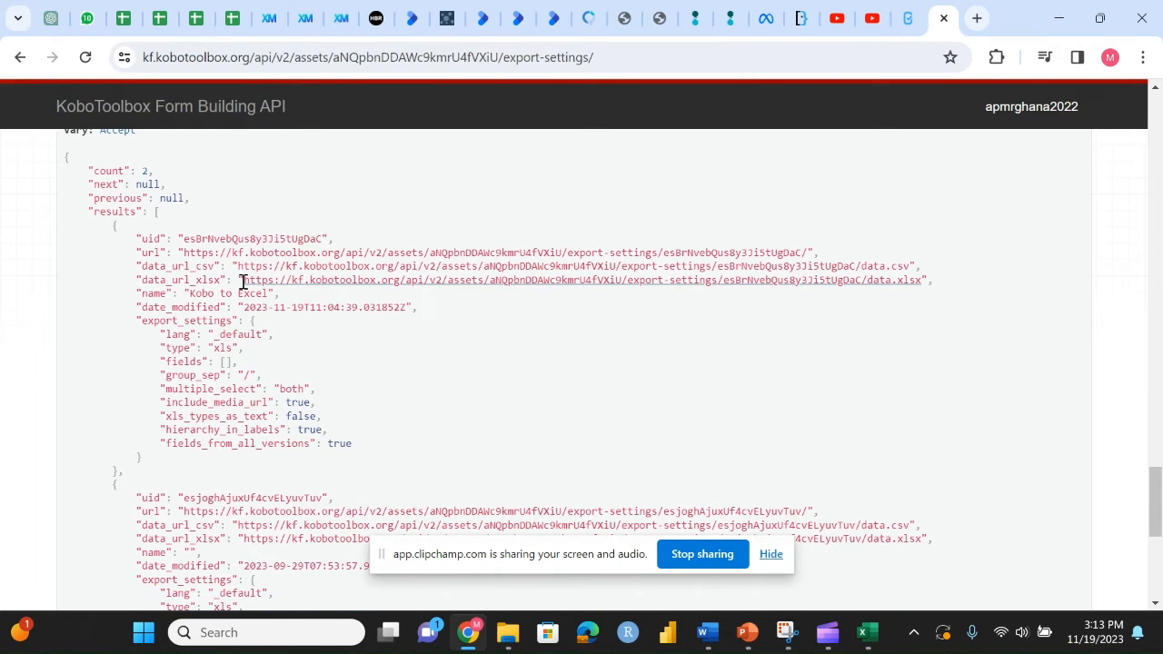
pyautogui.moveTo(191, 240)
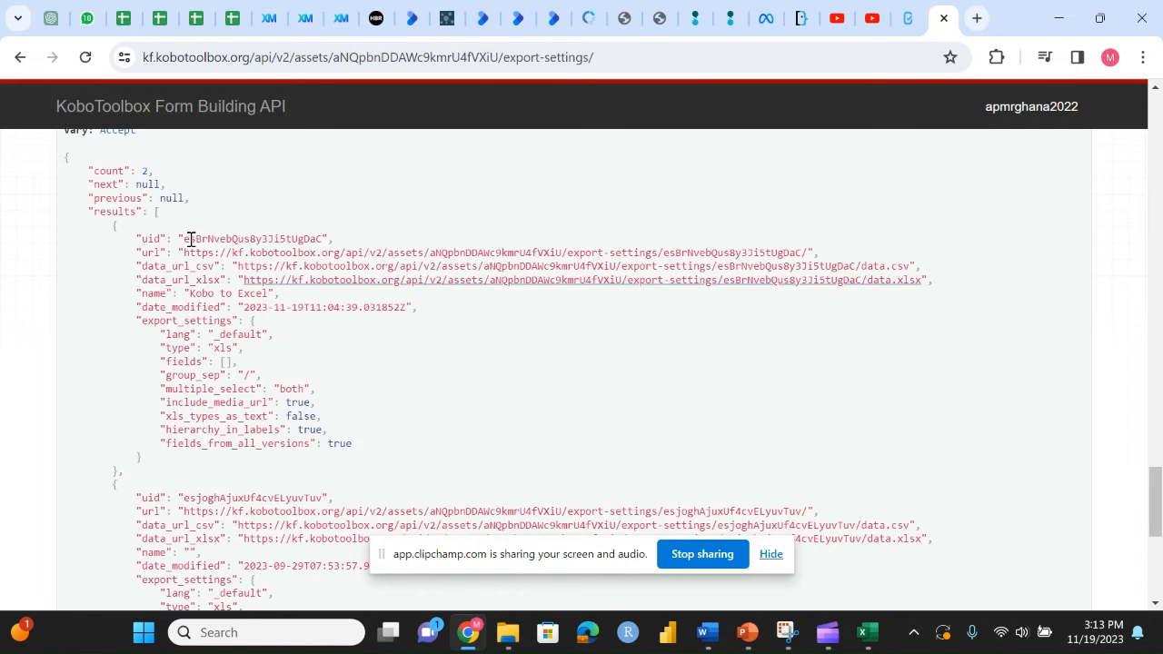
pyautogui.moveTo(146, 265)
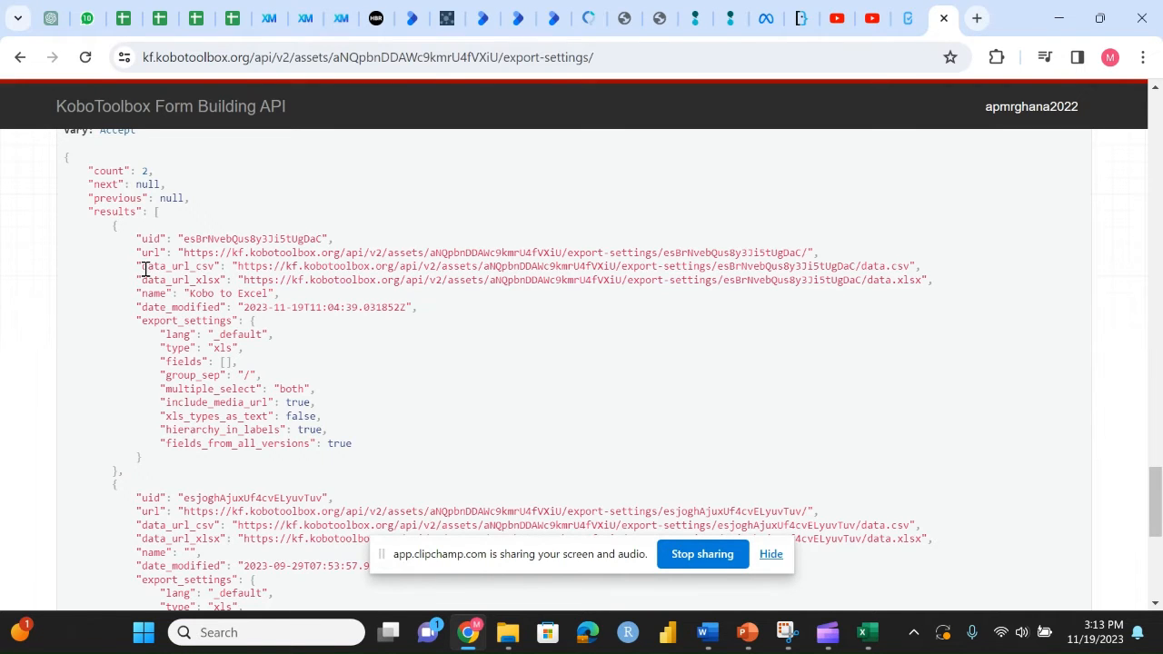
pyautogui.moveTo(300, 265)
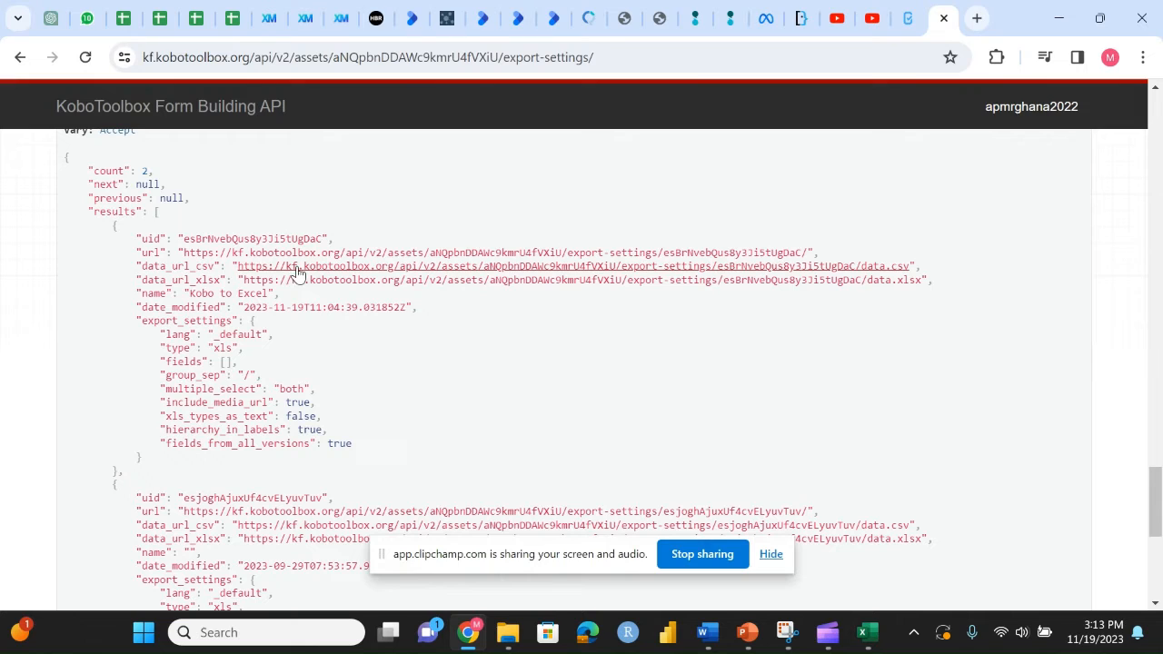
pyautogui.moveTo(217, 265)
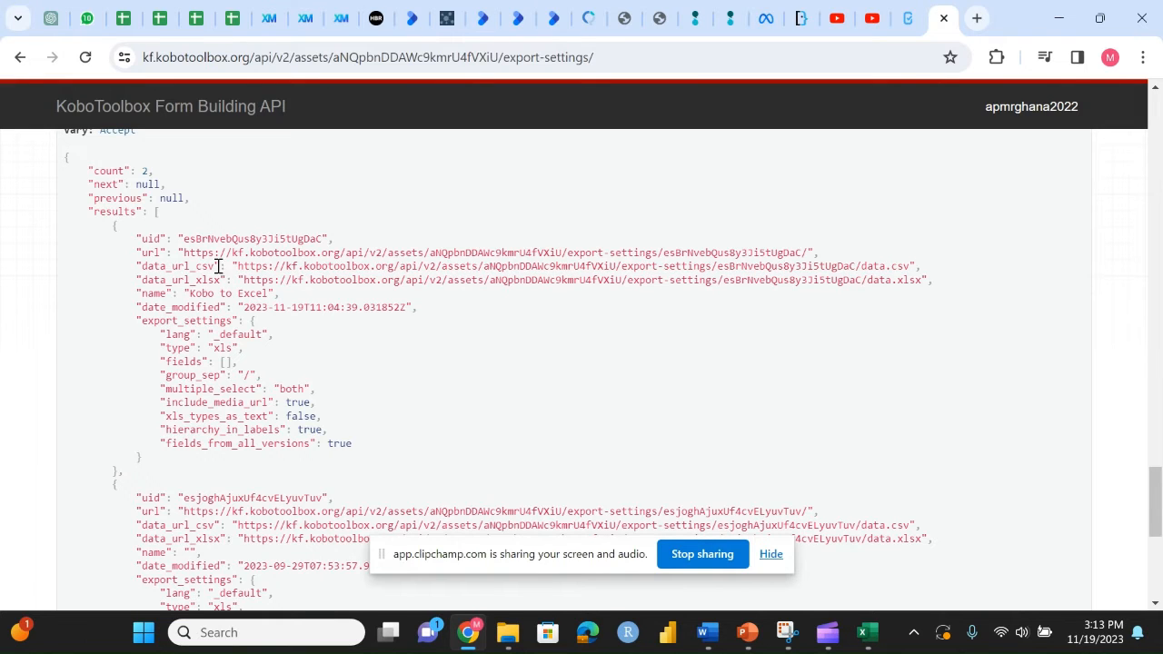
pyautogui.moveTo(323, 265)
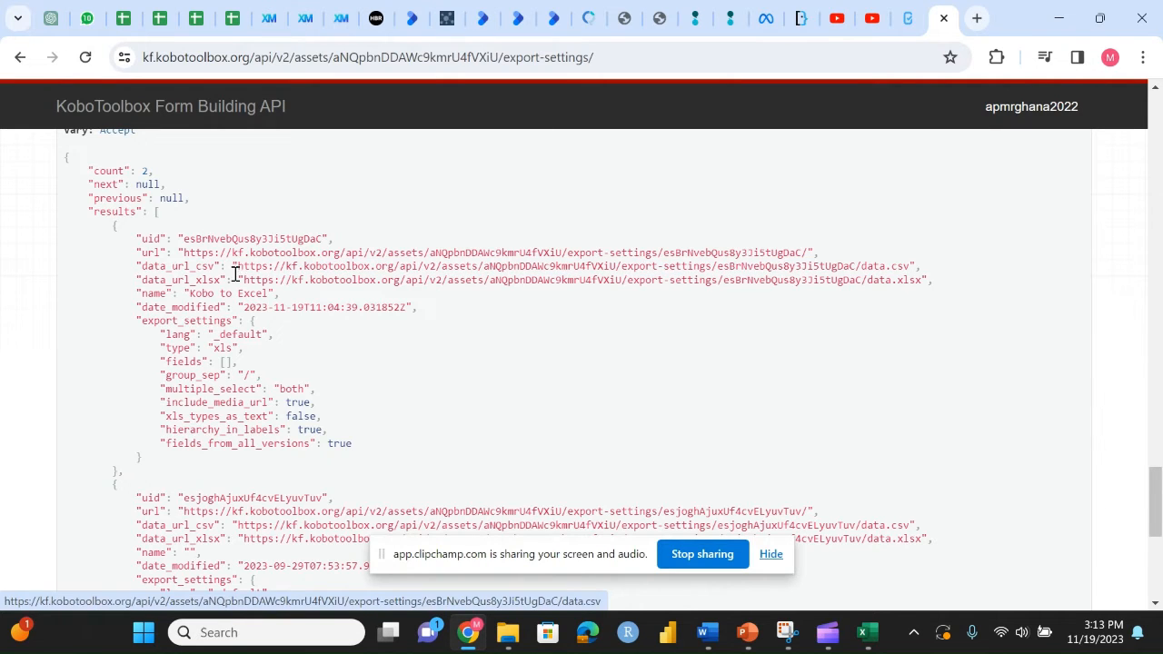
pyautogui.moveTo(331, 280)
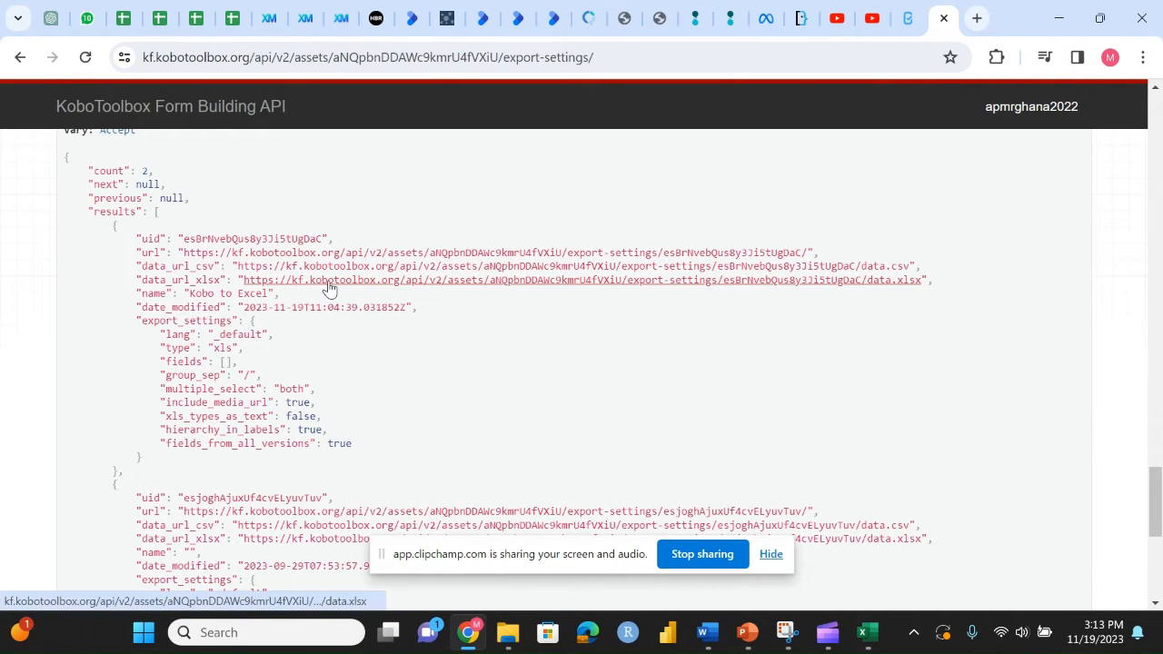
pyautogui.moveTo(251, 291)
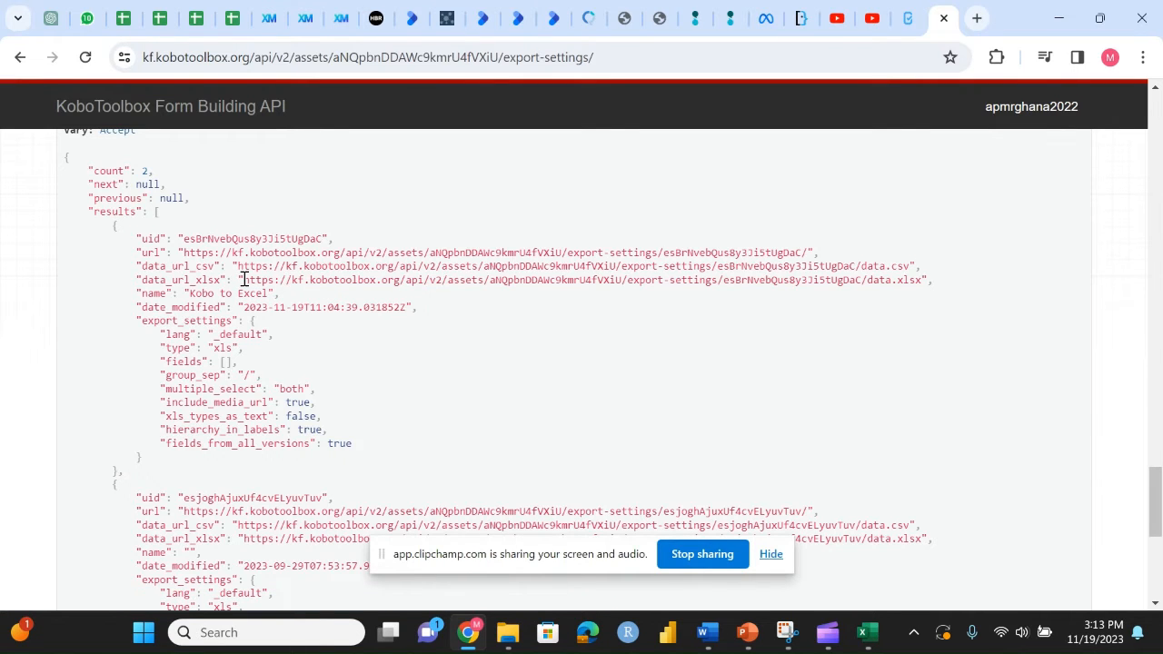
# Copy the 'Kobo to Excel' data_url_xlsx link and review its name and 2023-11-19 modification date.
pyautogui.doubleClick(581, 280)
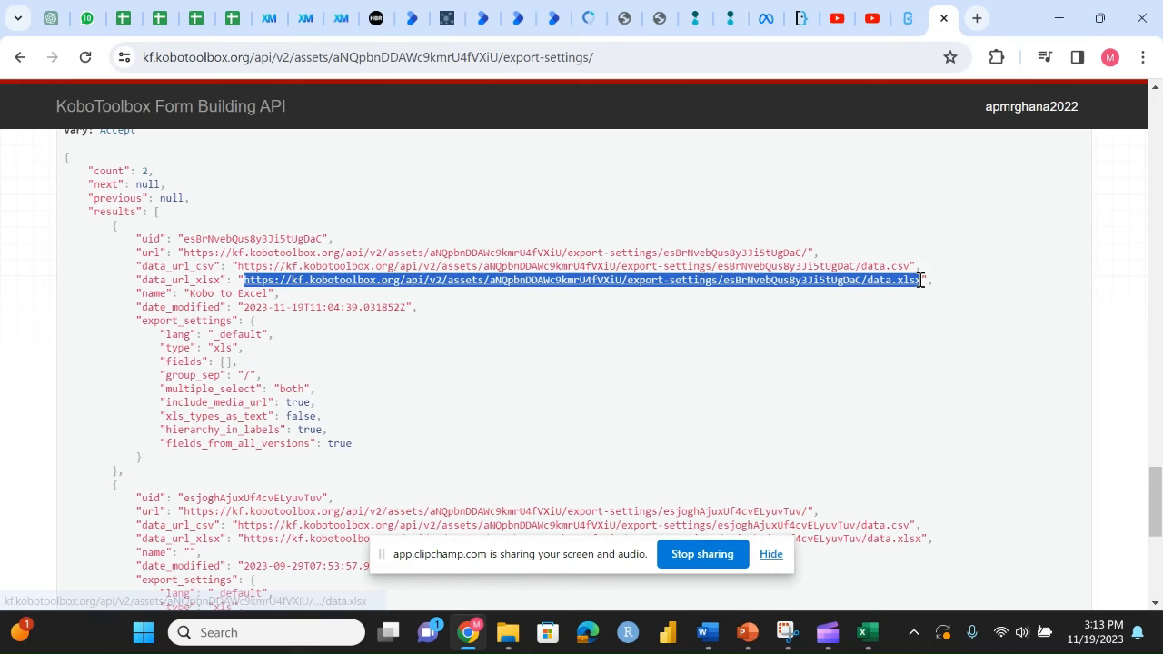
pyautogui.moveTo(920, 284)
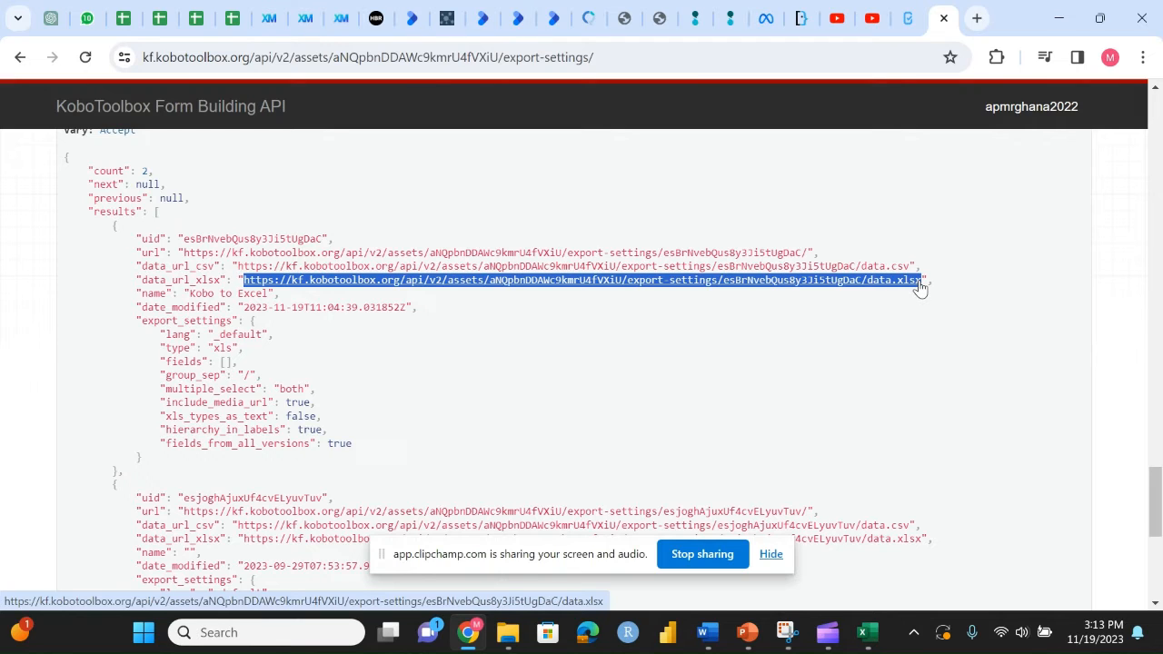
pyautogui.moveTo(305, 342)
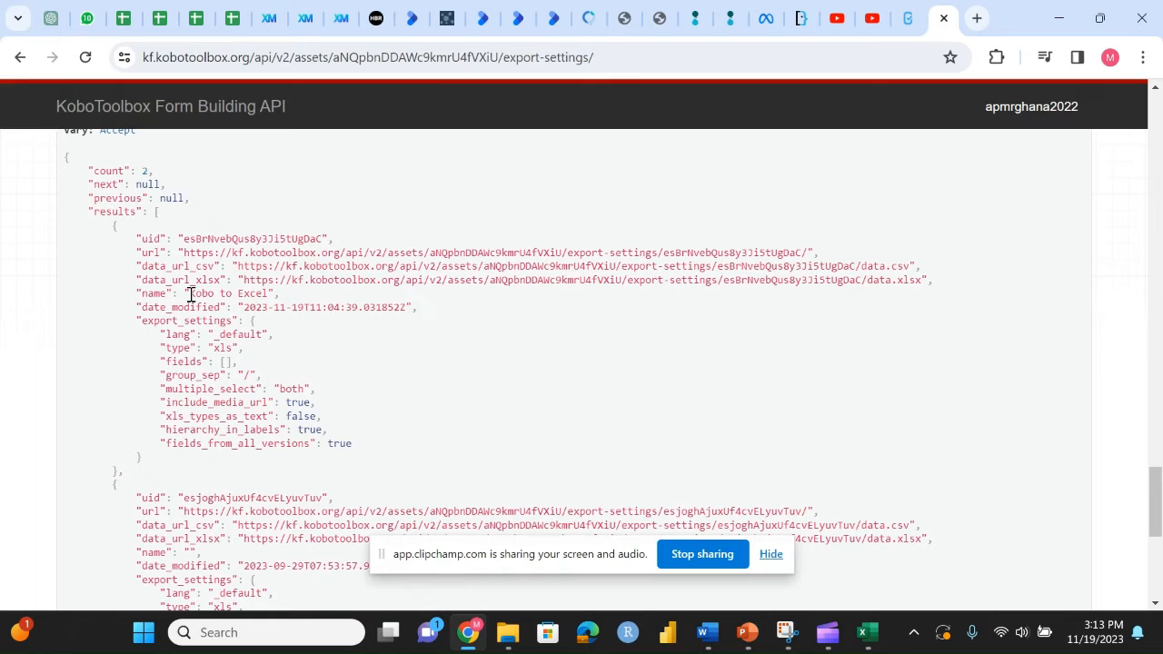
pyautogui.doubleClick(225, 294)
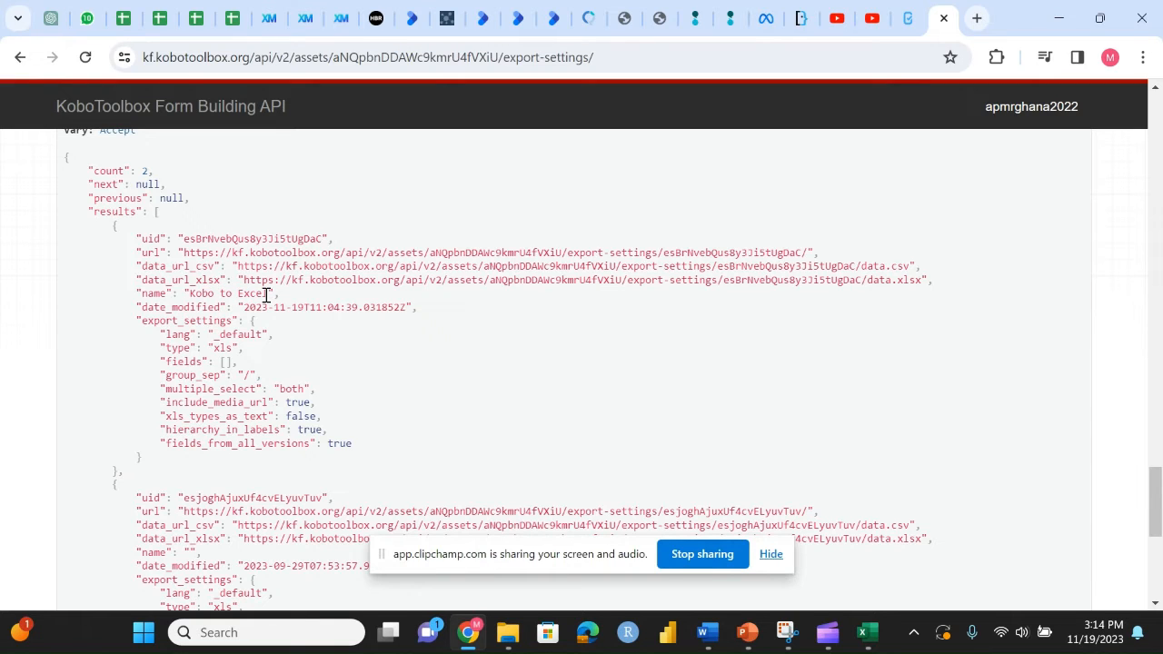
pyautogui.doubleClick(229, 295)
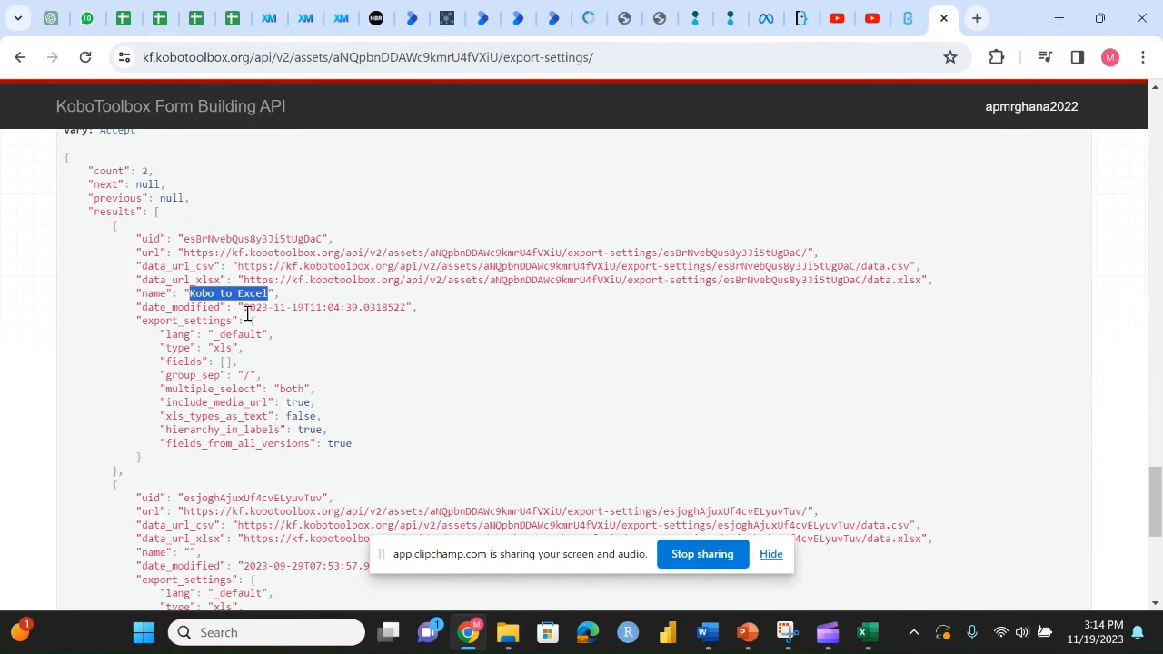
pyautogui.doubleClick(327, 305)
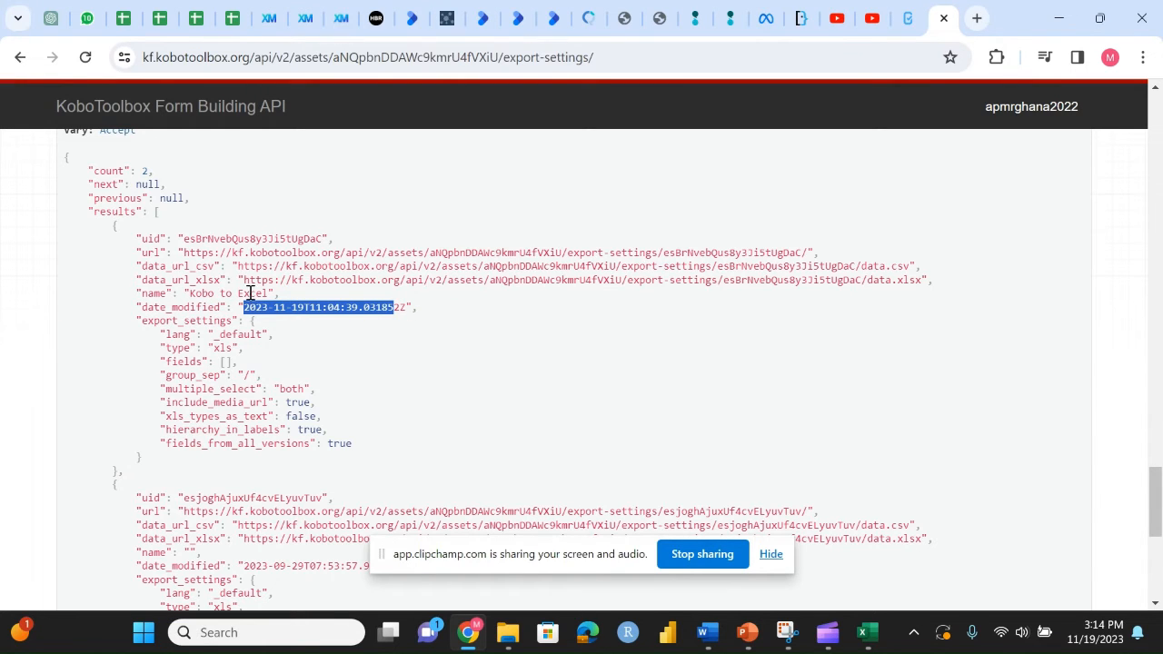
pyautogui.click(246, 307)
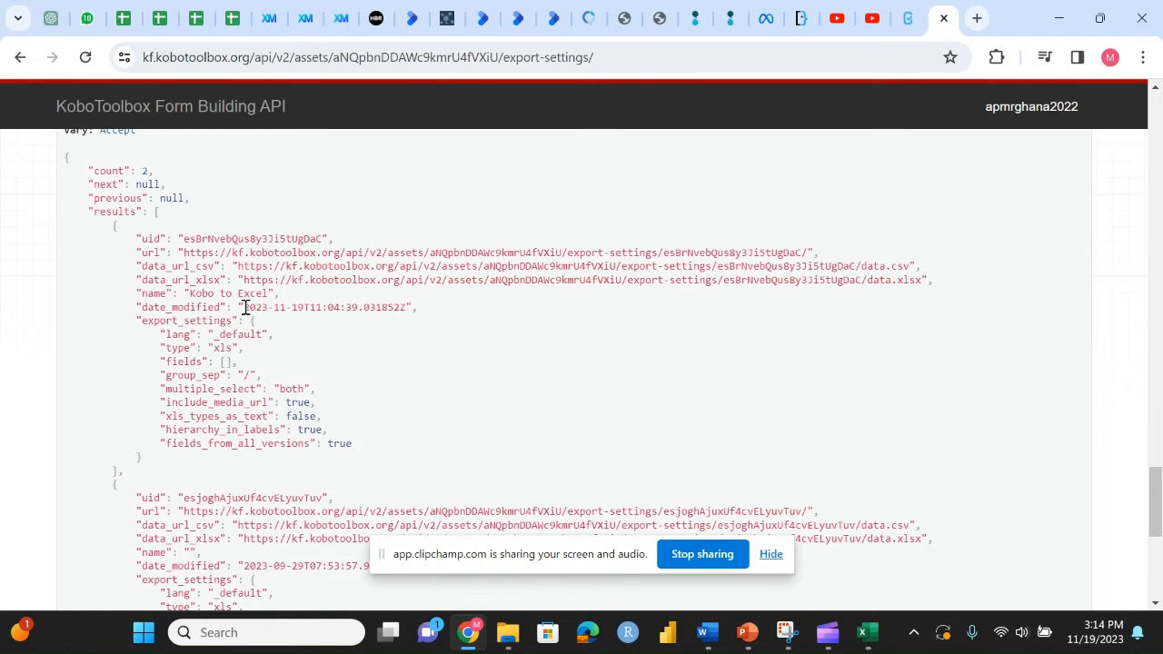
pyautogui.moveTo(244, 280)
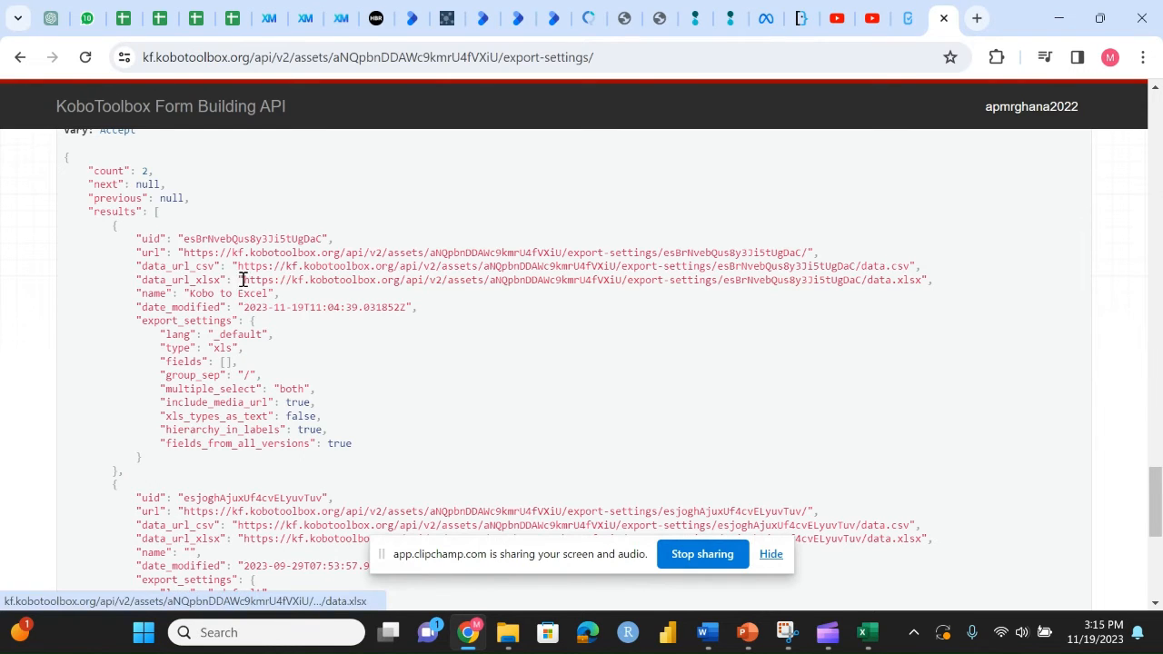
pyautogui.moveTo(246, 280)
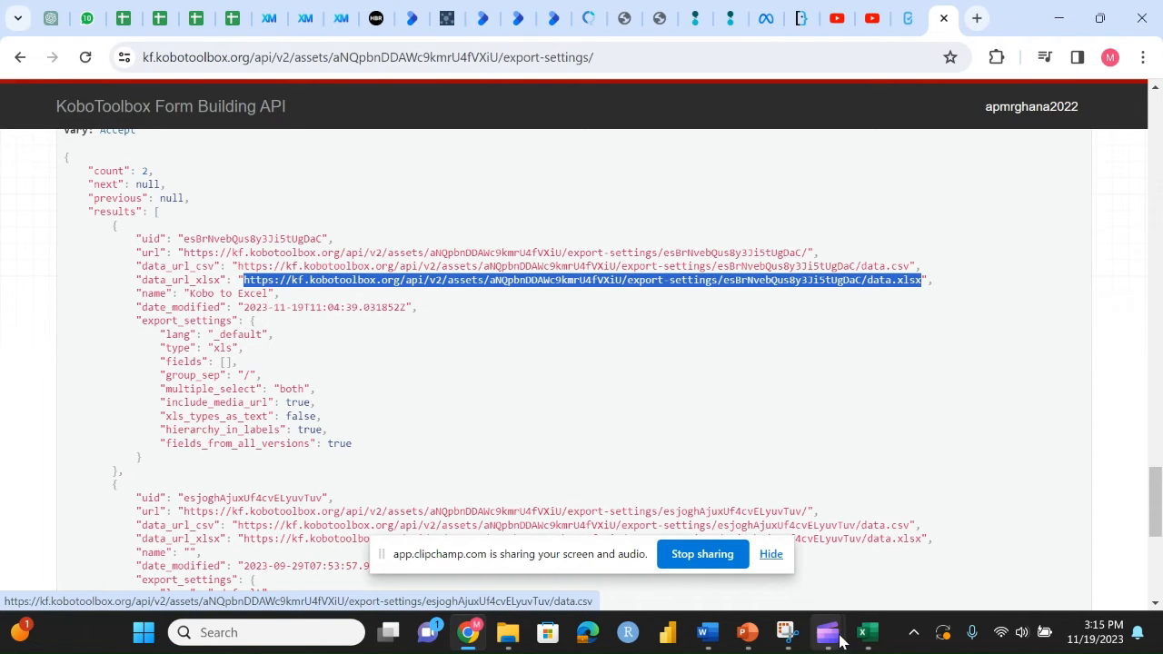
# In Excel's From Web import, paste the copied XLSX link and connect to it.
pyautogui.click(865, 632)
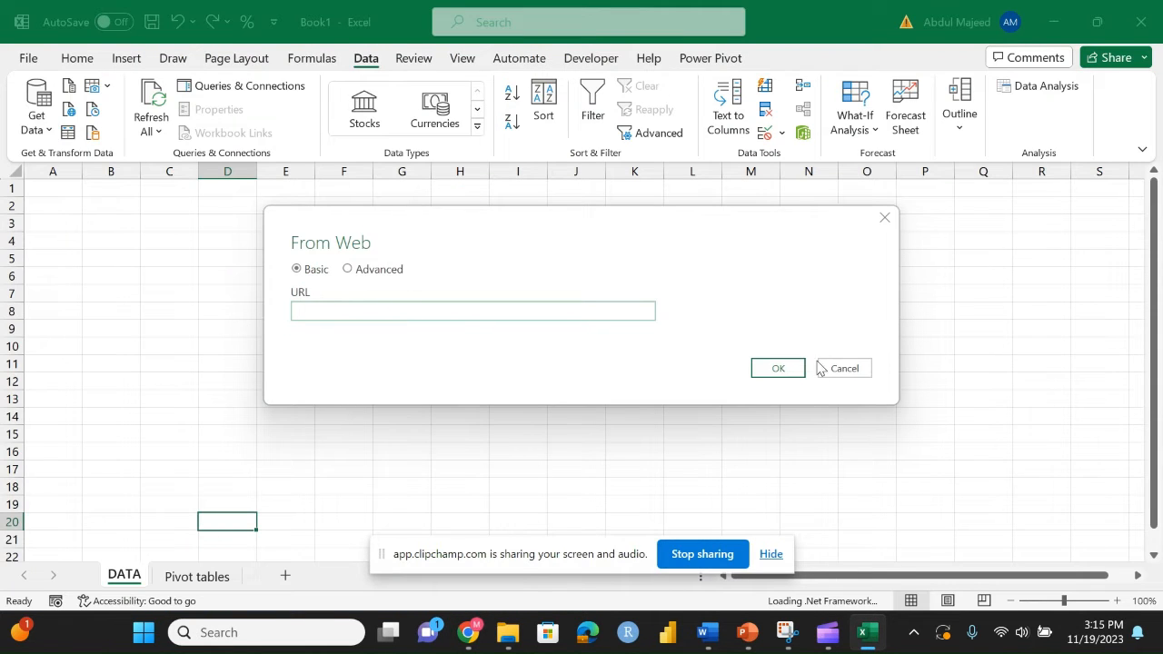
pyautogui.click(36, 104)
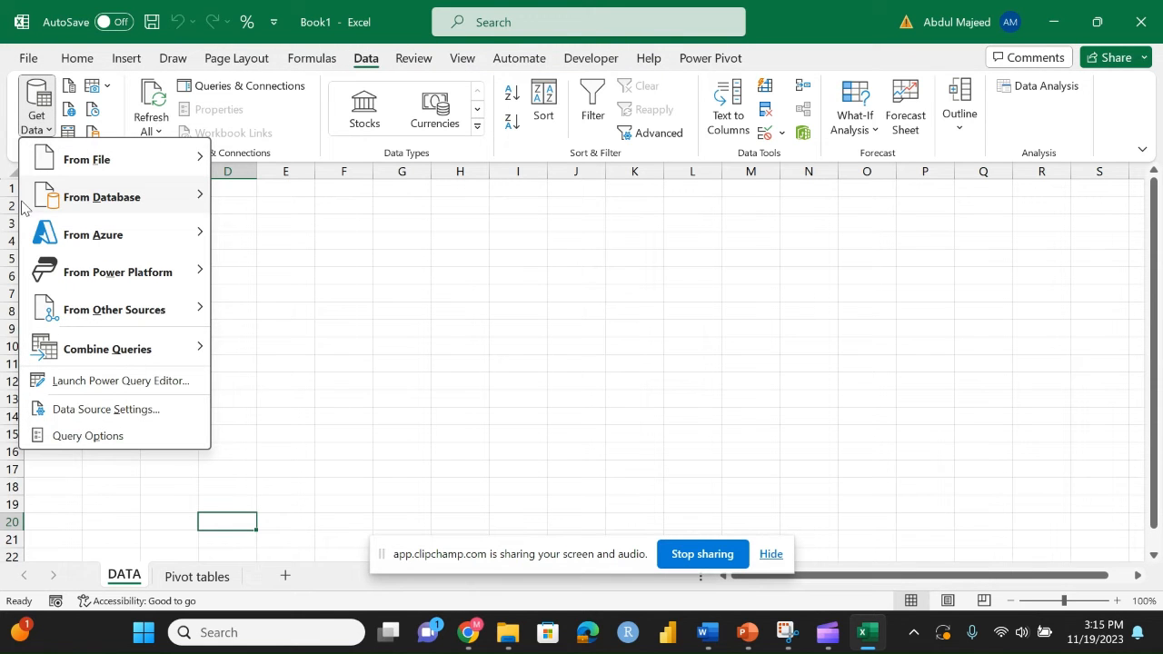
pyautogui.moveTo(362, 51)
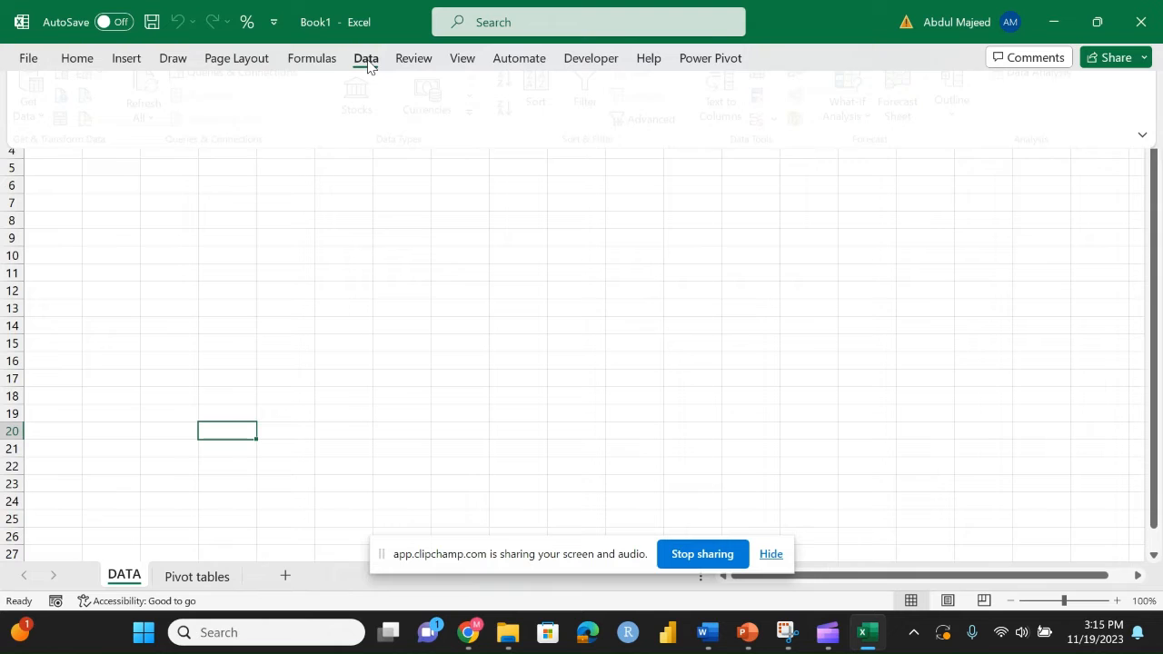
pyautogui.click(366, 58)
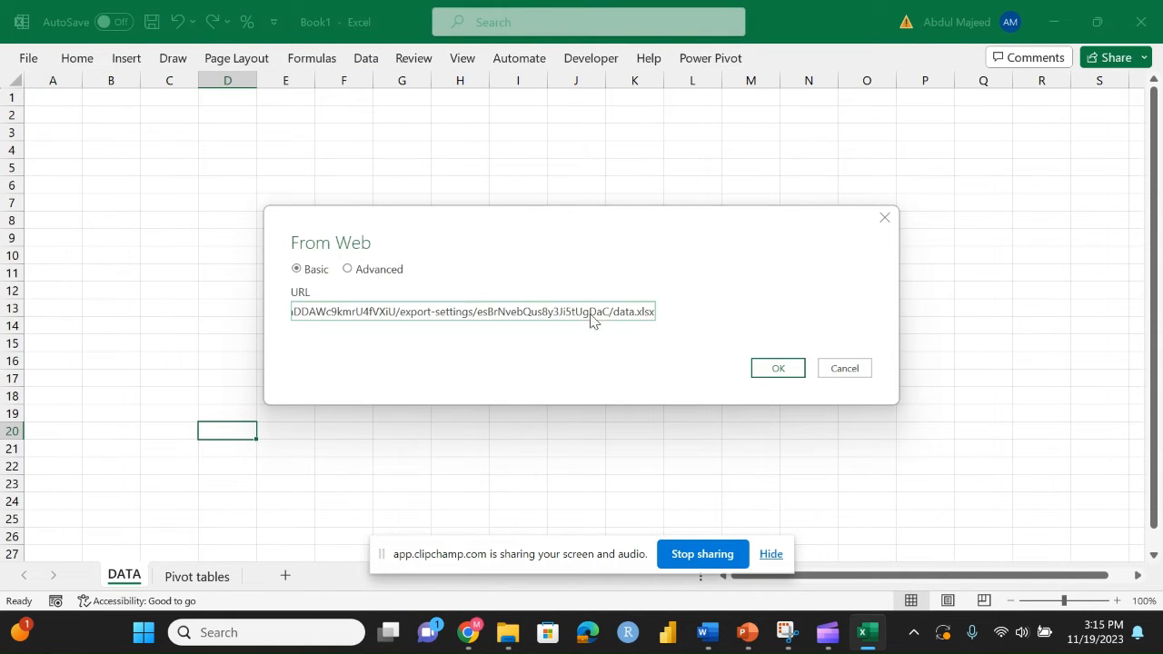
pyautogui.click(347, 270)
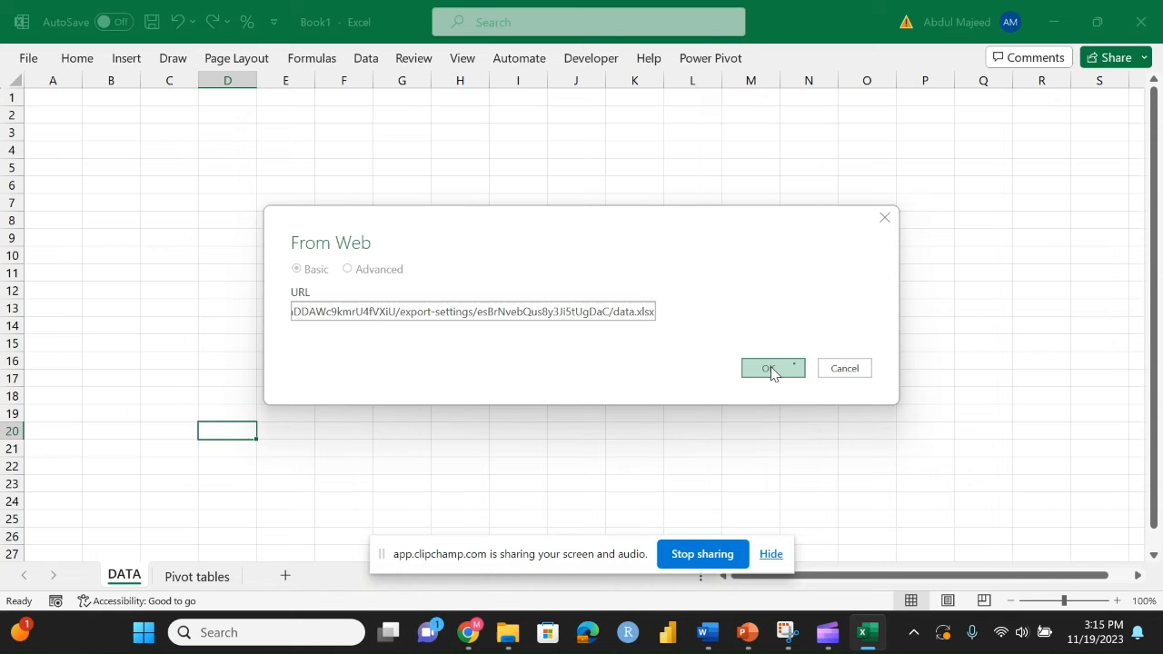
pyautogui.click(768, 367)
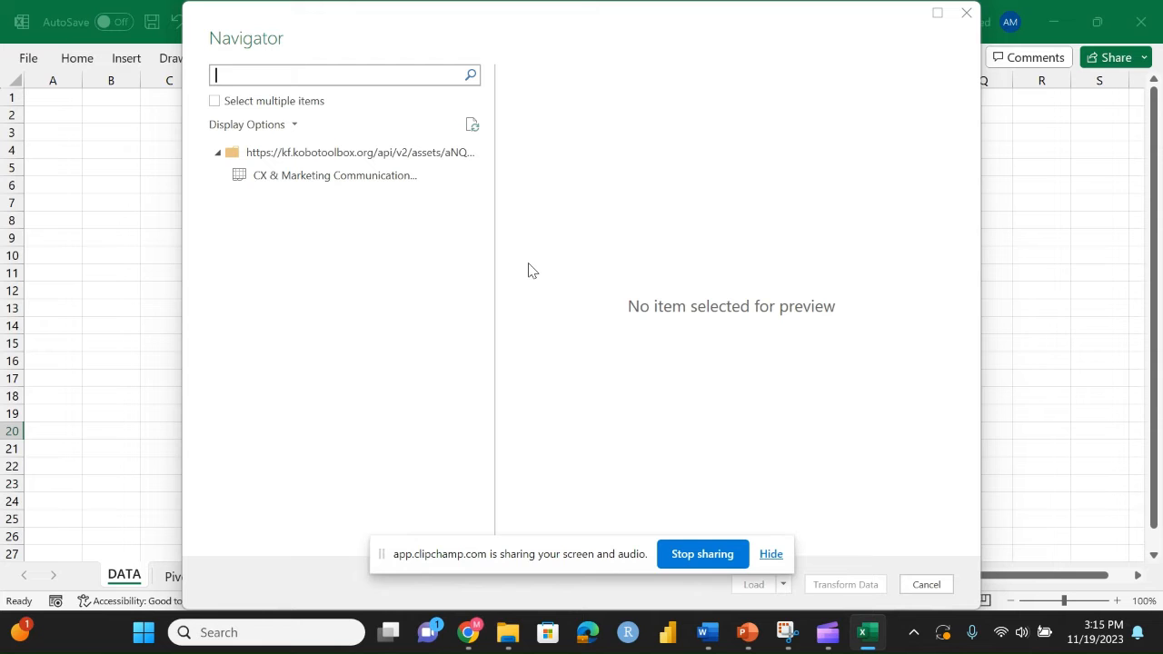
pyautogui.moveTo(549, 309)
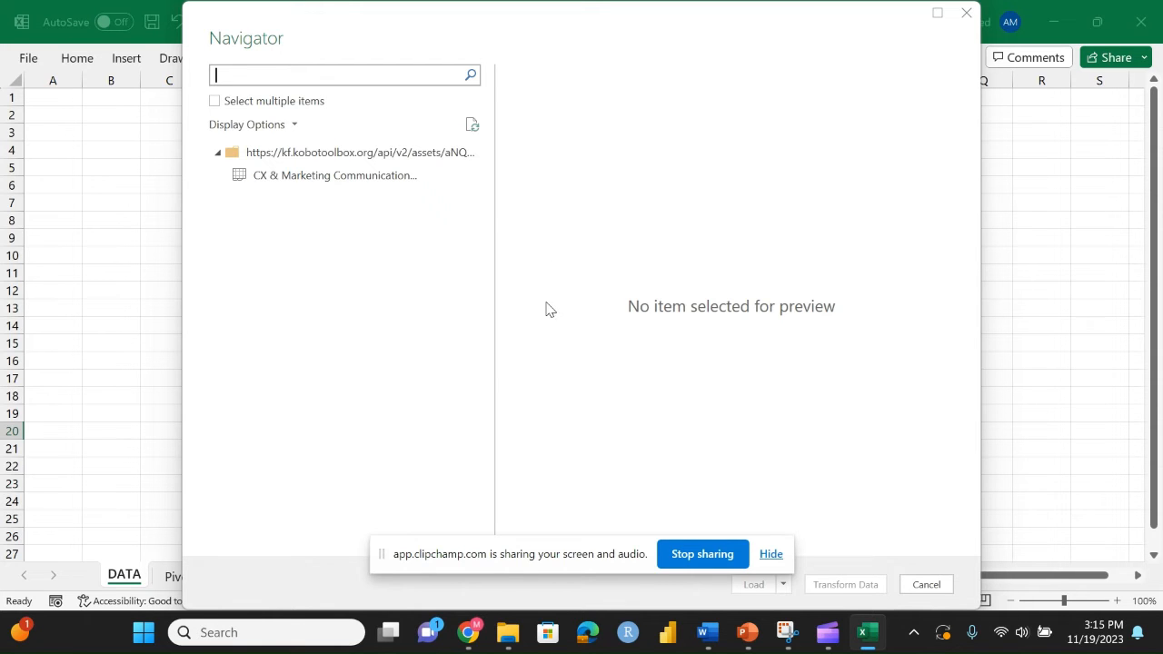
# Preview the CX & Marketing Communication table in Navigator and load its 32 rows into a new sheet.
pyautogui.click(334, 175)
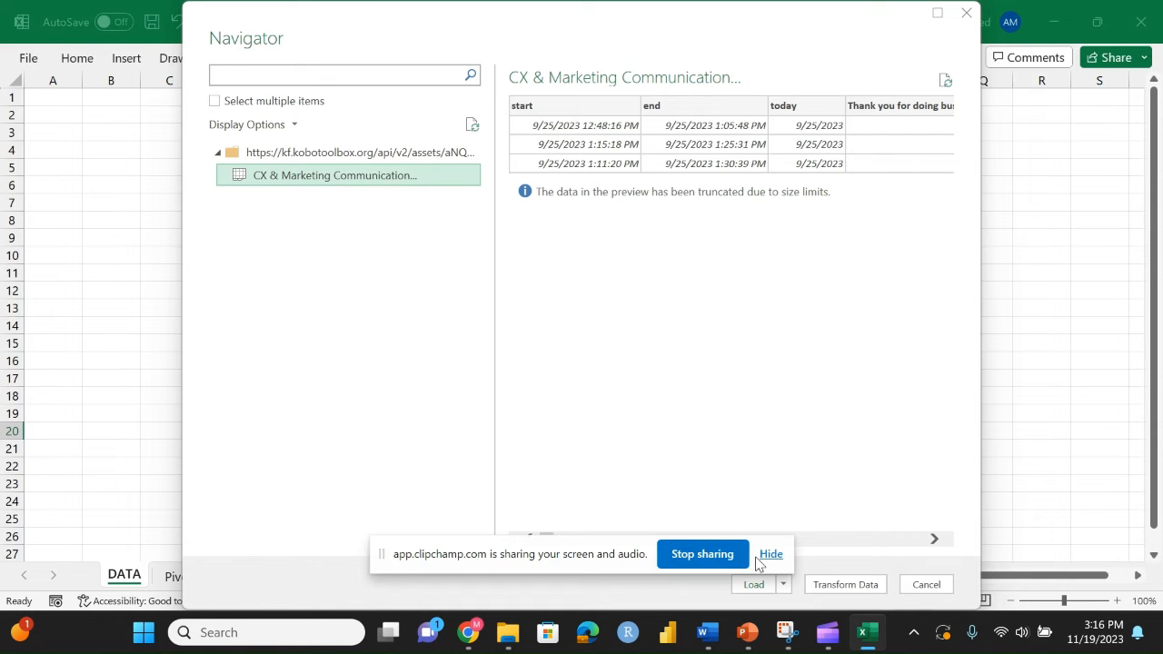
pyautogui.click(771, 553)
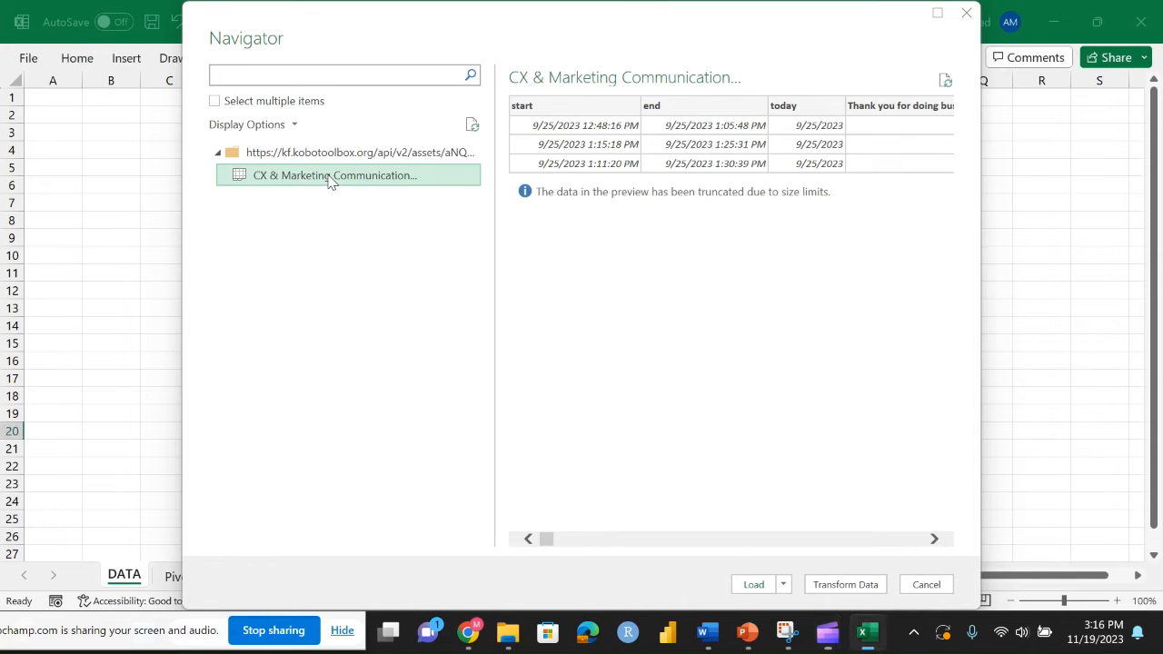
pyautogui.moveTo(847, 134)
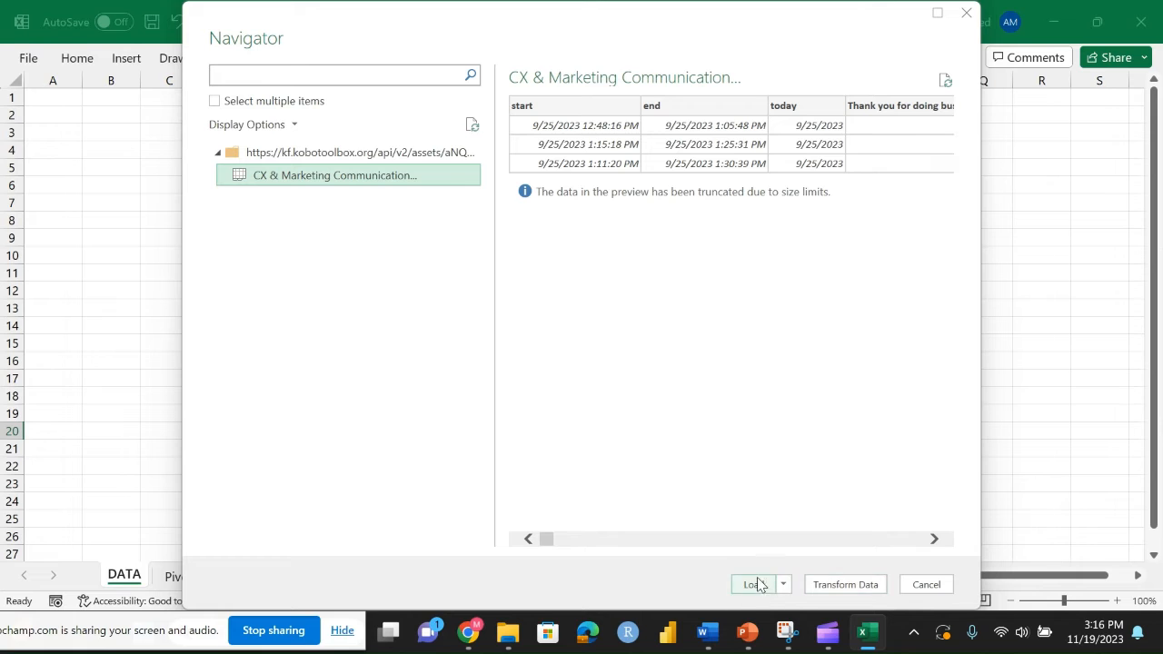
pyautogui.moveTo(846, 585)
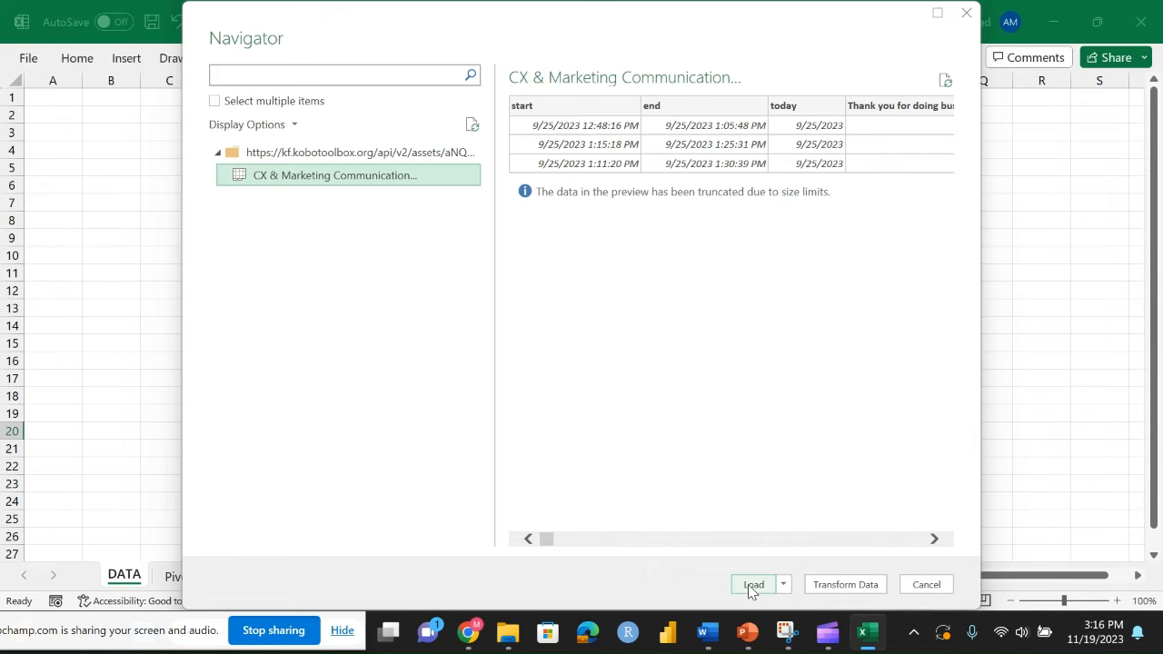
pyautogui.click(753, 585)
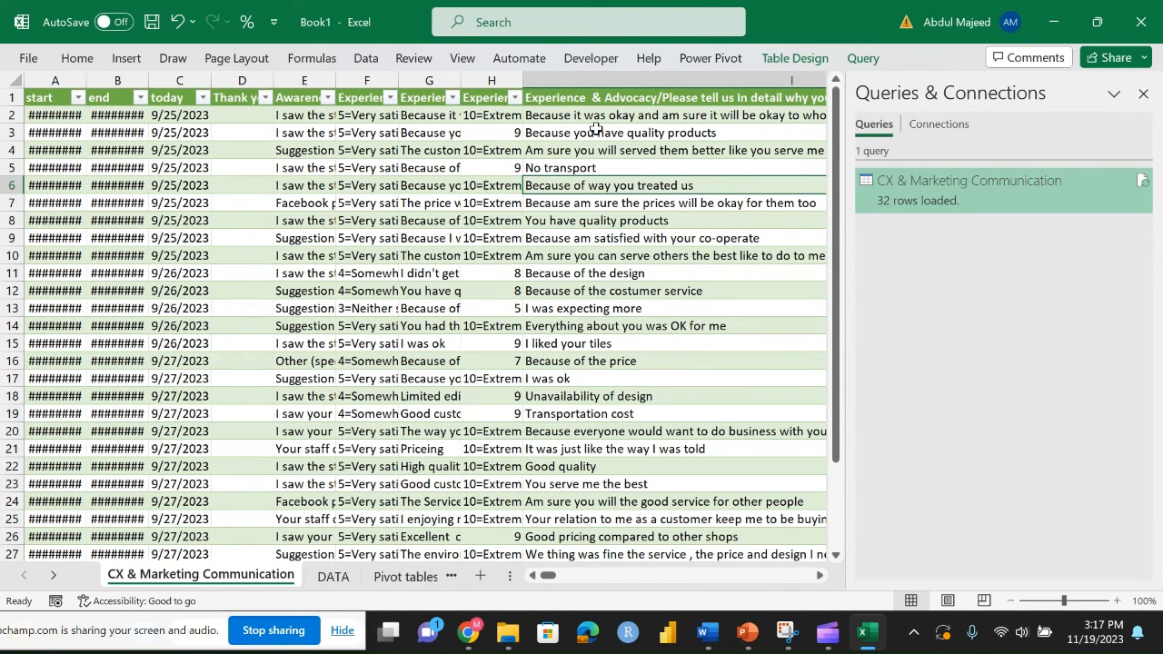
# Close the Queries & Connections pane and reopen the survey connection's Import Data dialog.
pyautogui.click(1144, 93)
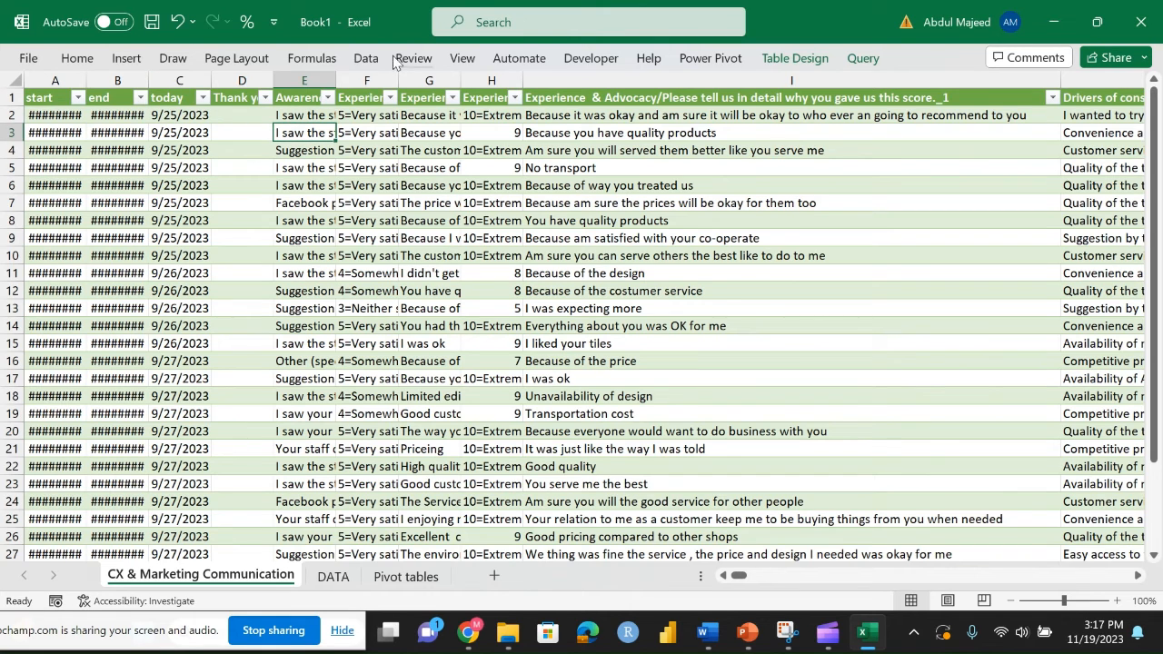
pyautogui.click(365, 57)
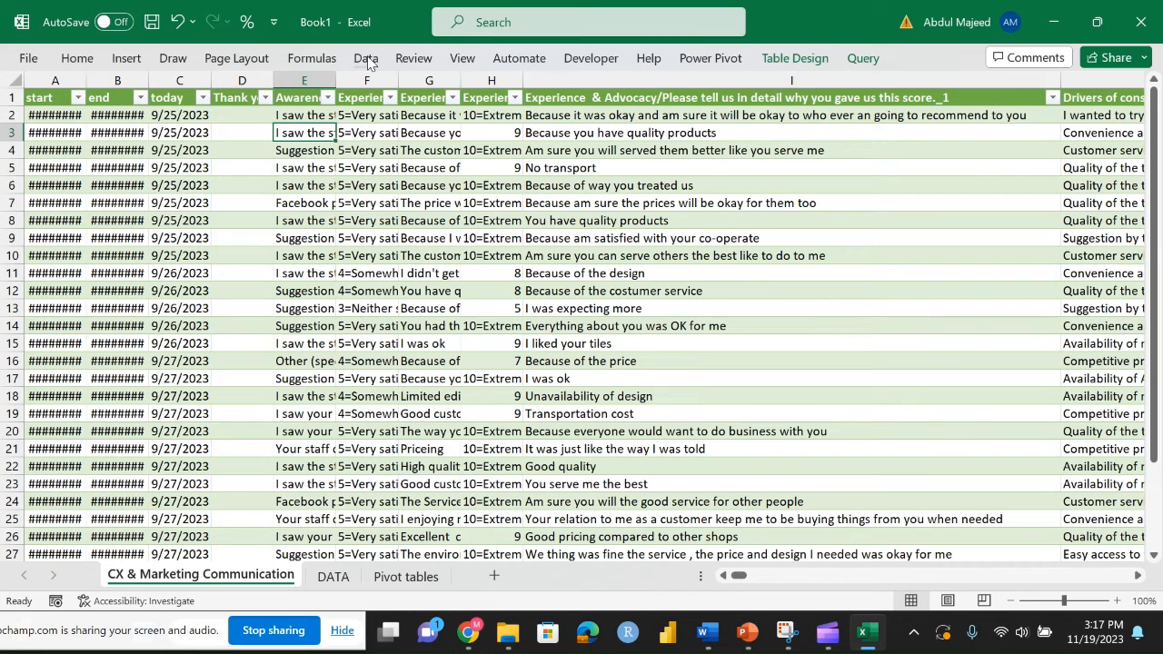
pyautogui.click(365, 58)
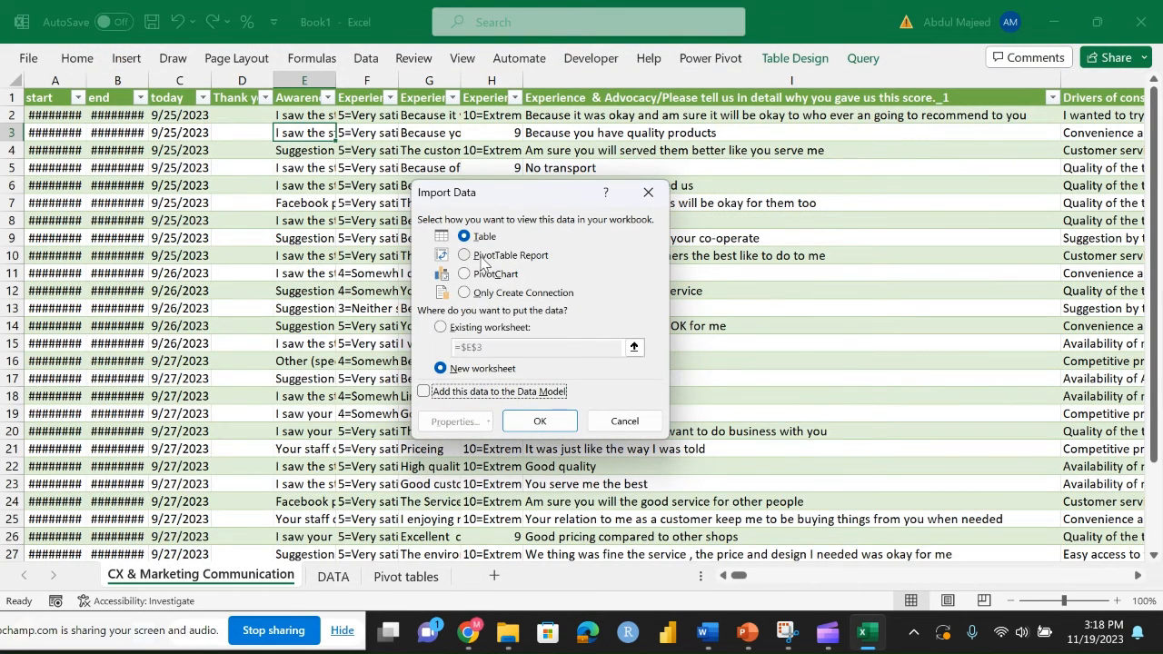
# Create a PivotTable Report from the connection at 'Pivot tables'!$B$6 and return to that sheet.
pyautogui.click(463, 255)
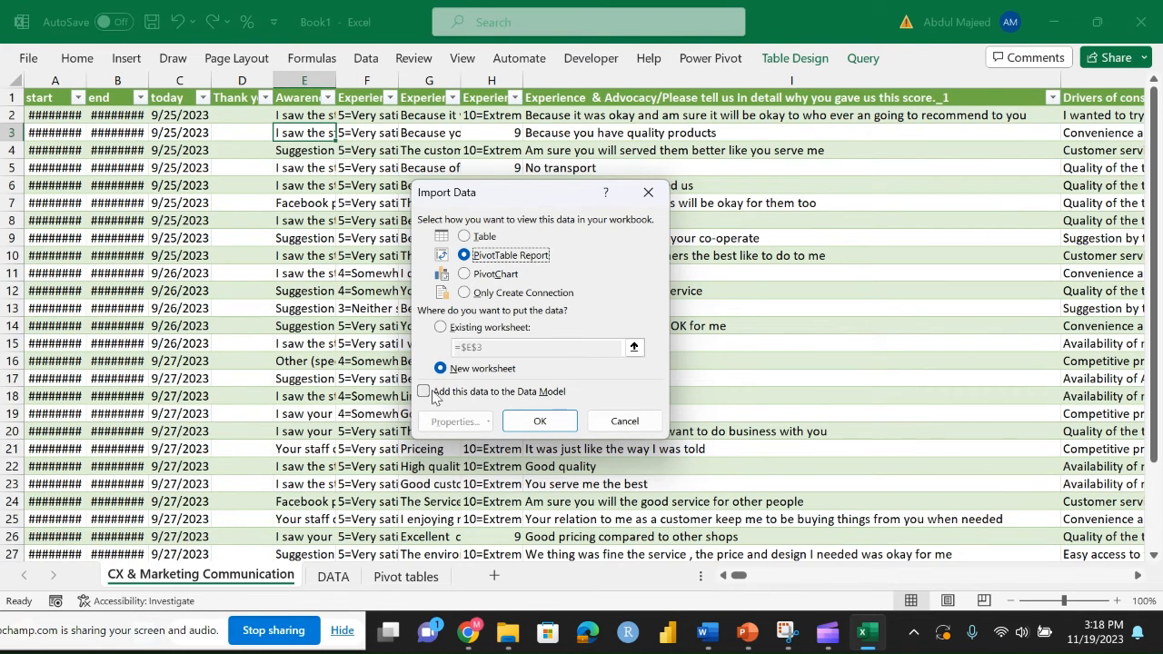
pyautogui.click(440, 328)
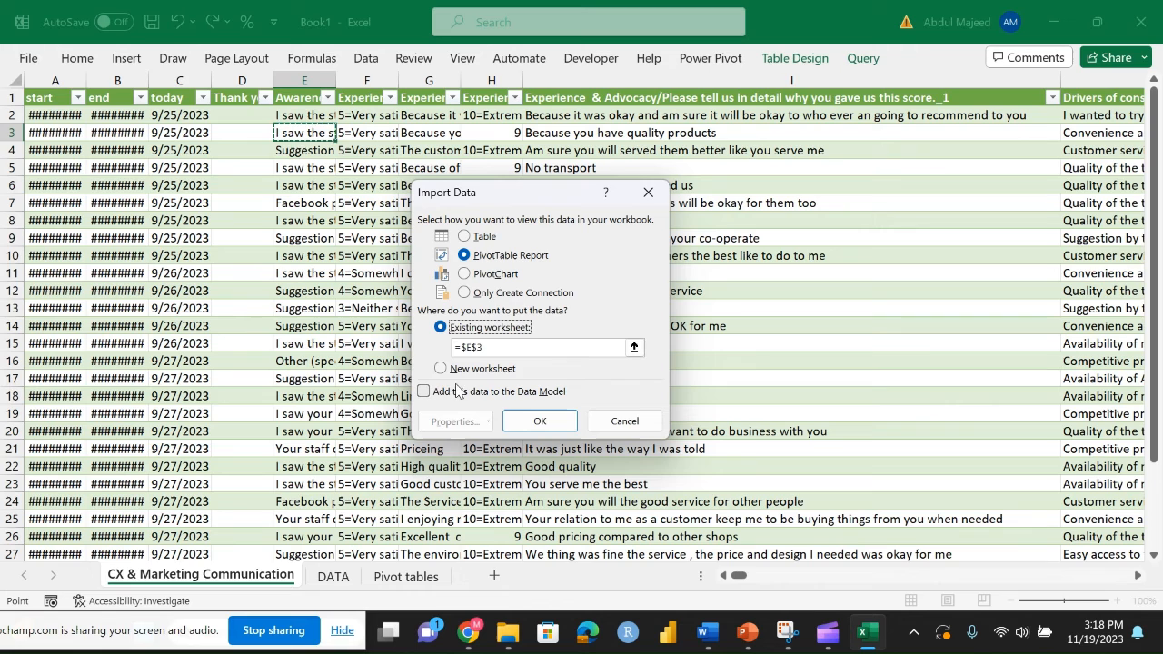
pyautogui.click(423, 393)
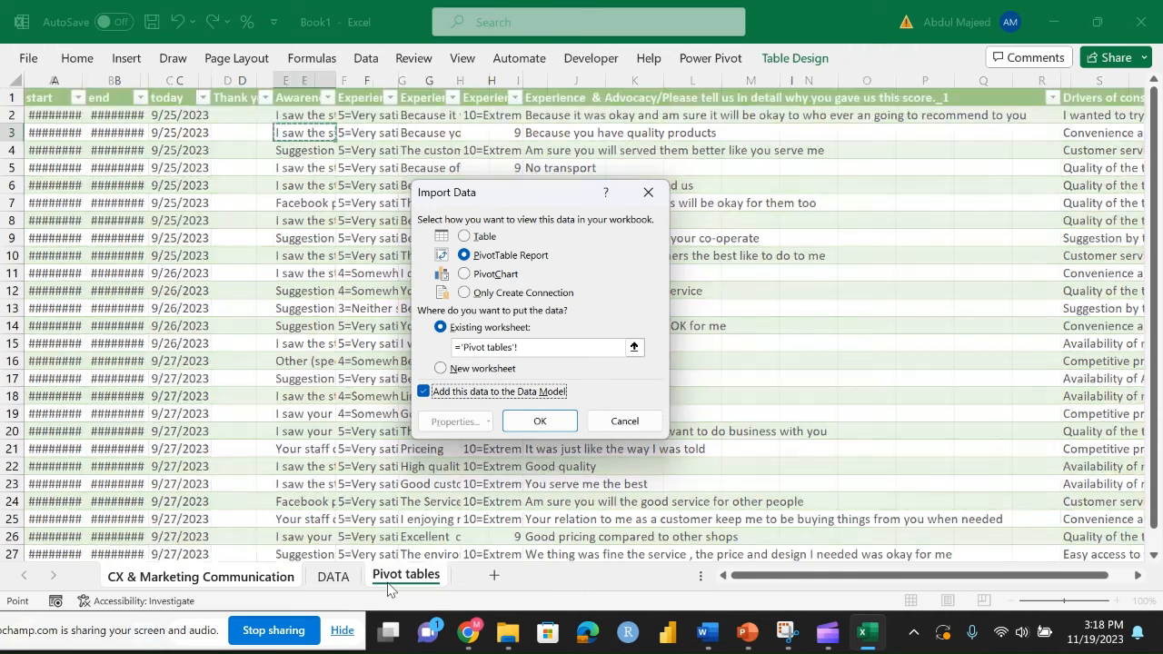
pyautogui.click(407, 577)
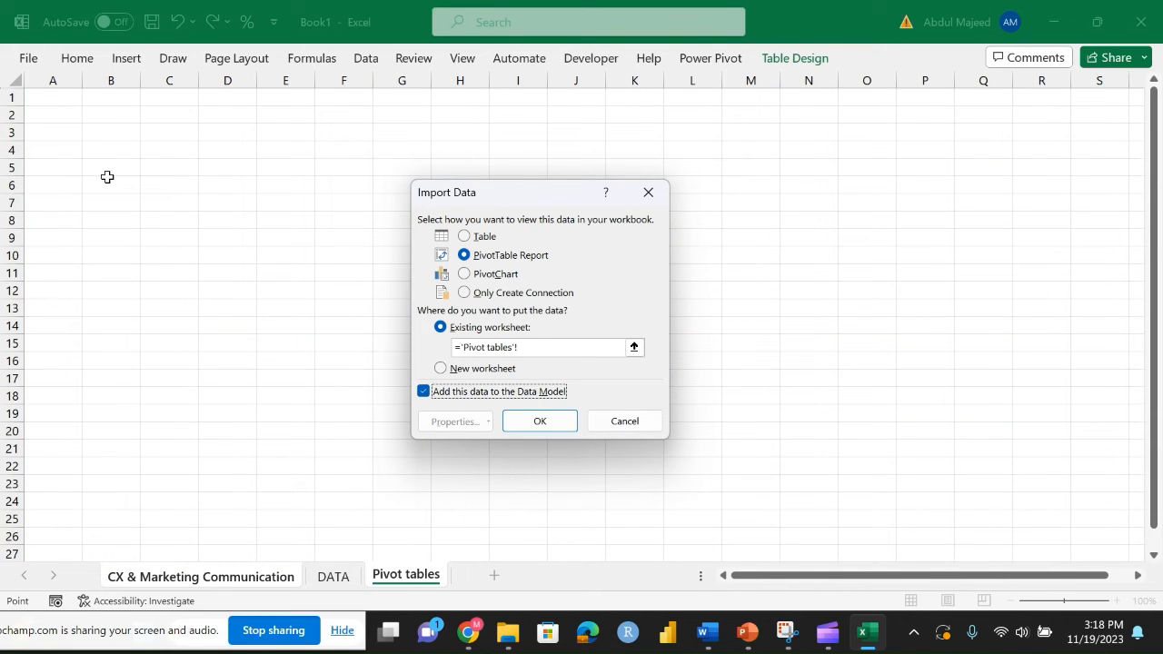
pyautogui.click(109, 186)
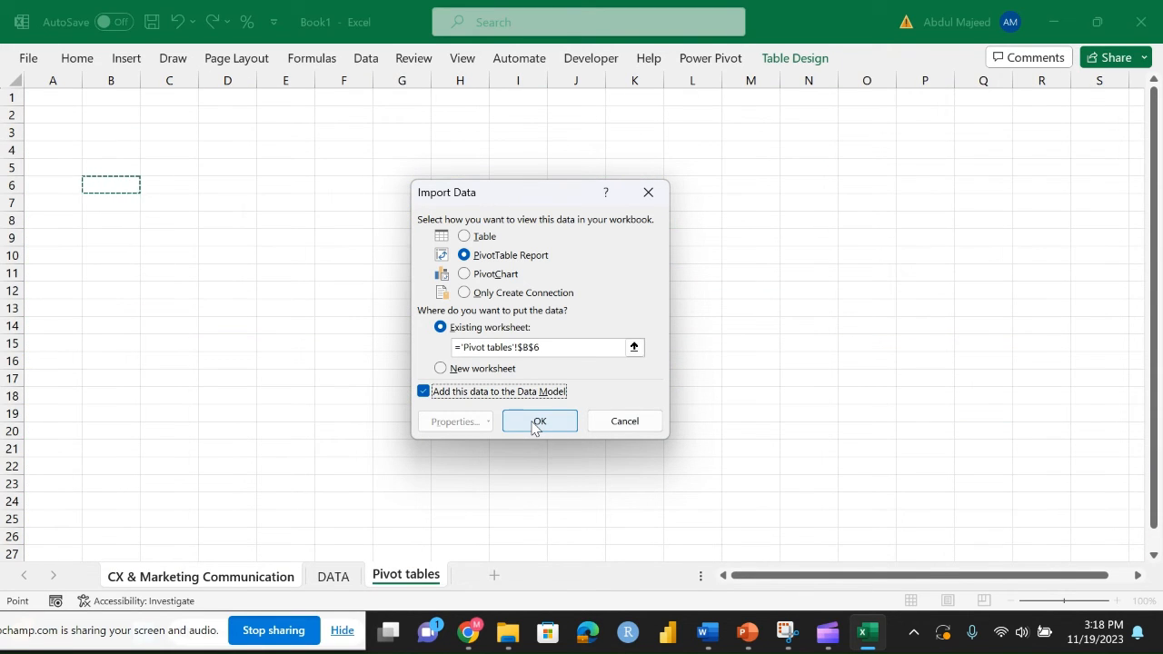
pyautogui.click(538, 422)
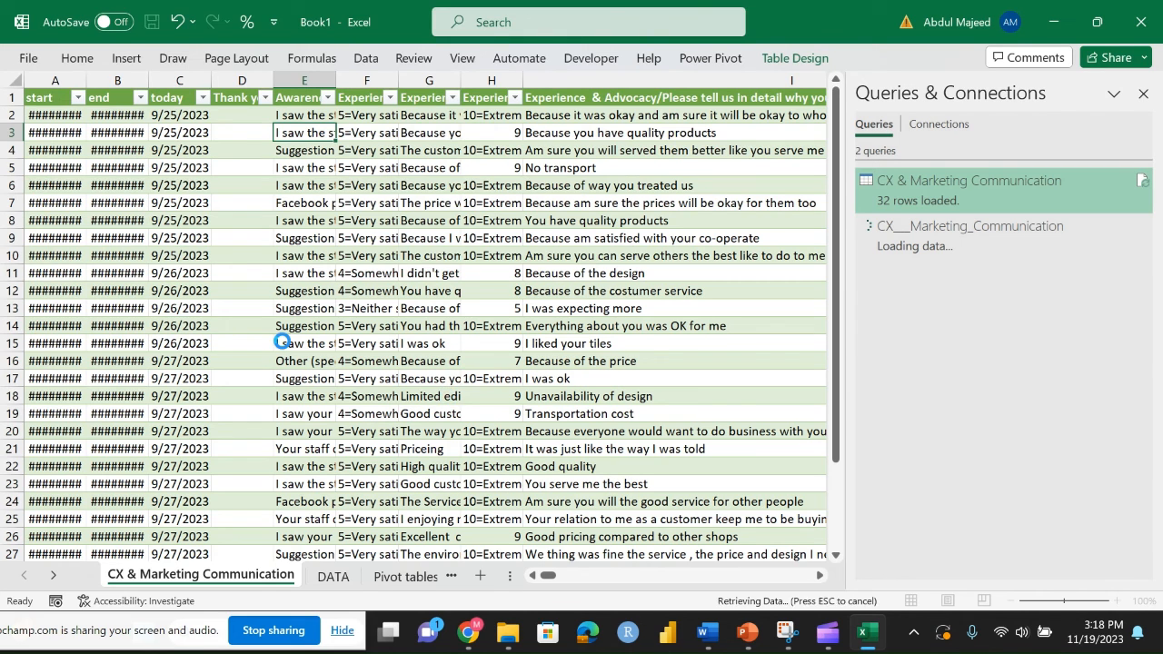
pyautogui.click(406, 576)
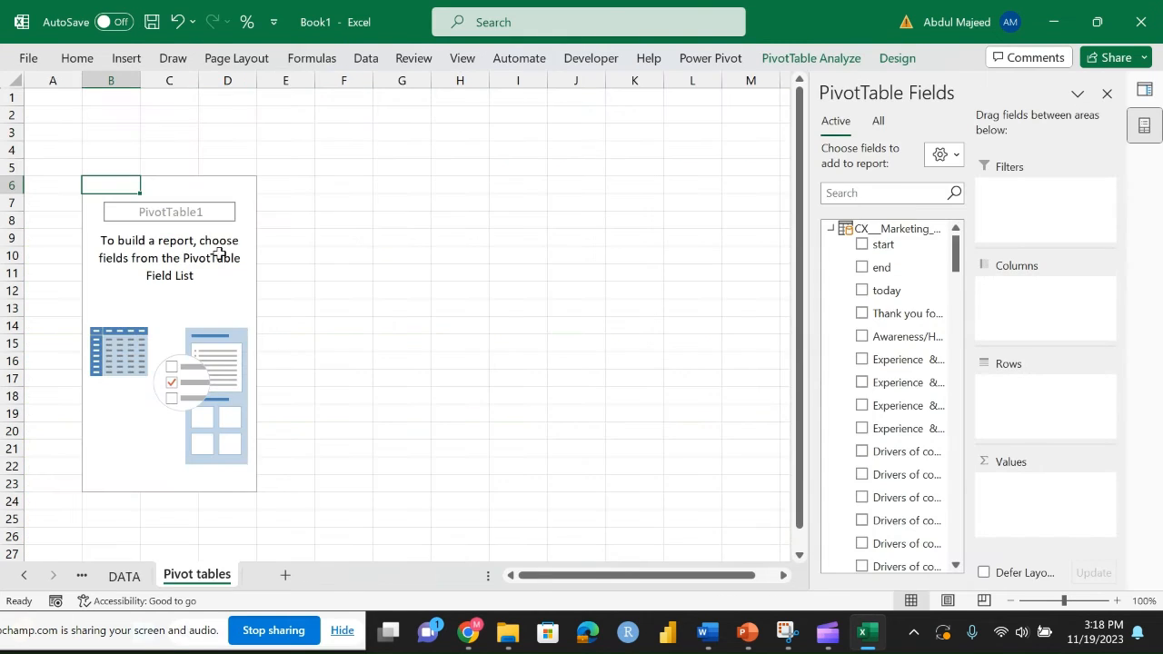
# Search the field list for 'id' and add the _id field to the pivot table values.
pyautogui.click(829, 229)
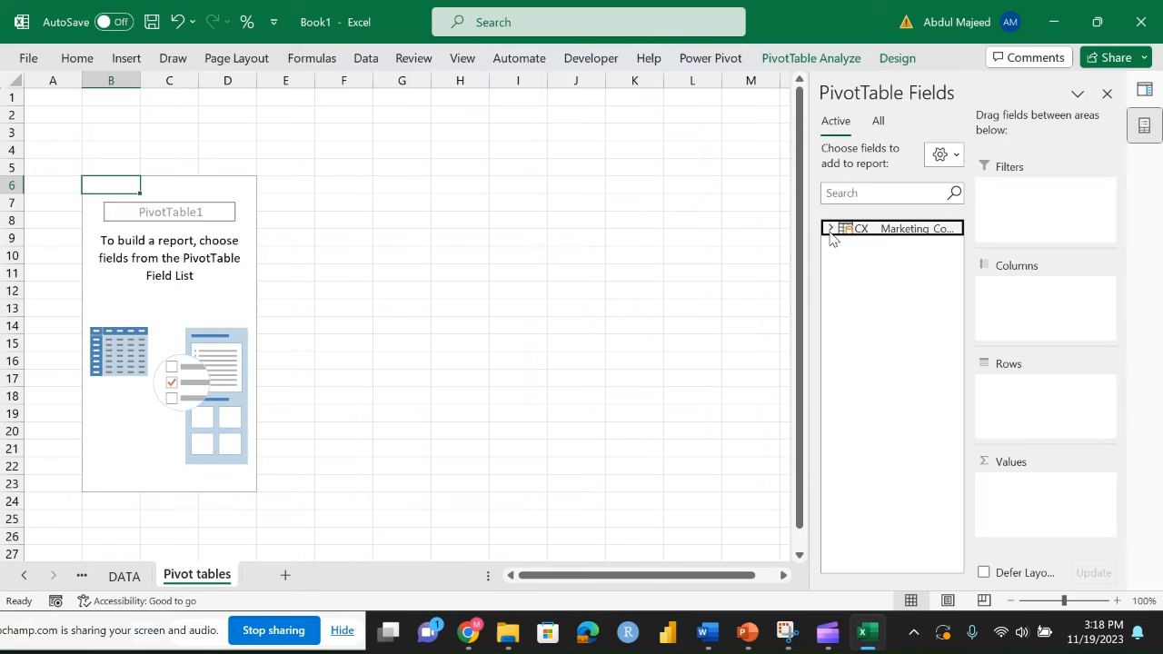
pyautogui.click(829, 229)
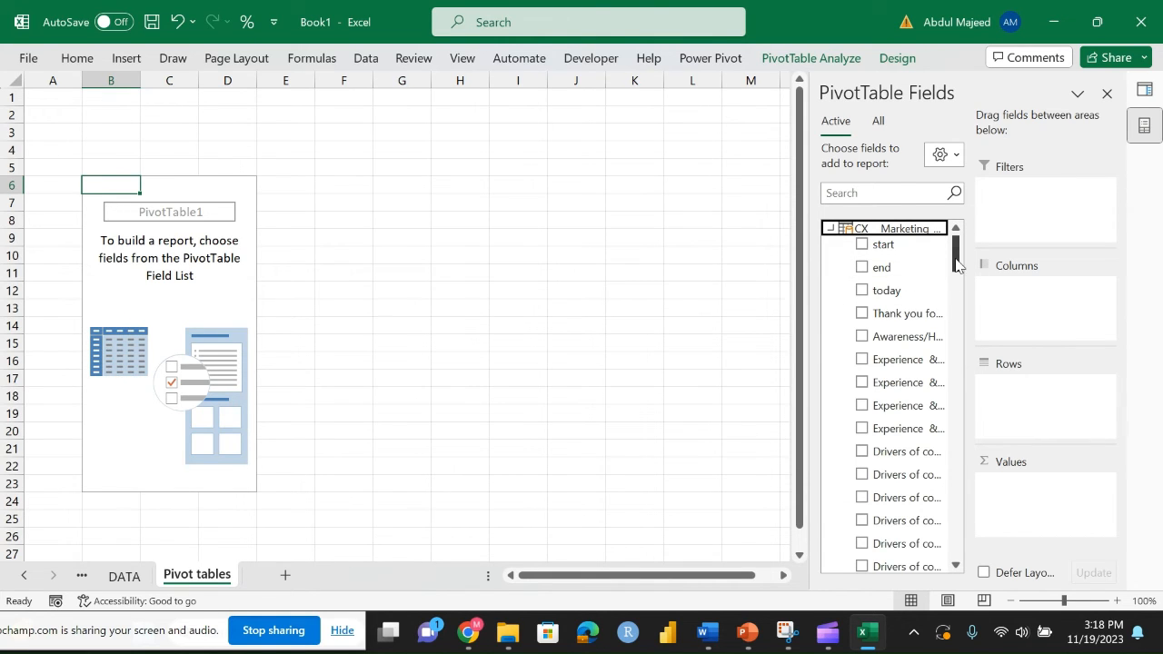
pyautogui.click(858, 192)
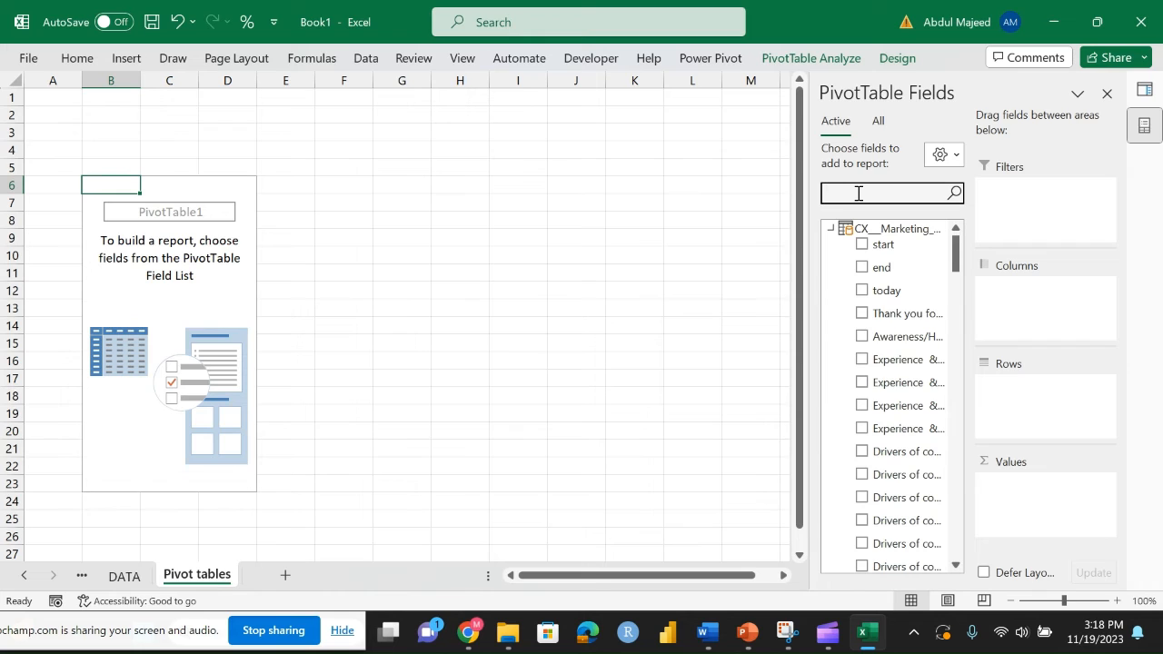
pyautogui.write('id')
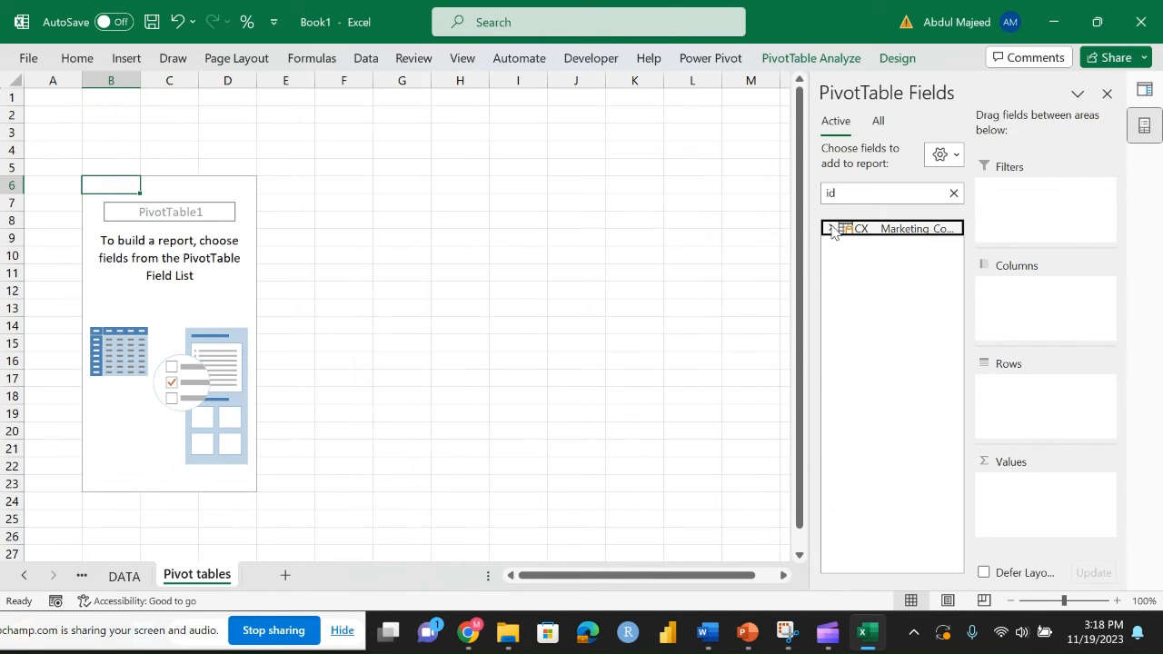
pyautogui.click(829, 229)
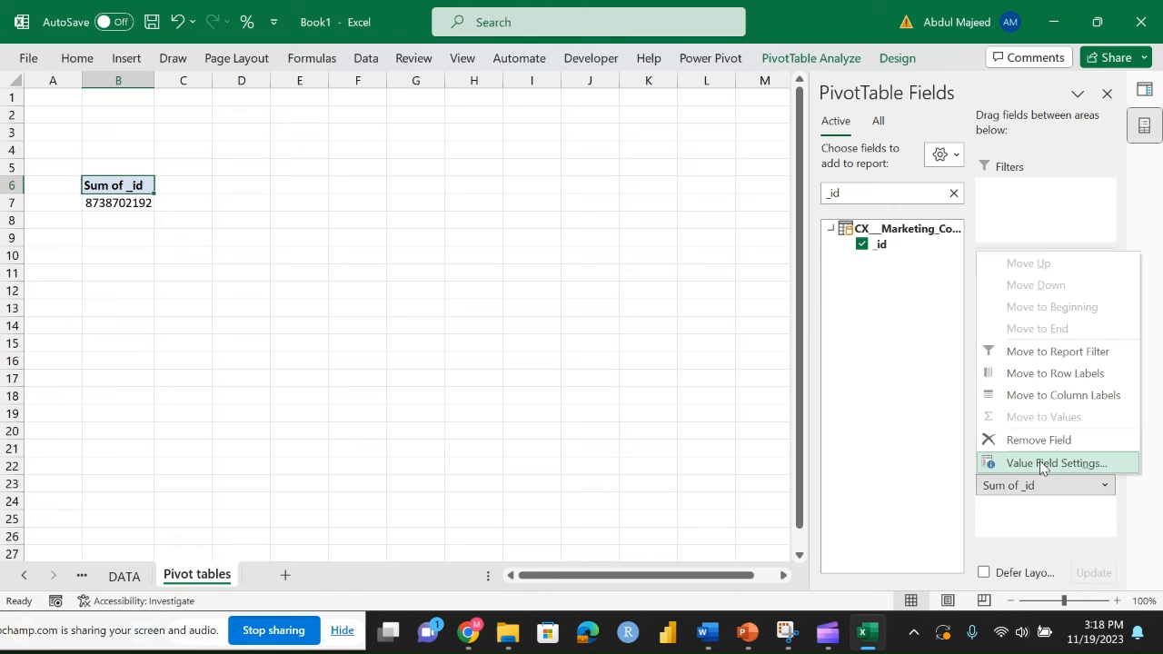
# Summarize _id as a Distinct Count, giving 32 respondents.
pyautogui.click(1057, 464)
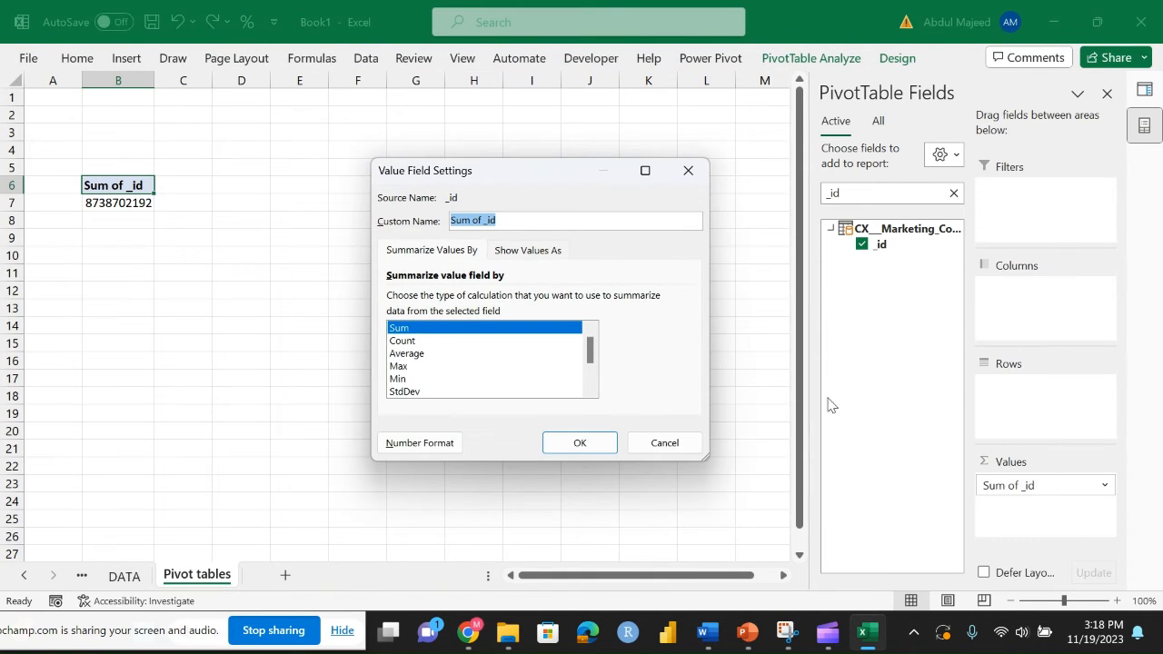
pyautogui.scroll(-3)
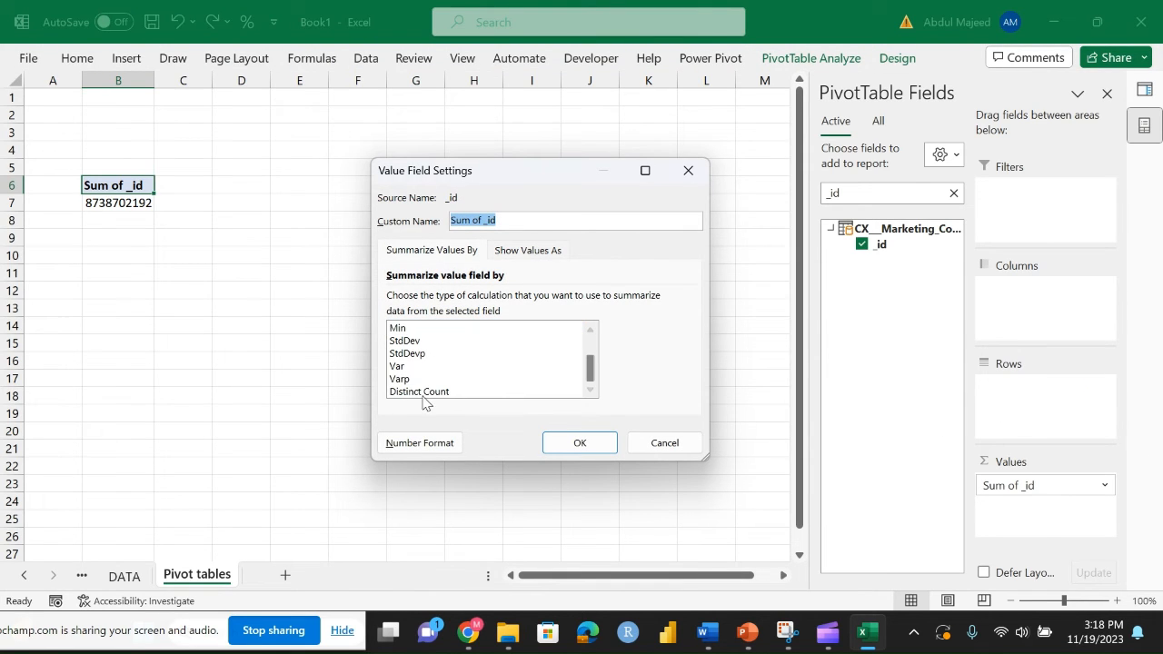
pyautogui.click(578, 444)
pyautogui.write('SMP')
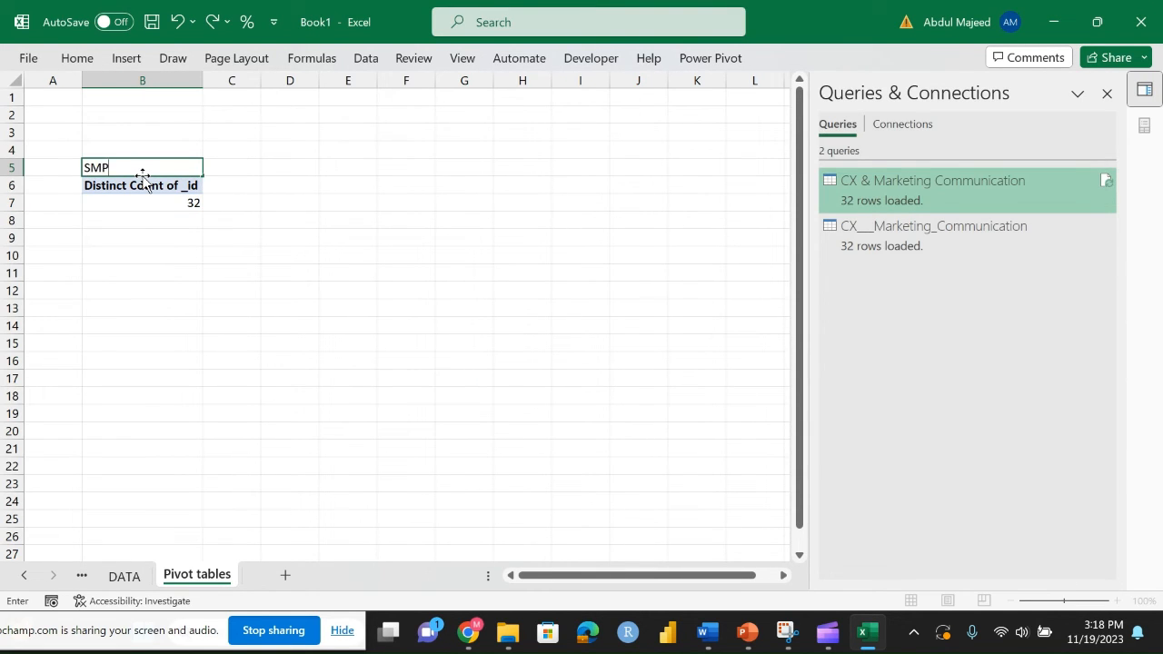
# Retype the pivot heading in B5 as Respondents.
pyautogui.press('Backspace')
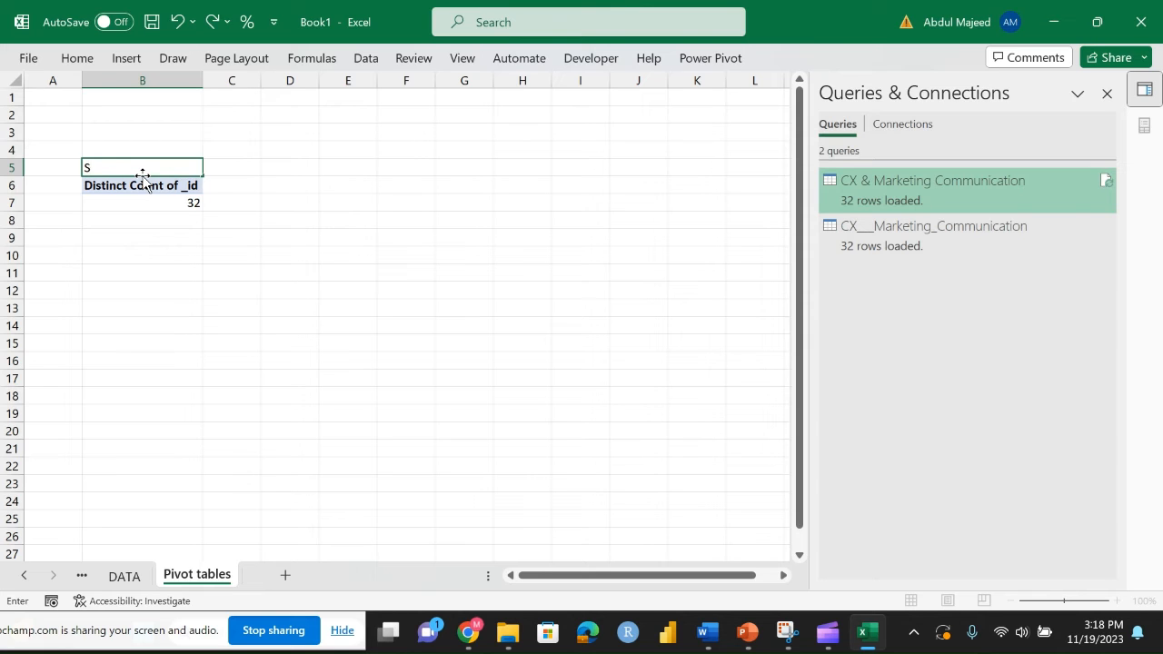
pyautogui.write('Ampl')
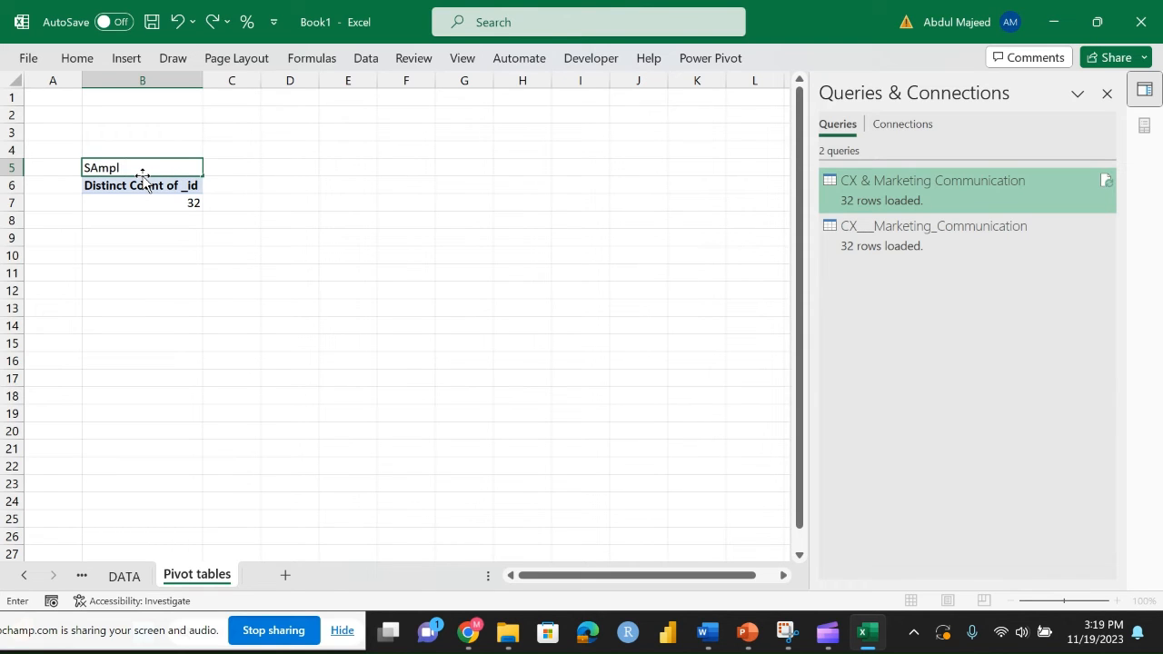
pyautogui.click(142, 186)
pyautogui.write('Respondents')
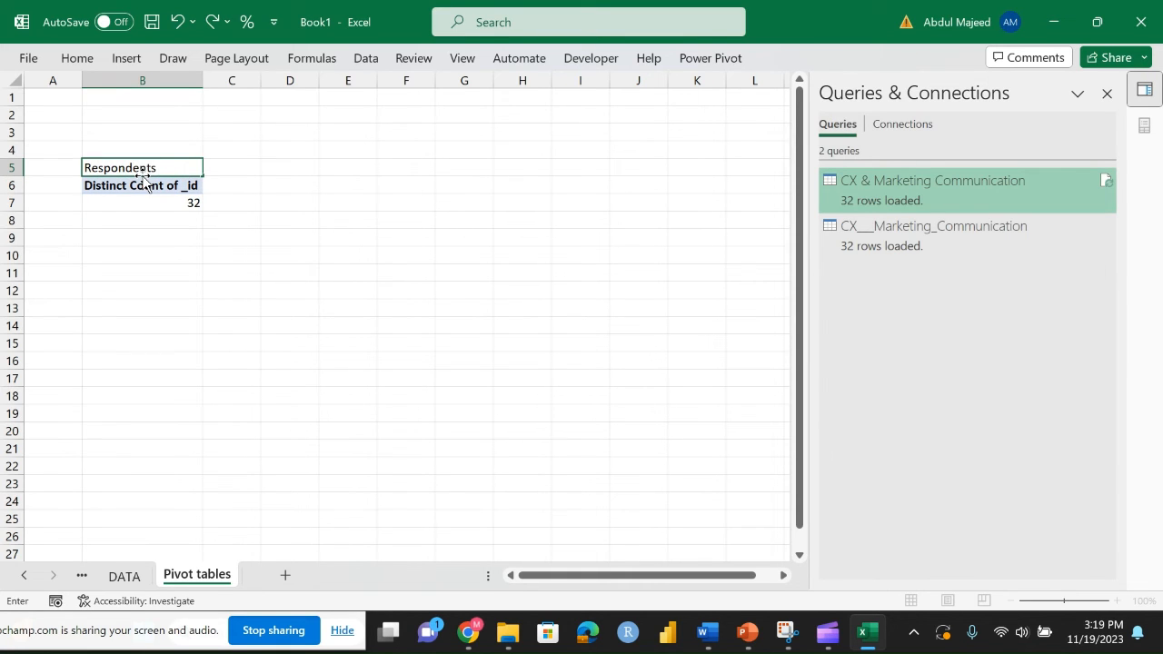
# Review the PivotTable Options from the right-click menu and dismiss them unchanged.
pyautogui.rightClick(141, 186)
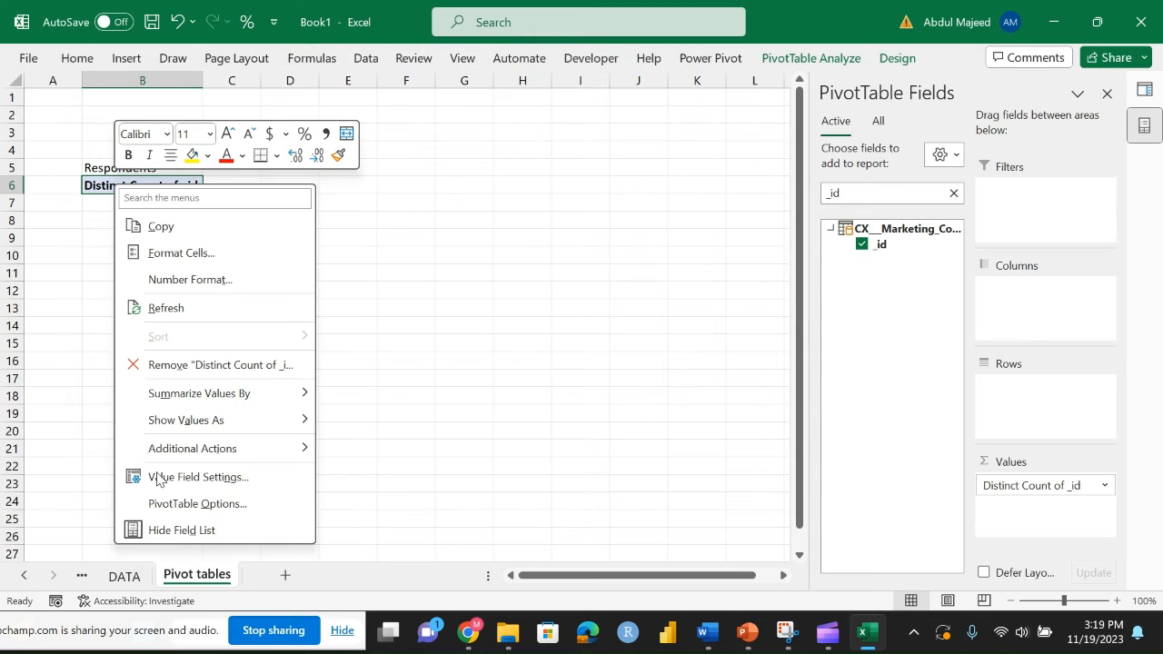
pyautogui.click(196, 504)
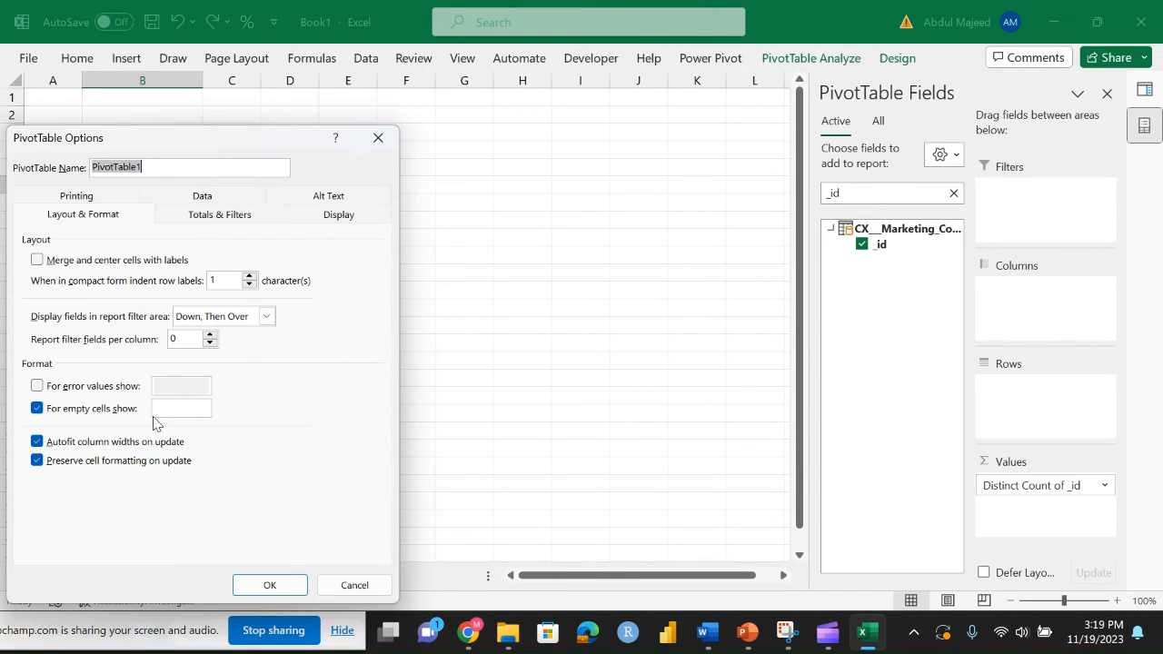
pyautogui.click(269, 585)
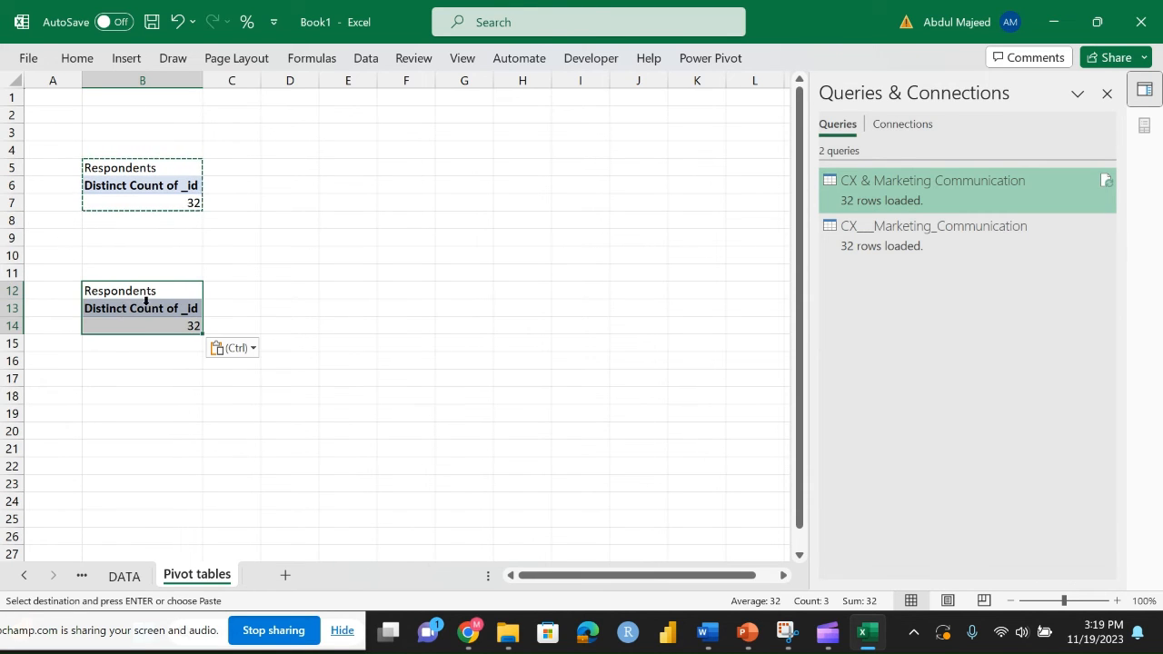
# Add the Awareness 'How did you hear' field as rows in the copied pivot, totaling 32.
pyautogui.click(142, 325)
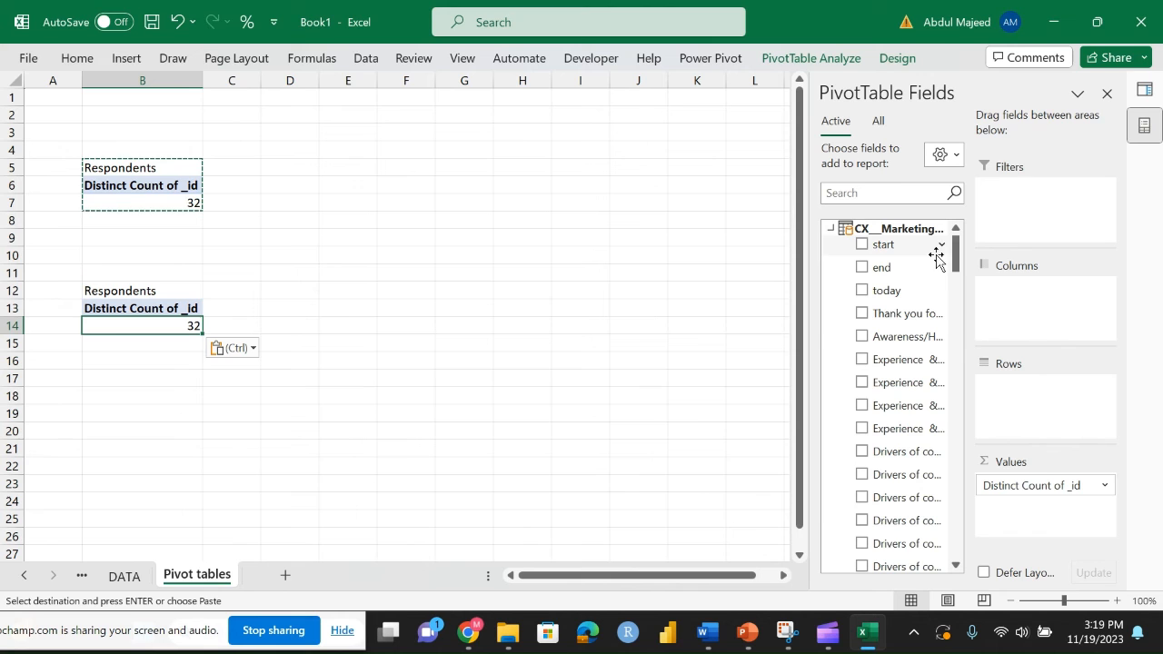
pyautogui.scroll(-3)
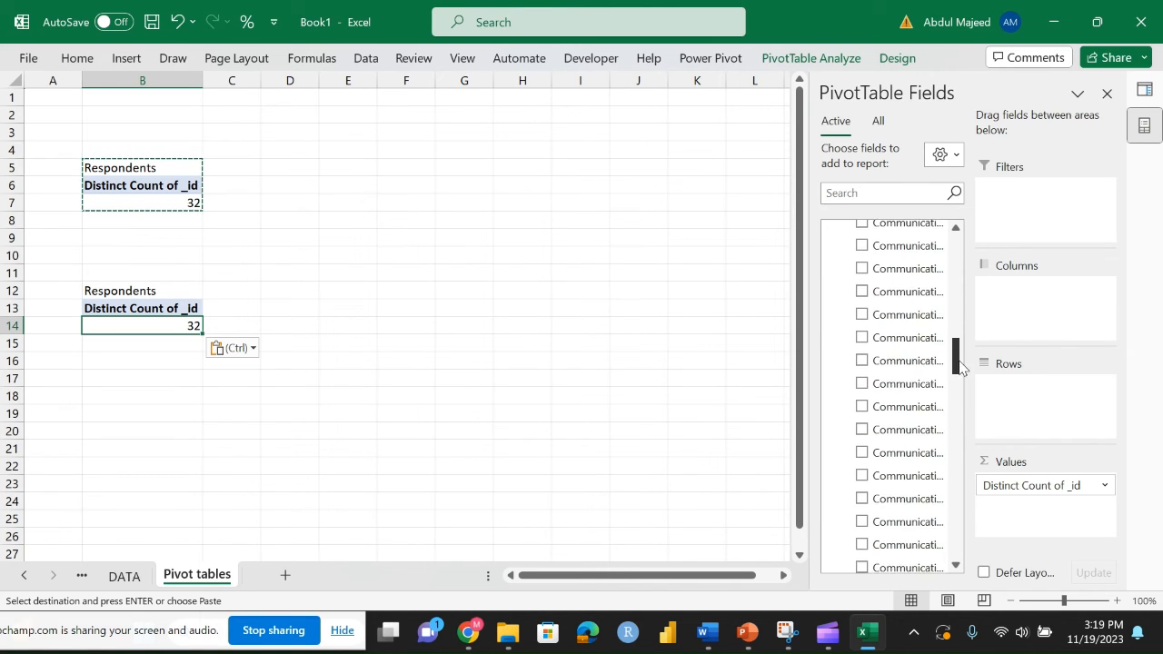
pyautogui.scroll(3)
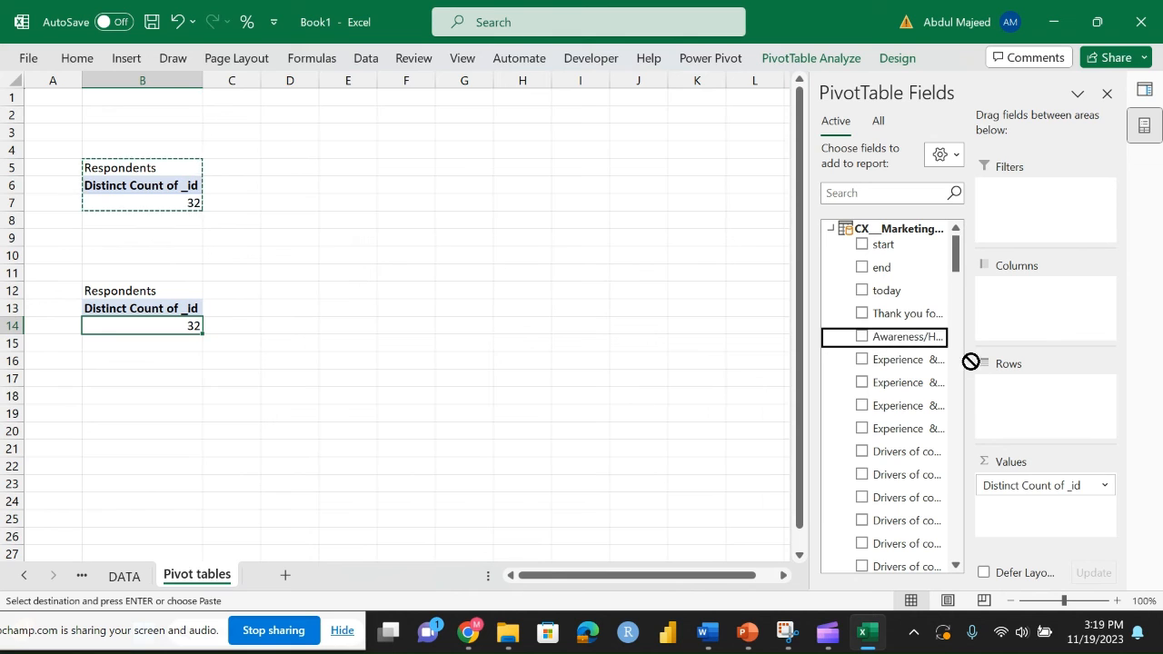
pyautogui.click(862, 336)
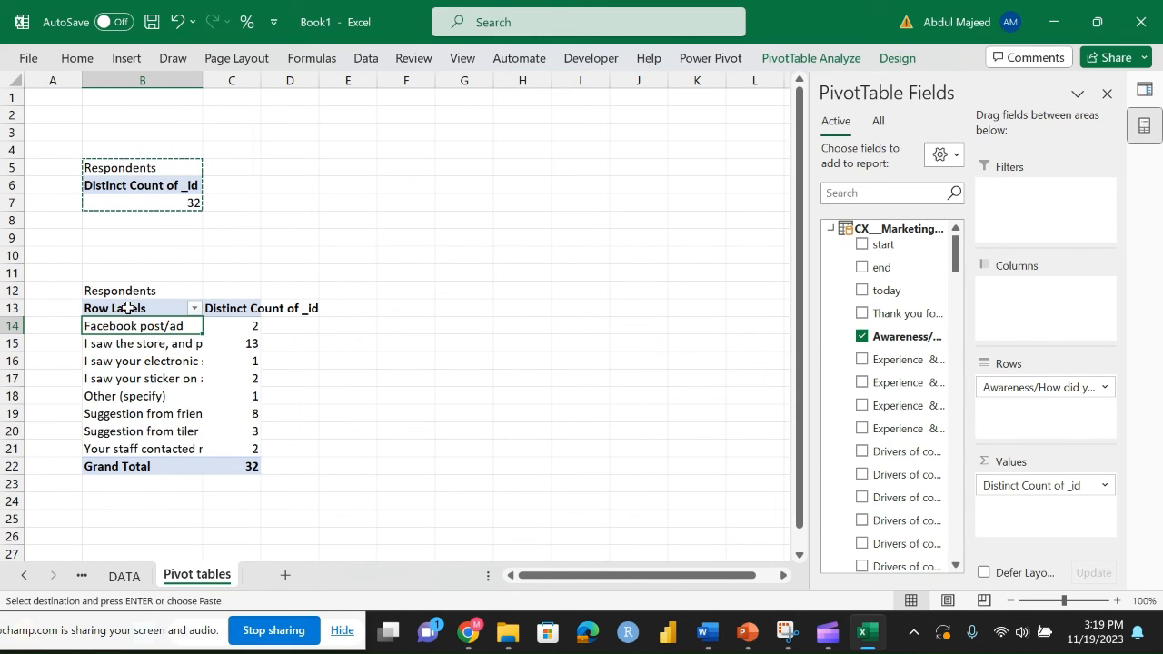
pyautogui.moveTo(154, 273)
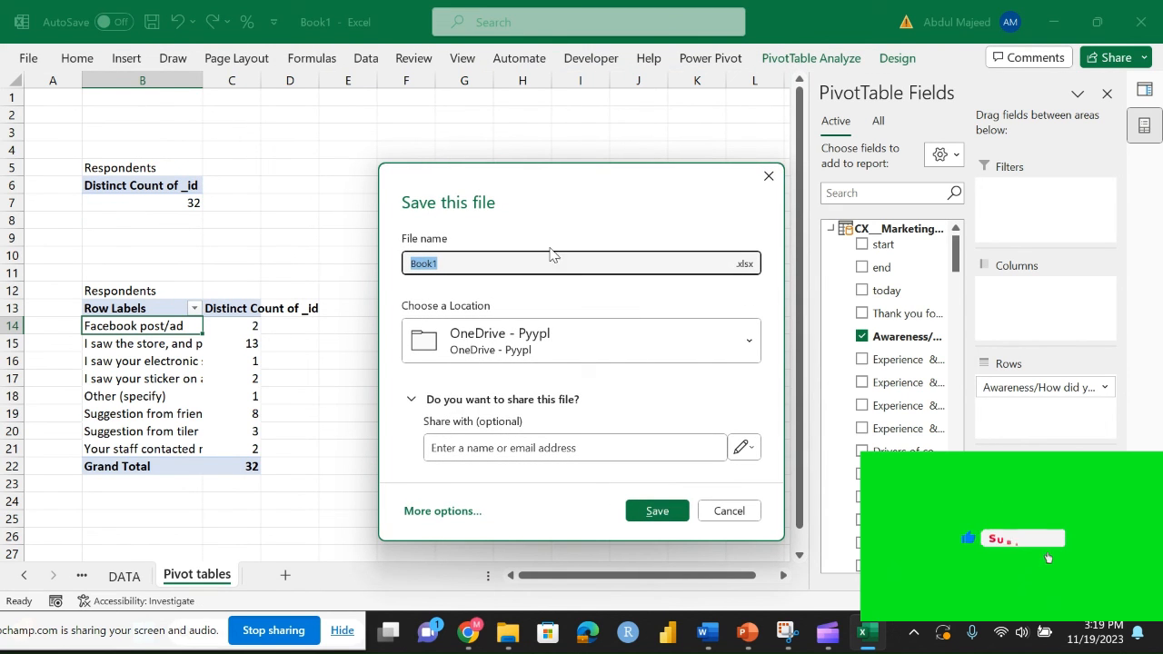
# Cancel the save prompt and run Refresh All on the survey data.
pyautogui.click(727, 509)
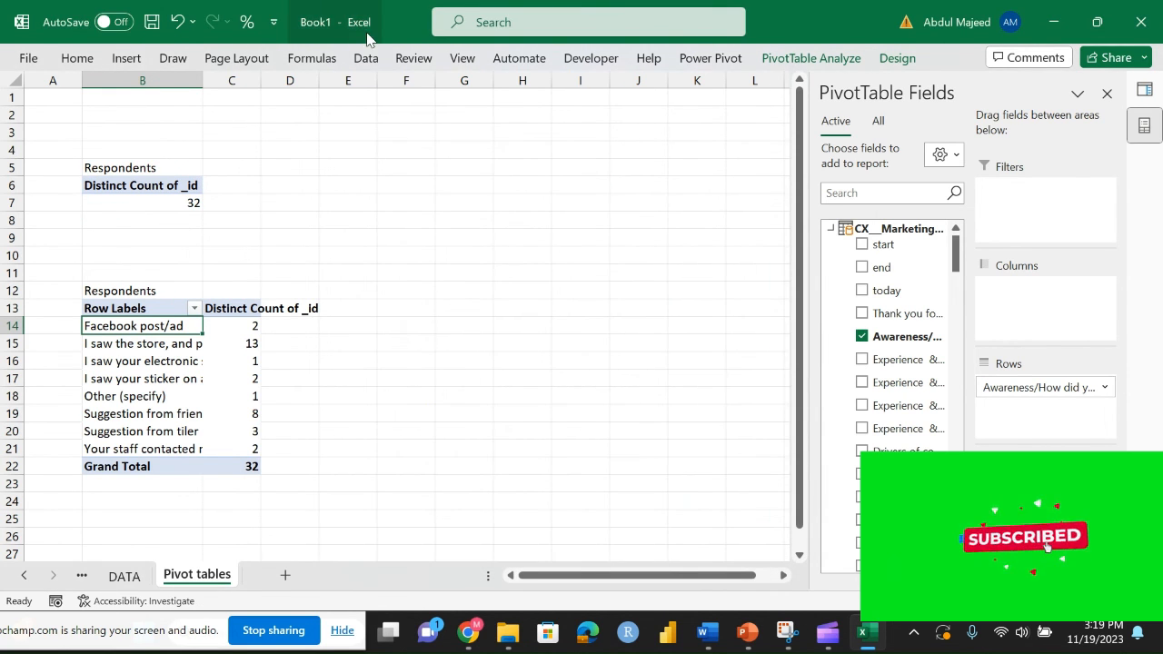
pyautogui.click(366, 57)
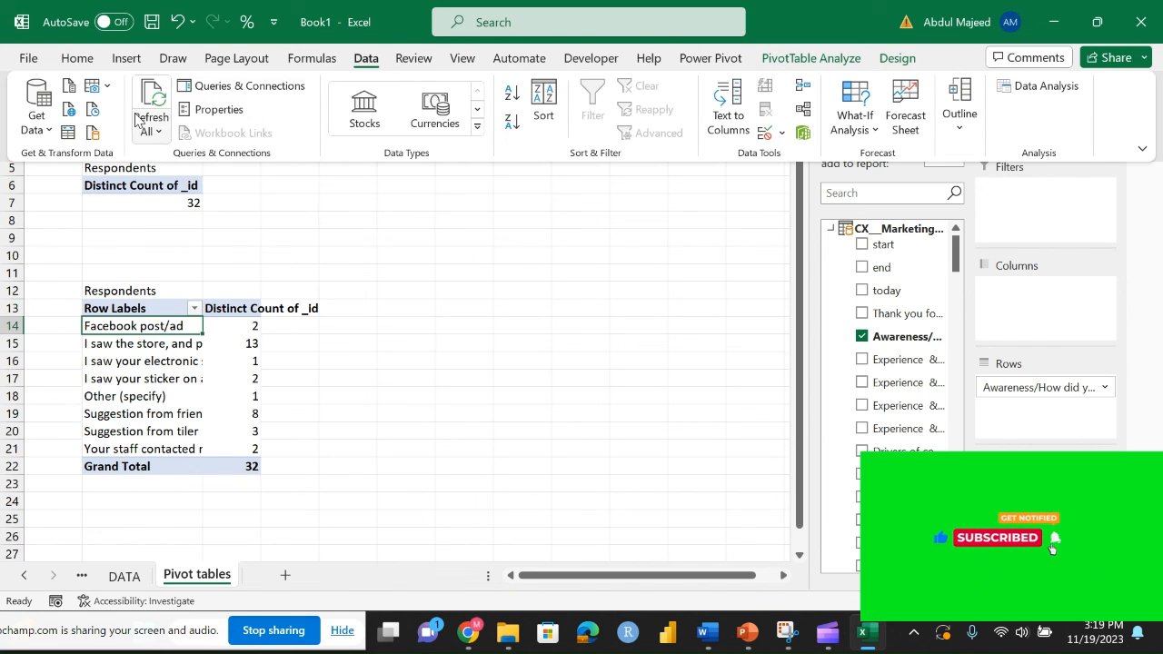
pyautogui.click(151, 104)
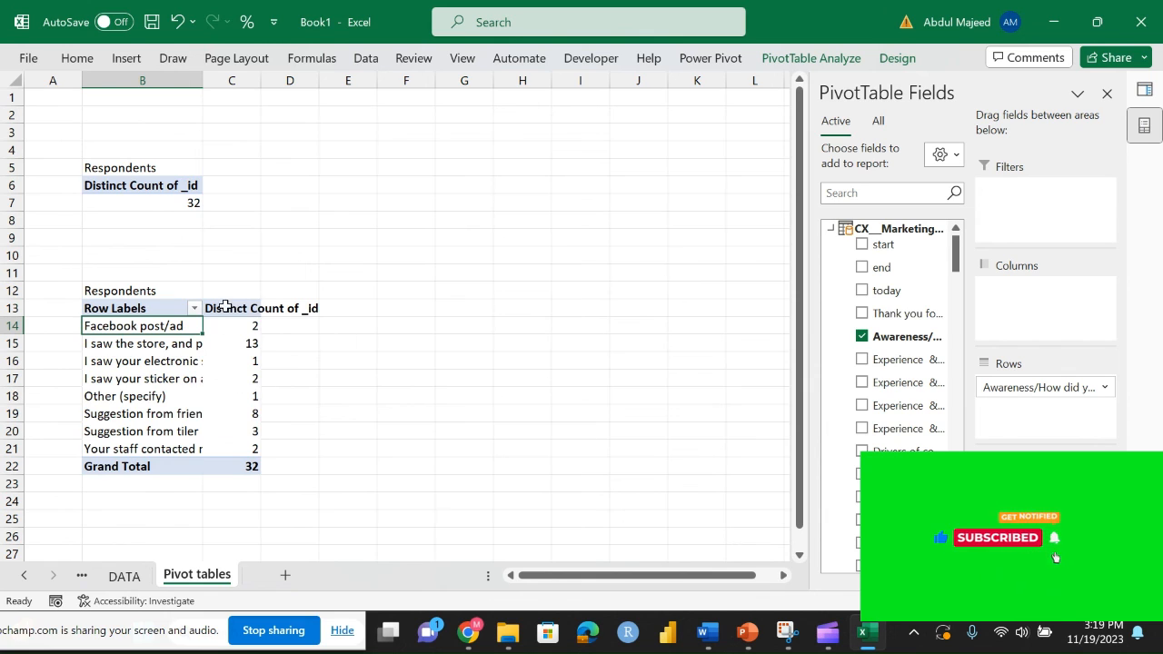
pyautogui.moveTo(227, 372)
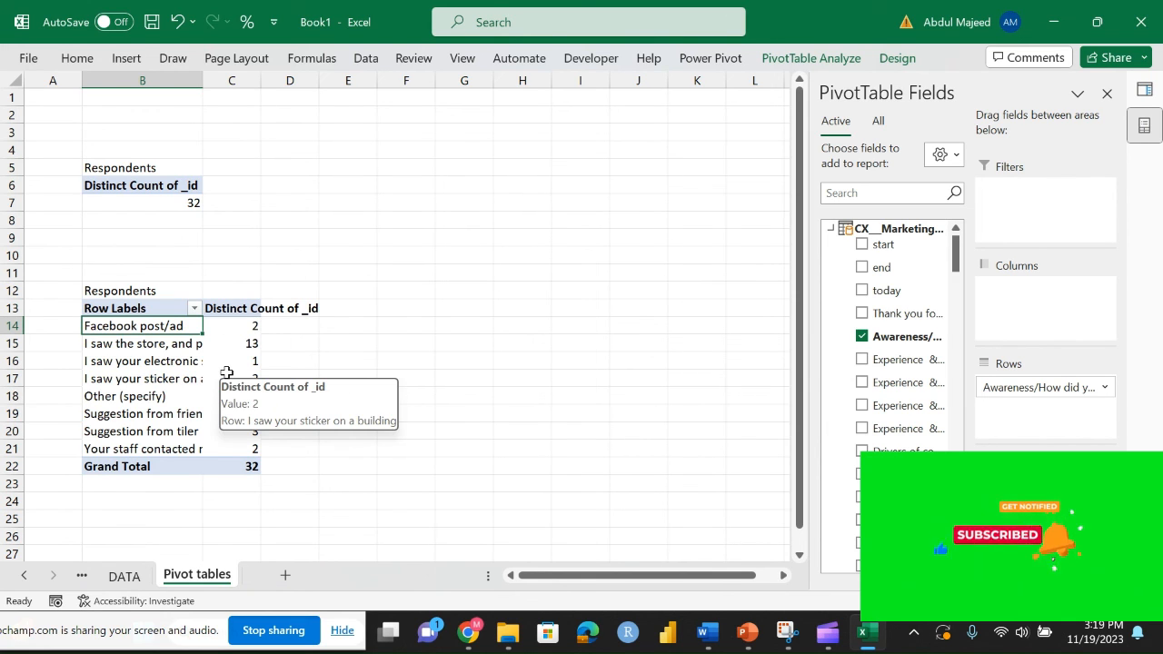